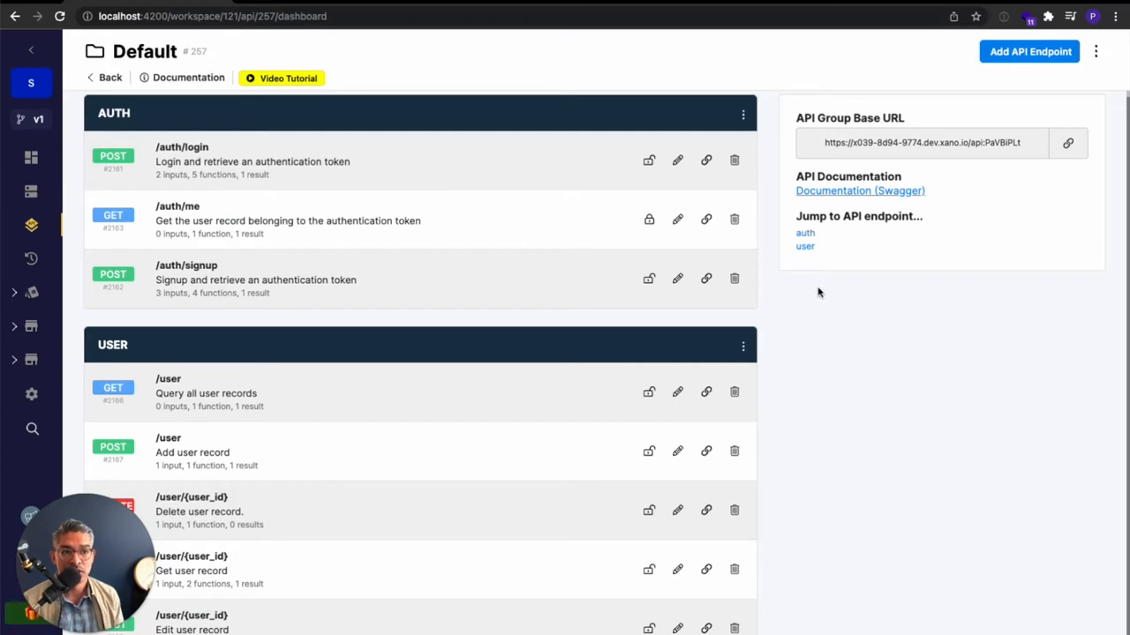
mouse_move(988, 219)
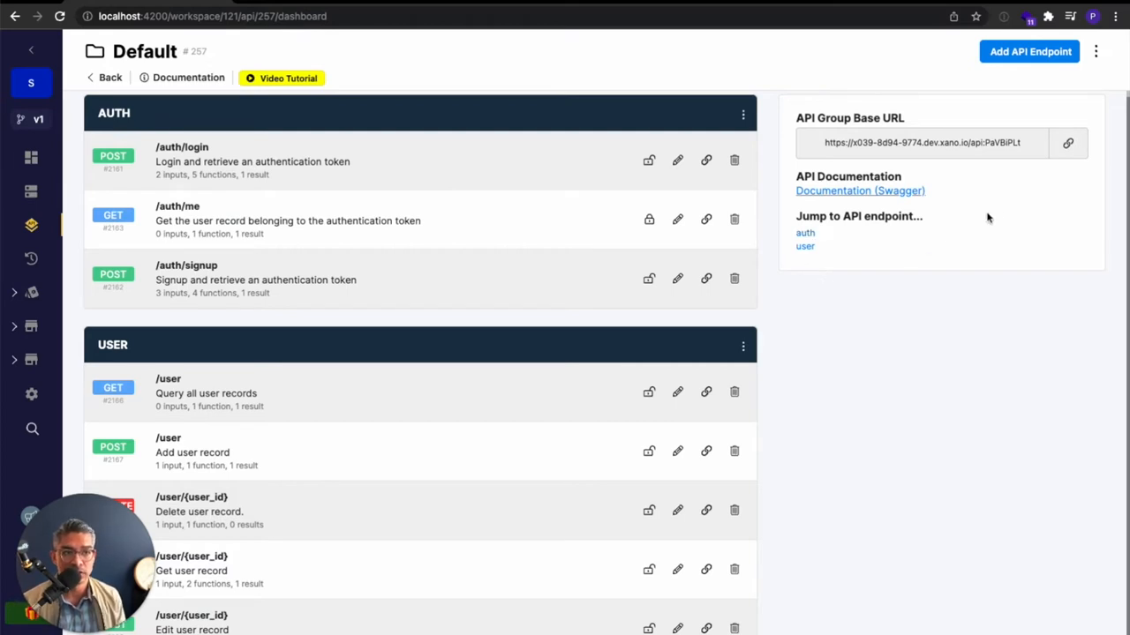
mouse_move(1029, 51)
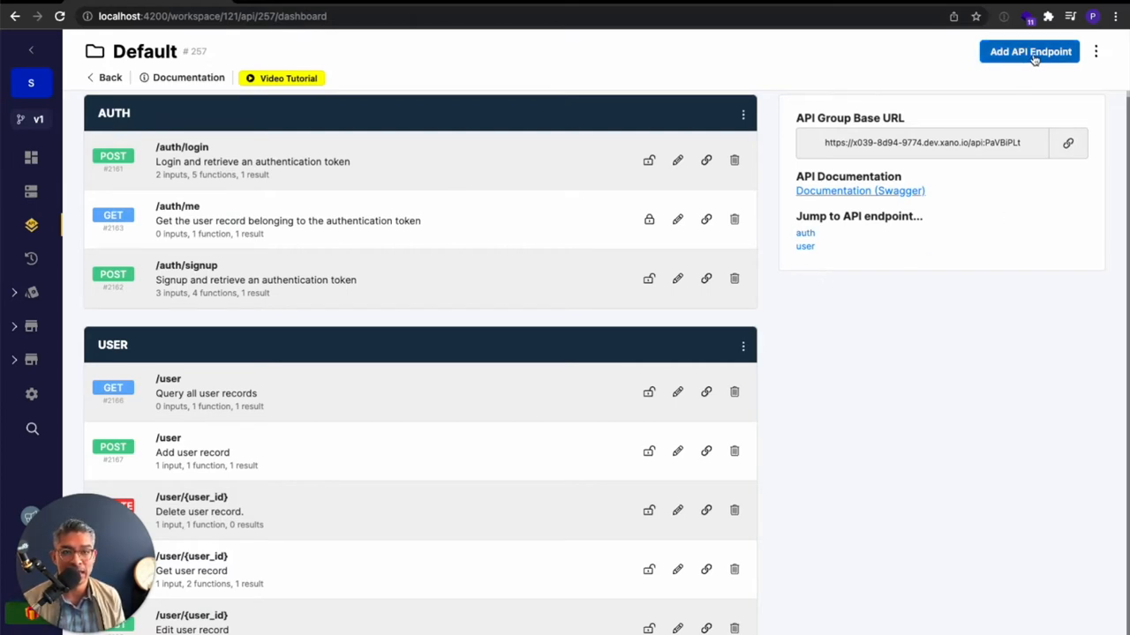
mouse_move(417, 437)
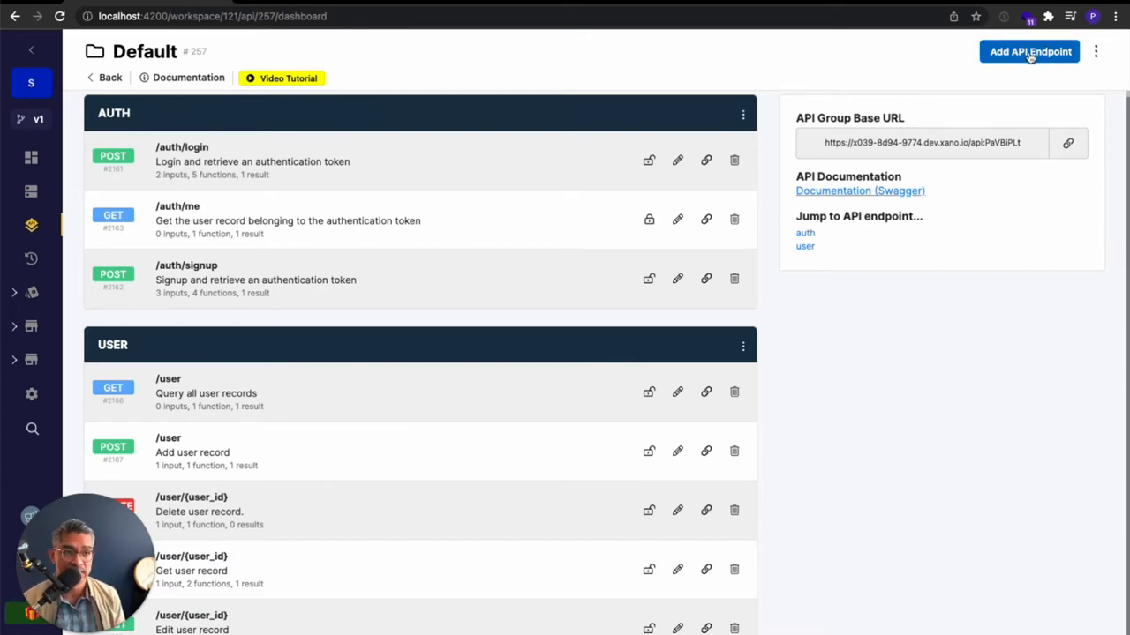
Create a new from-scratch GET endpoint named external_api.
left_click(1029, 51)
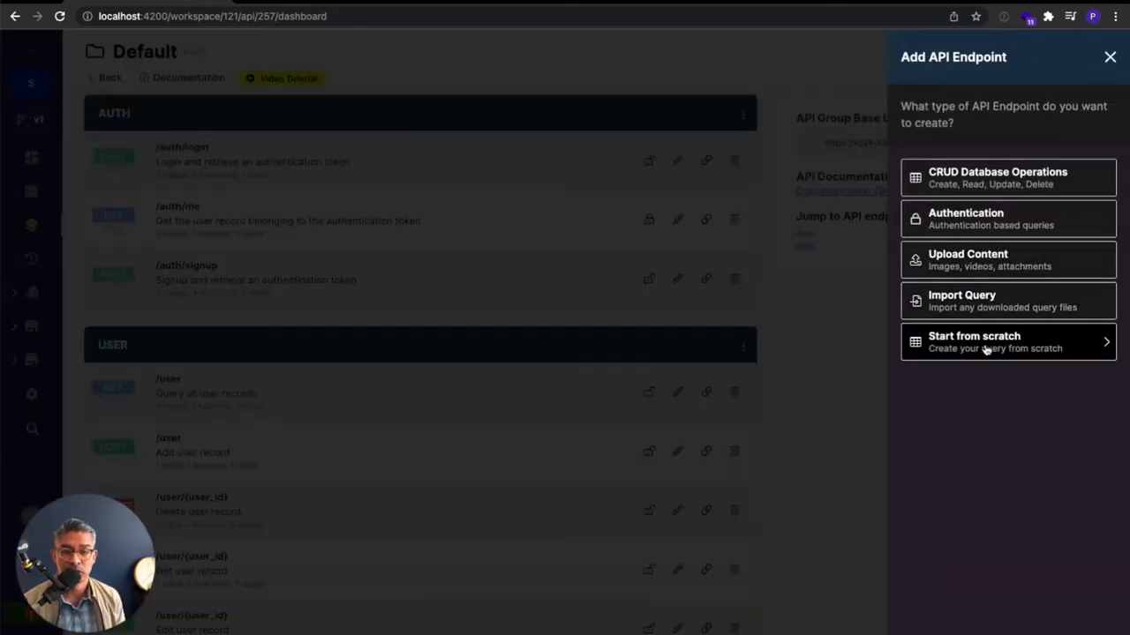
left_click(1006, 342)
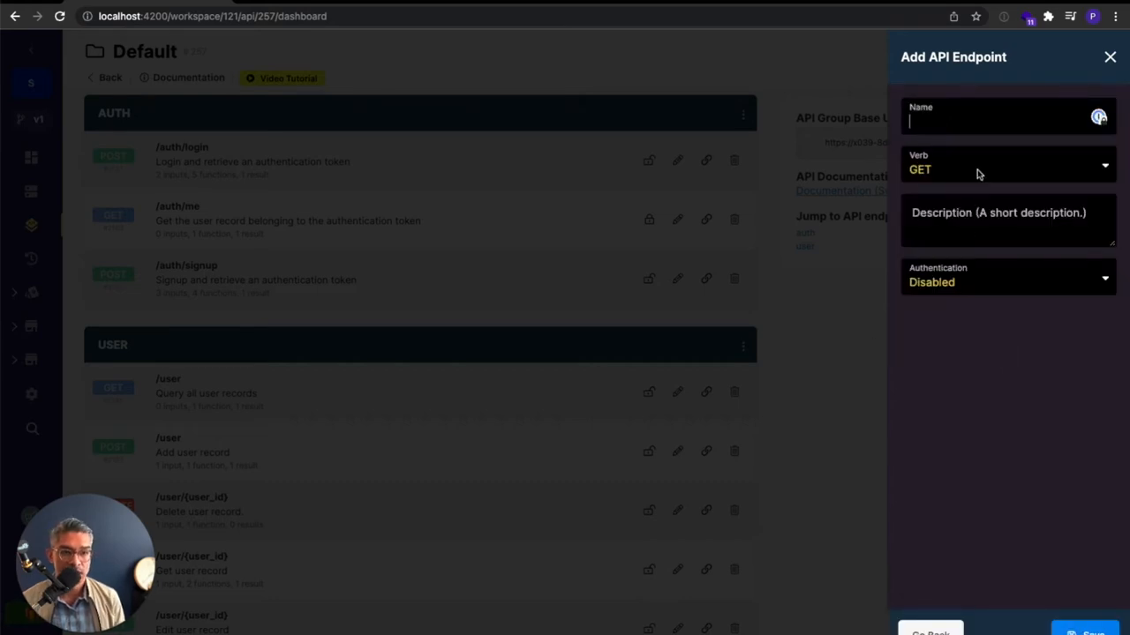
type("external")
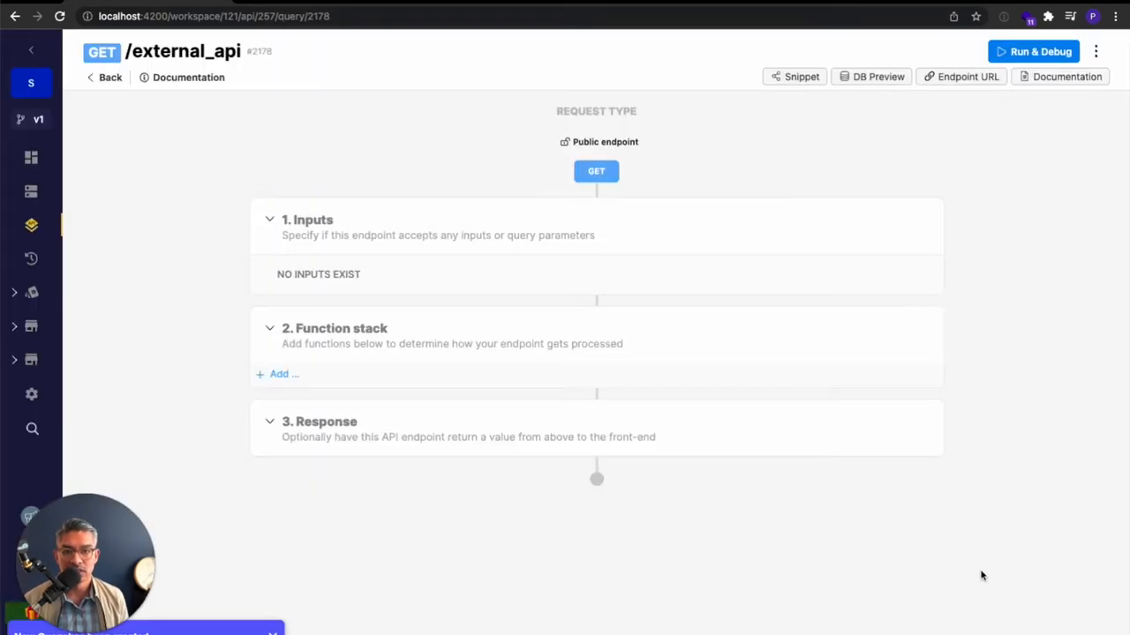
mouse_move(476, 409)
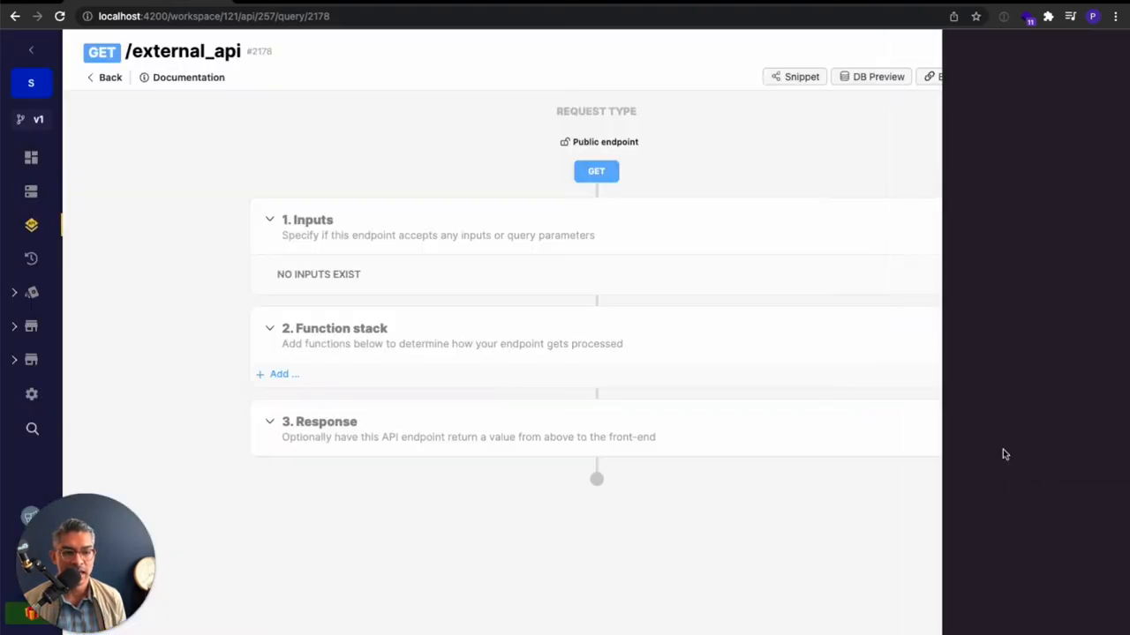
Add an External API Request step to the function stack.
left_click(282, 374)
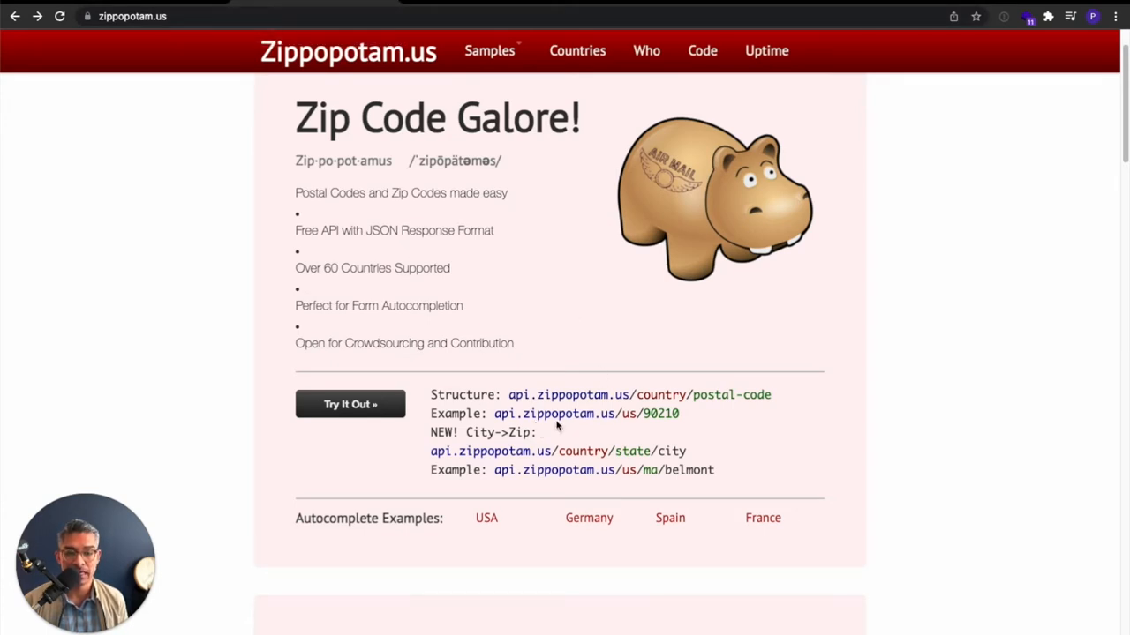
mouse_move(640, 426)
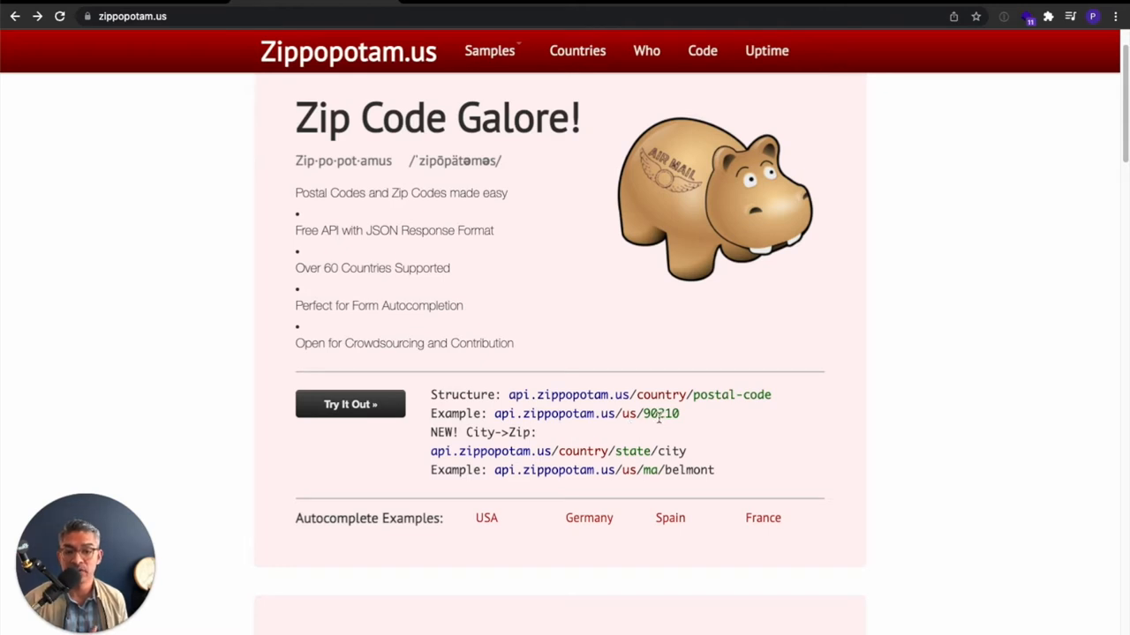
mouse_move(515, 426)
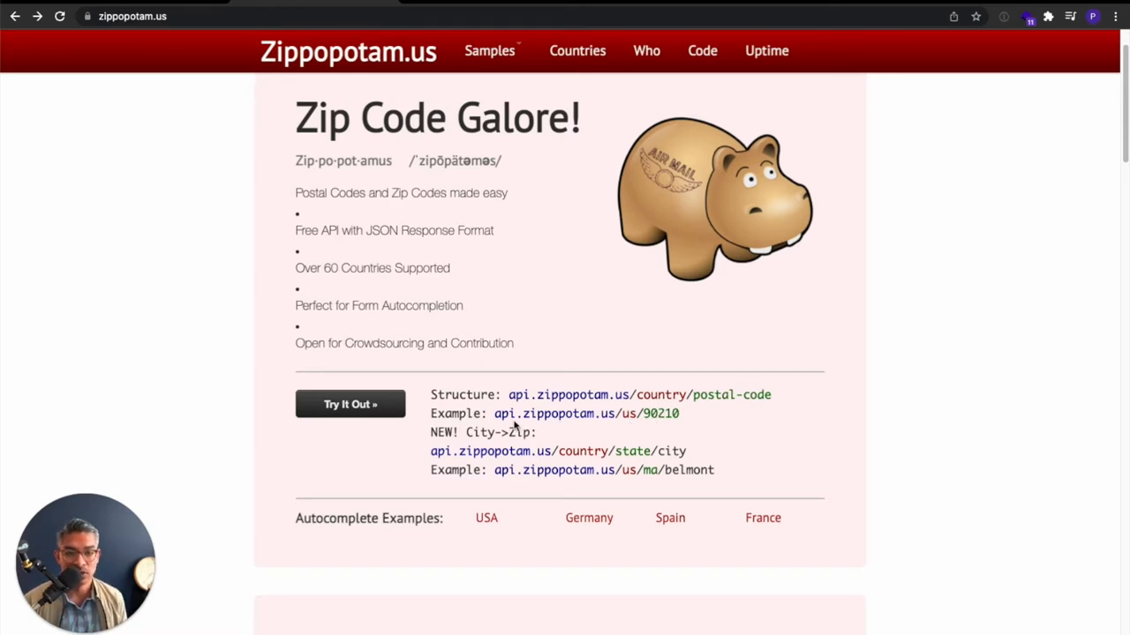
Set the request url to api.zippopotam.us/us/90210 from the site's example.
left_click_drag(494, 413, 679, 413)
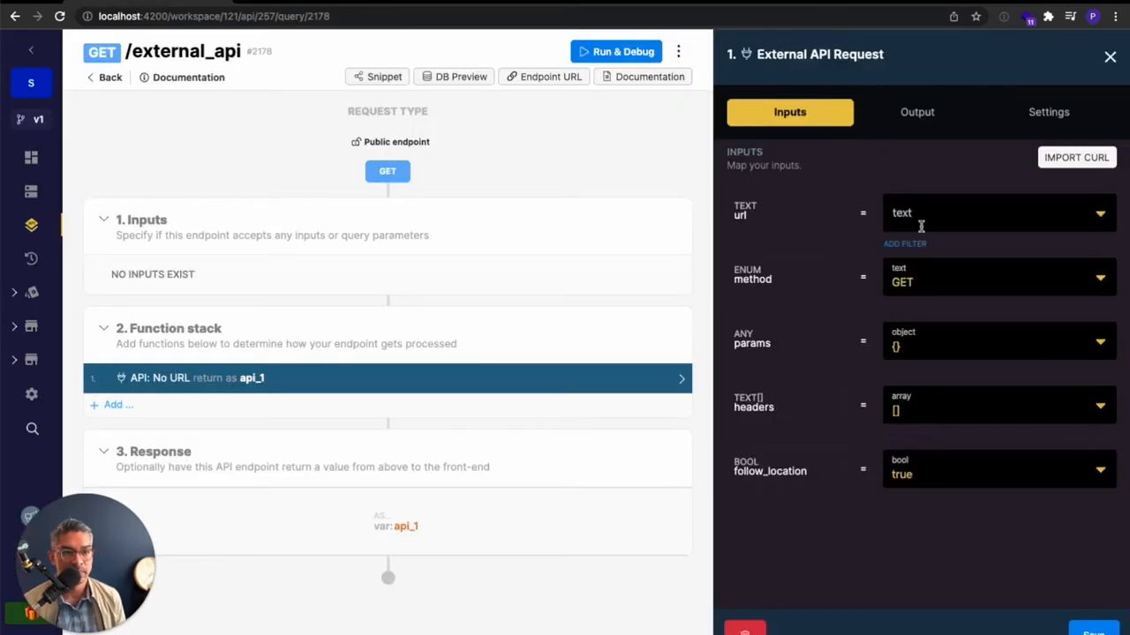
type("api.zippopotam.us/us/90210")
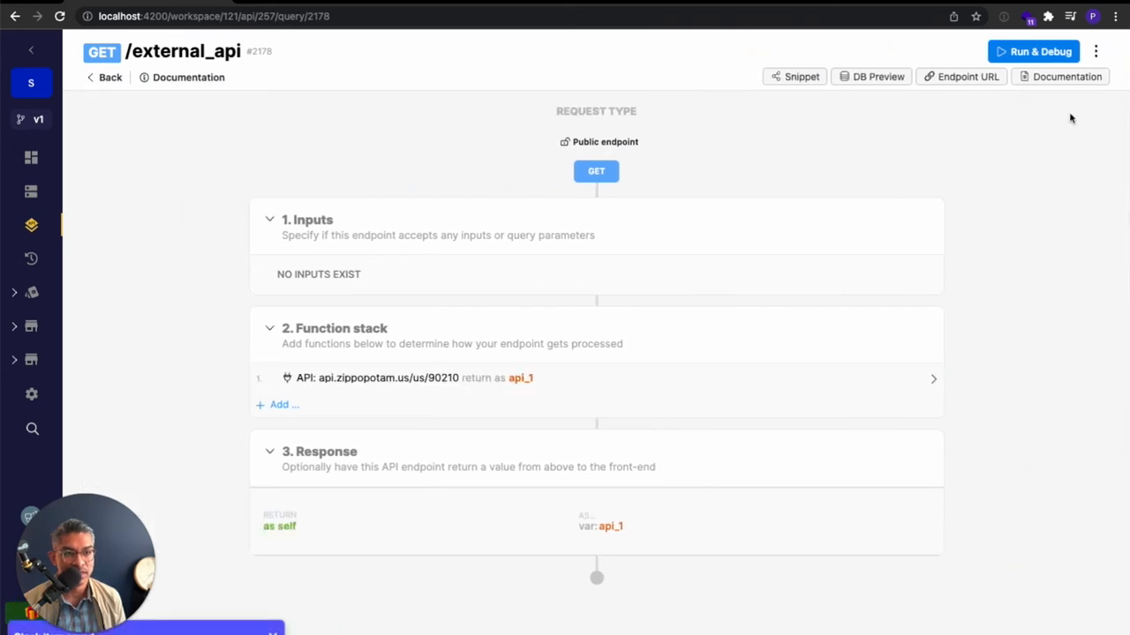
Run the endpoint in Run & Debug and review the 90210 Beverly Hills result.
left_click(1033, 51)
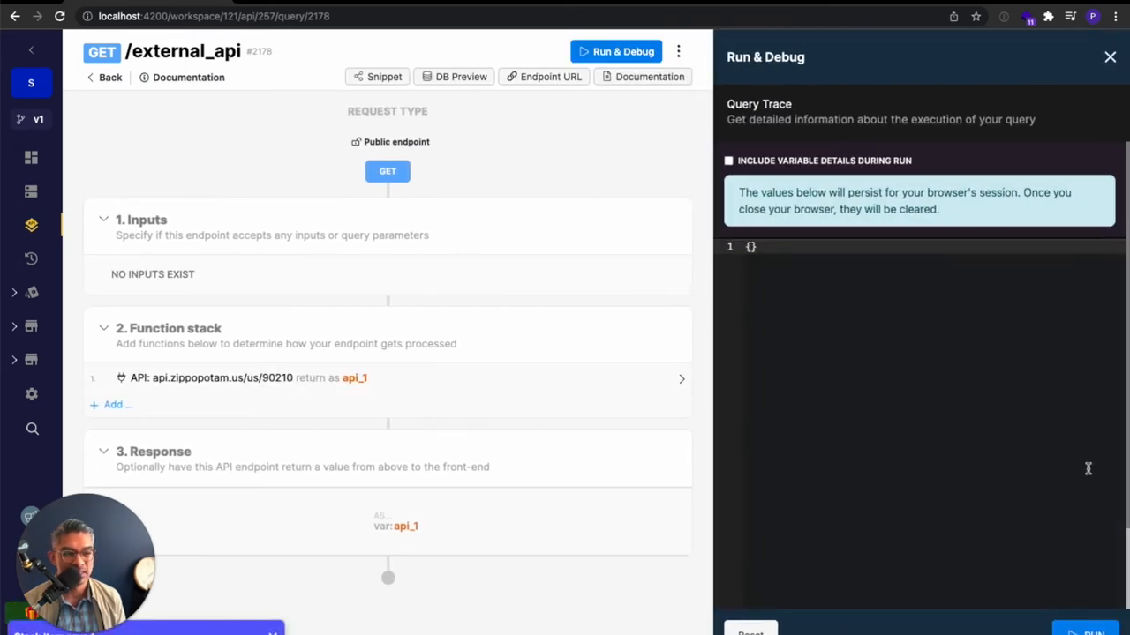
left_click(623, 52)
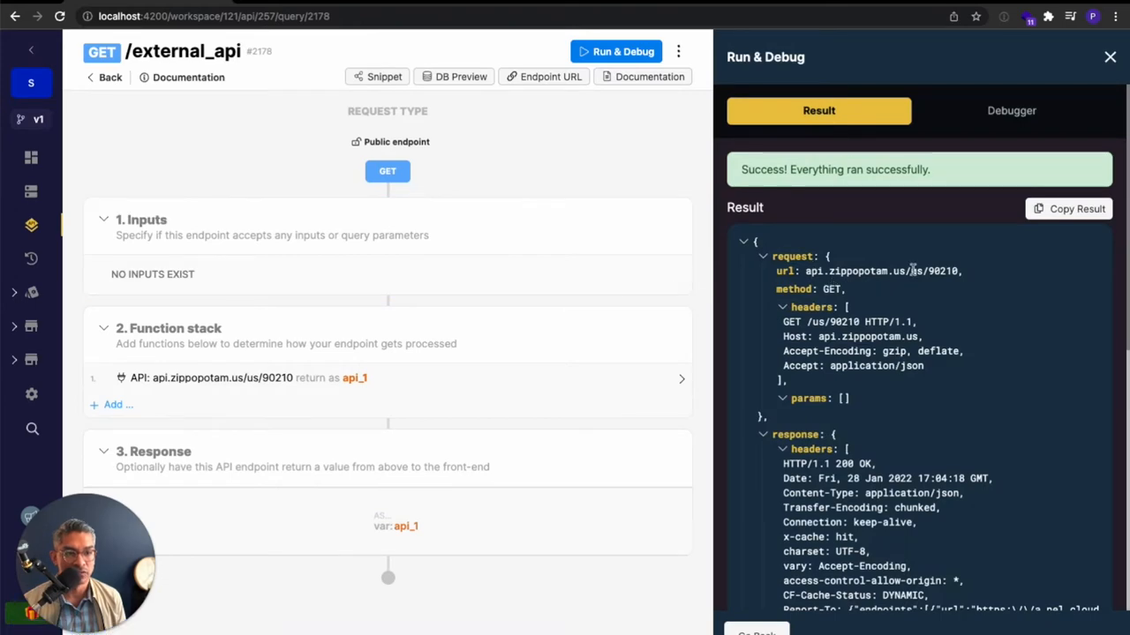
scroll("down", 3)
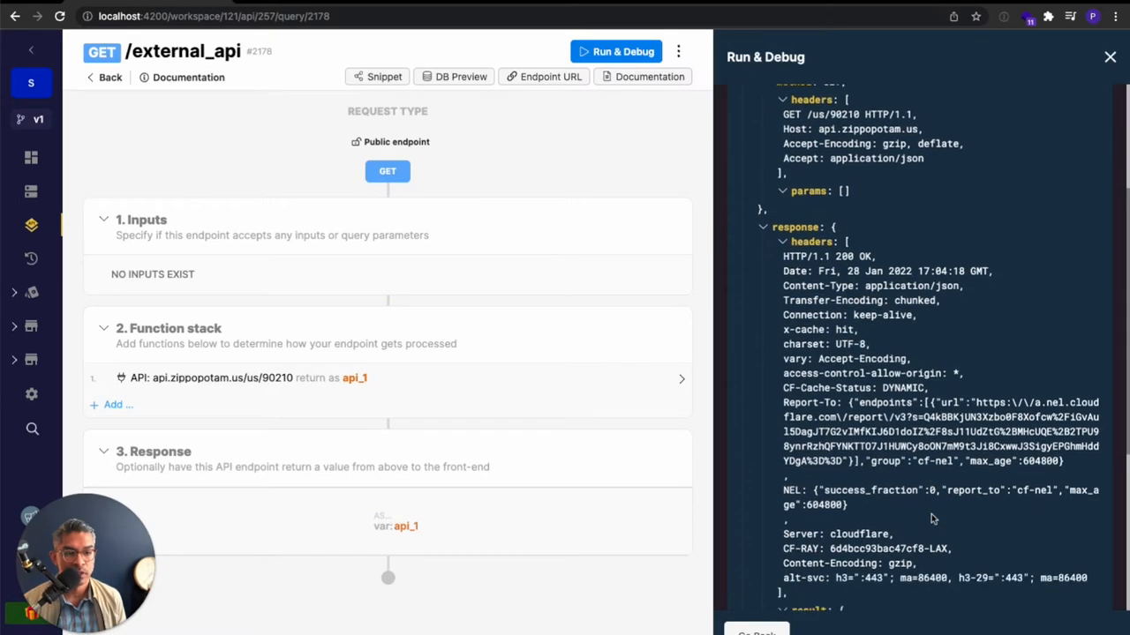
scroll("down", 3)
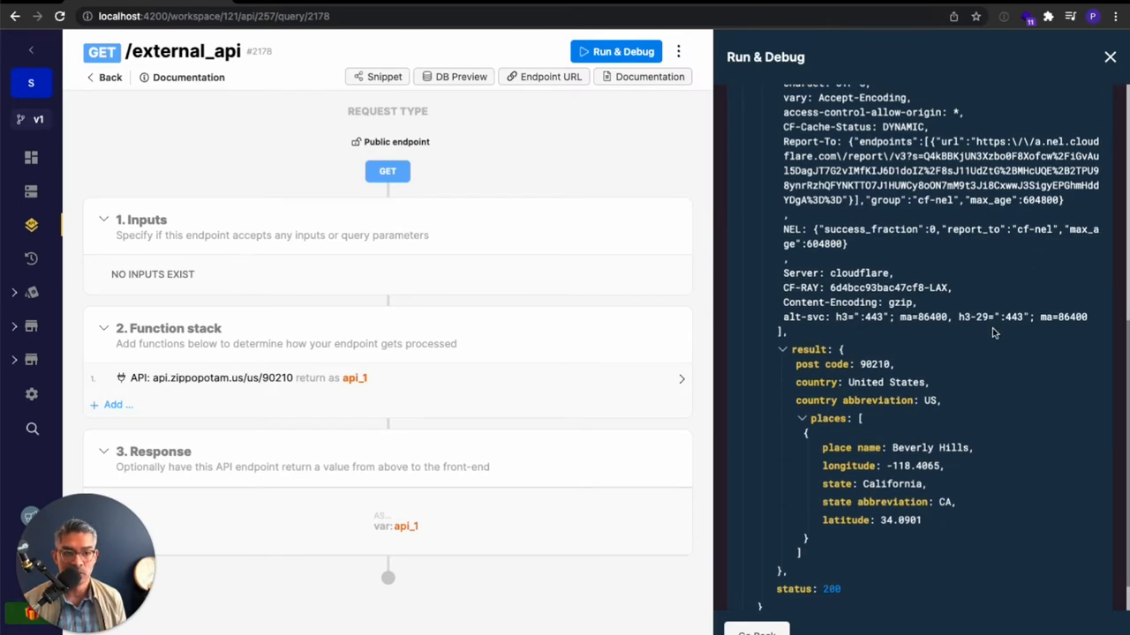
left_click(819, 110)
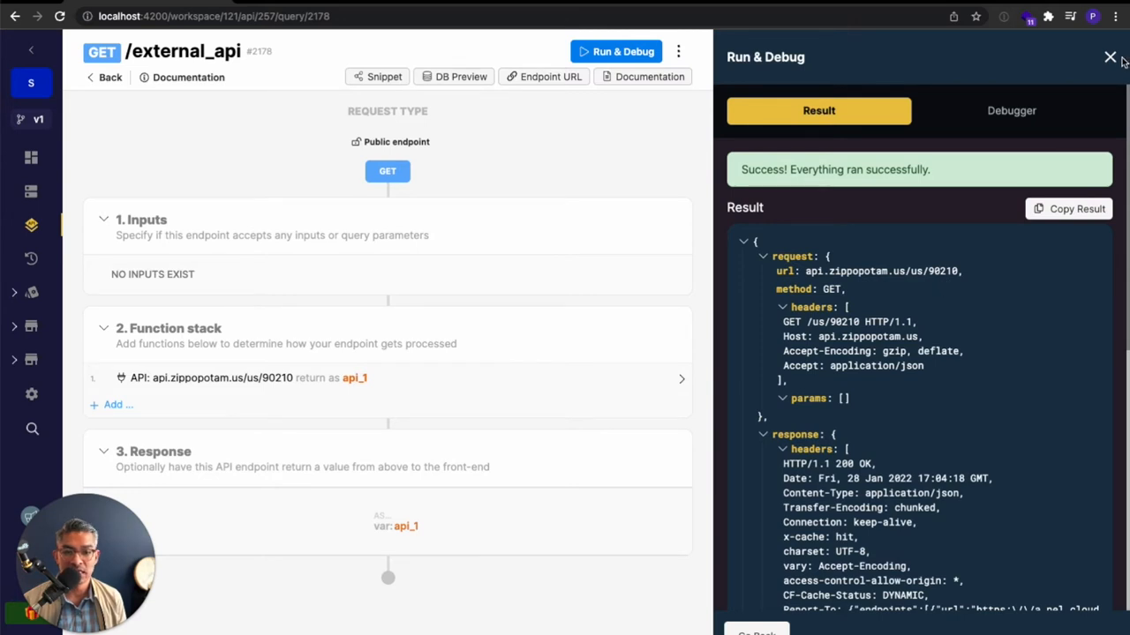
Close the test results and review the External API Request step's 90210 url.
left_click(1110, 57)
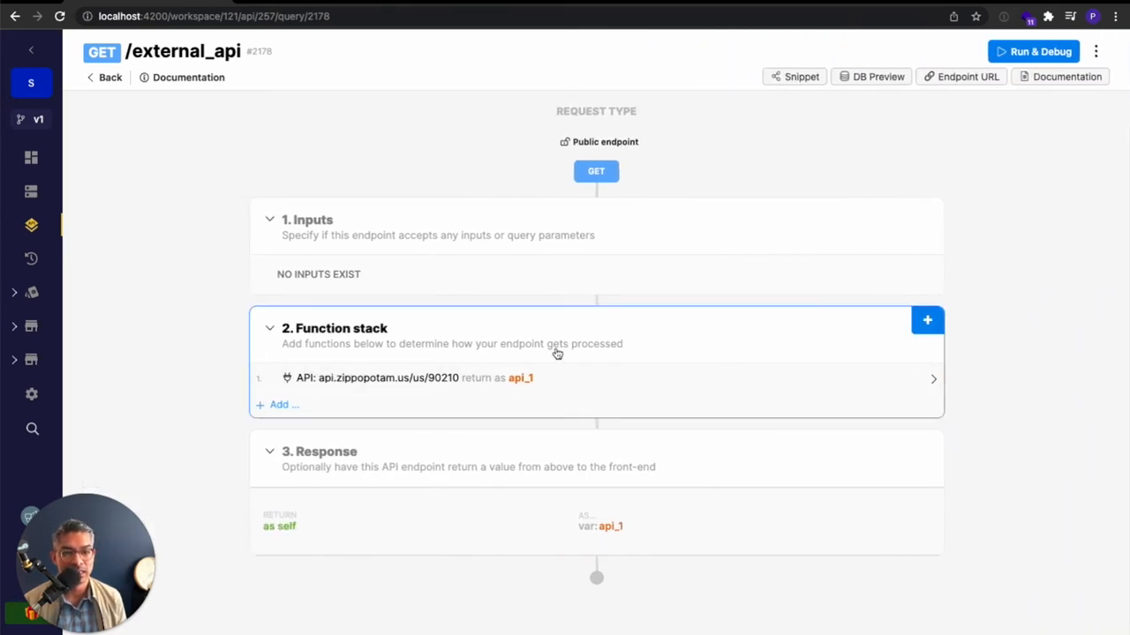
left_click(410, 377)
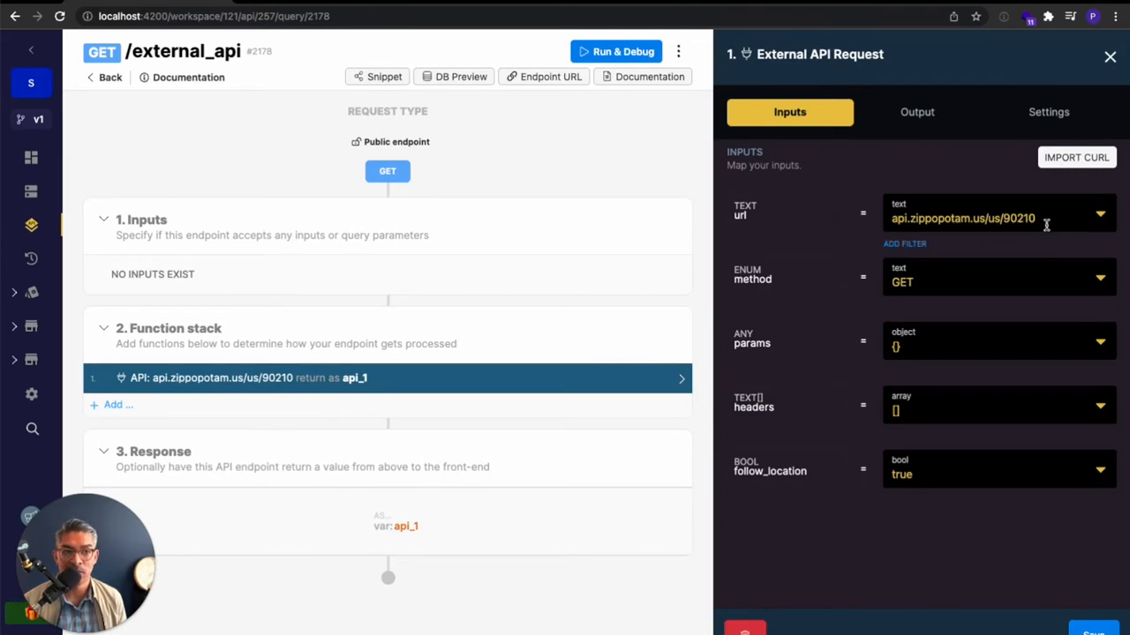
mouse_move(1020, 219)
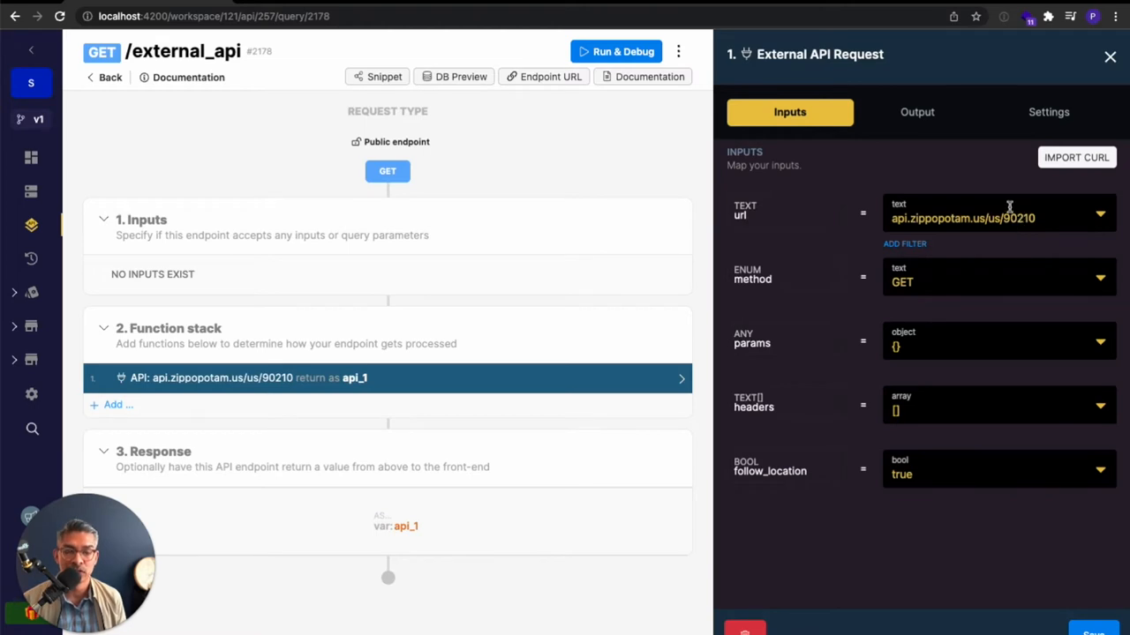
left_click(1110, 56)
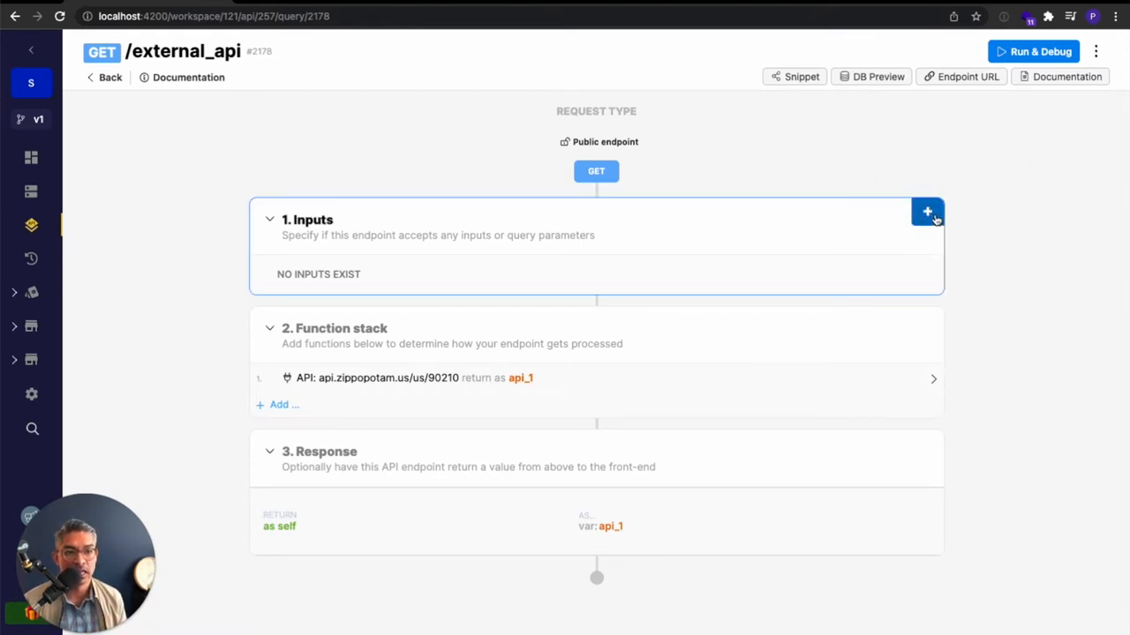
Add two text inputs, country and zip, to the endpoint.
left_click(927, 212)
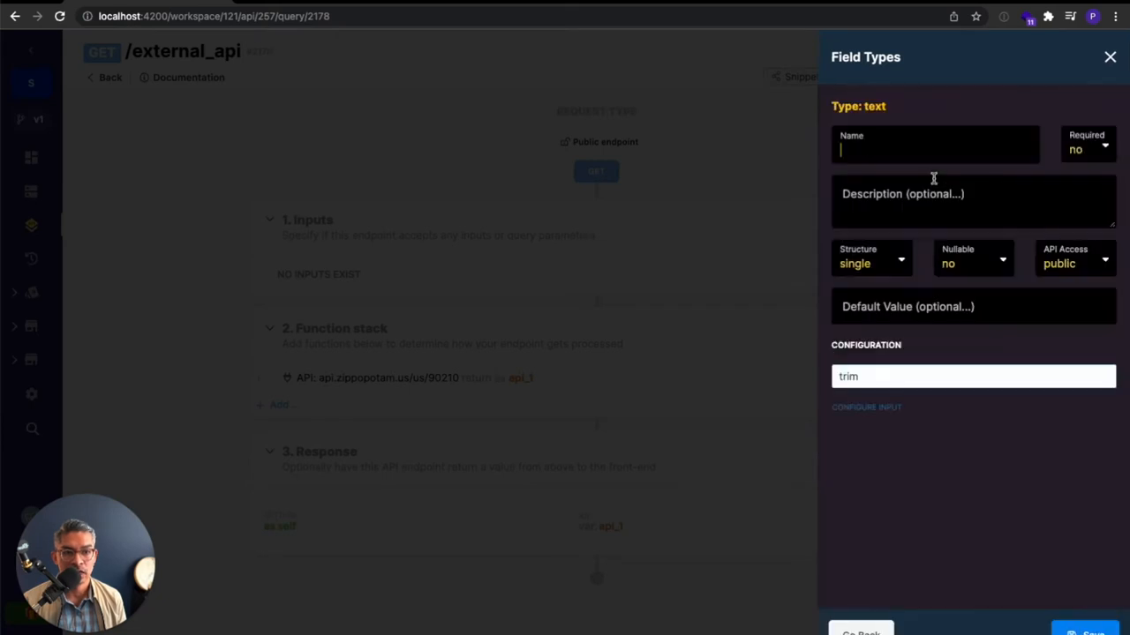
type("country")
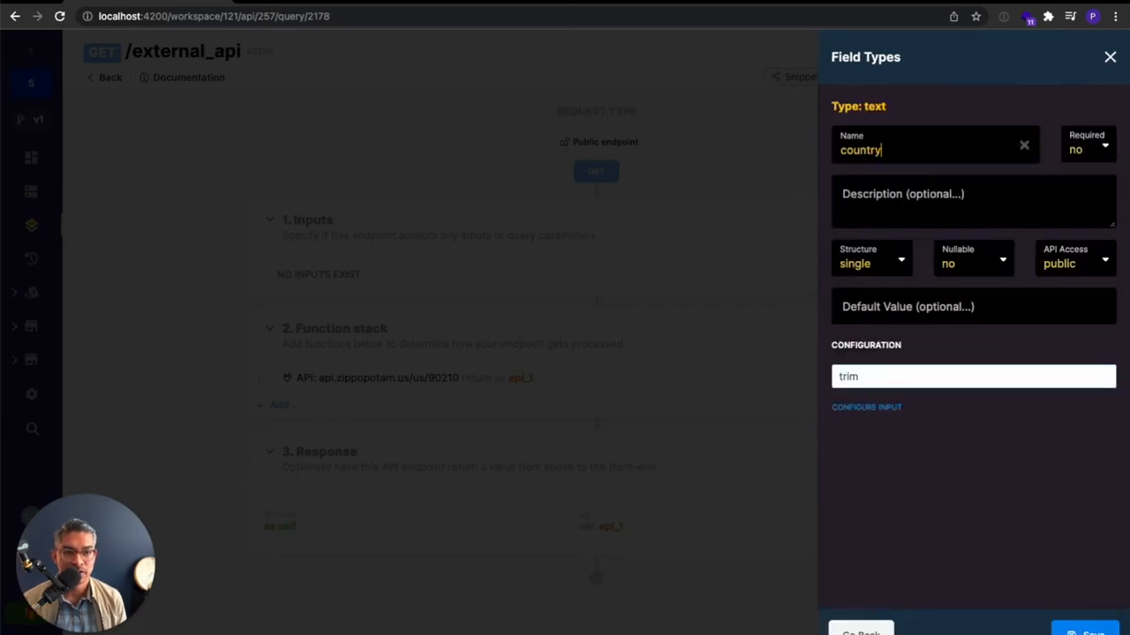
left_click(1109, 56)
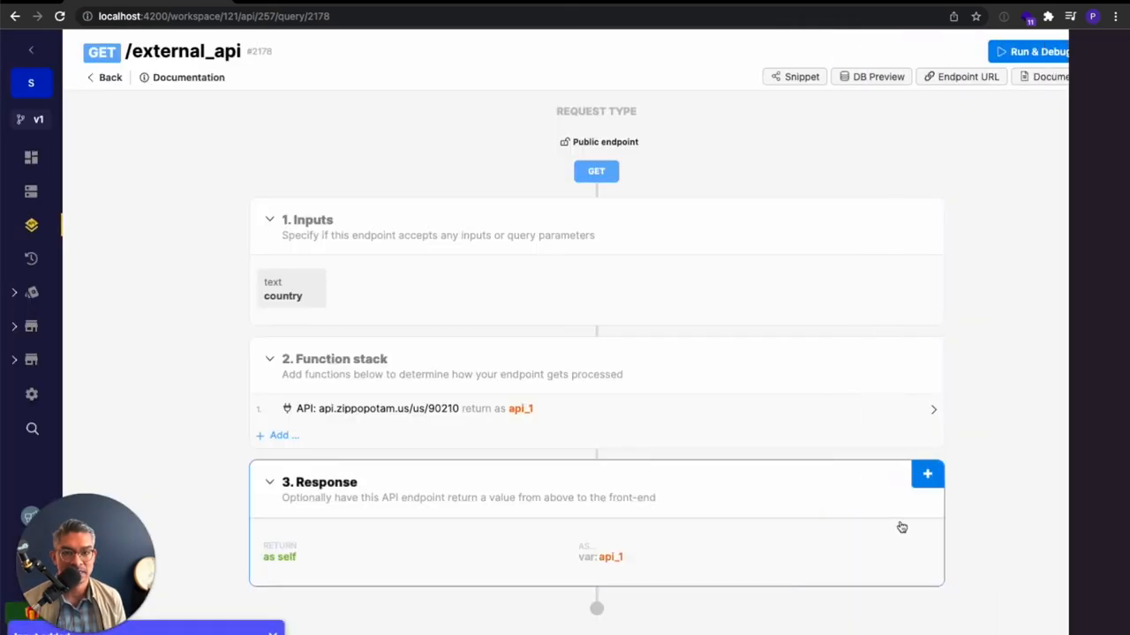
left_click(926, 473)
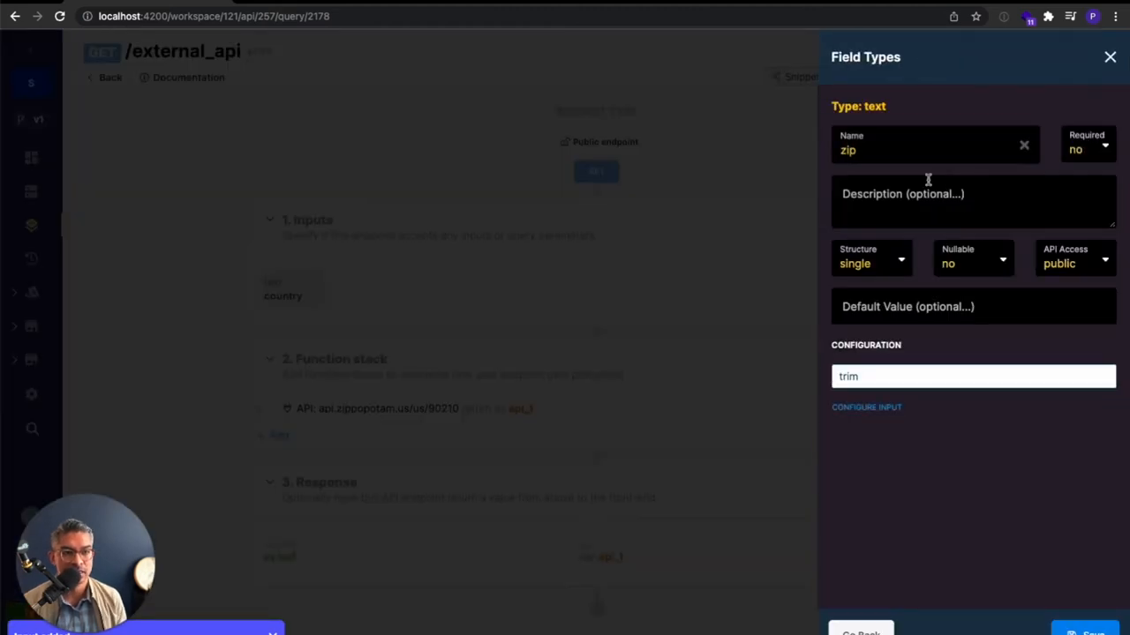
left_click(1110, 57)
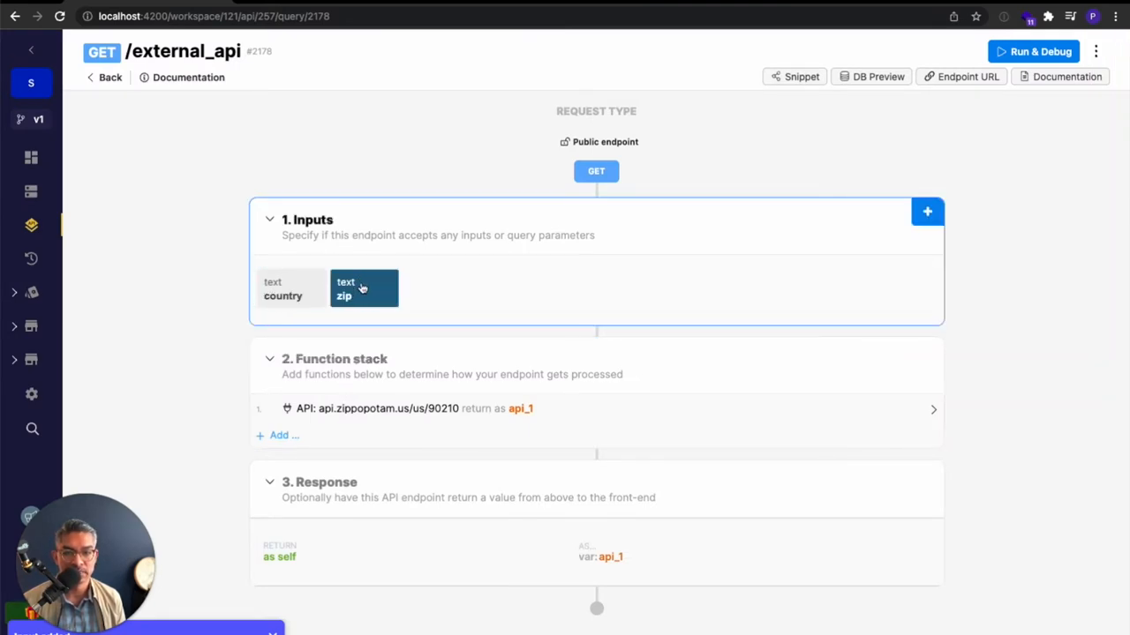
left_click(410, 407)
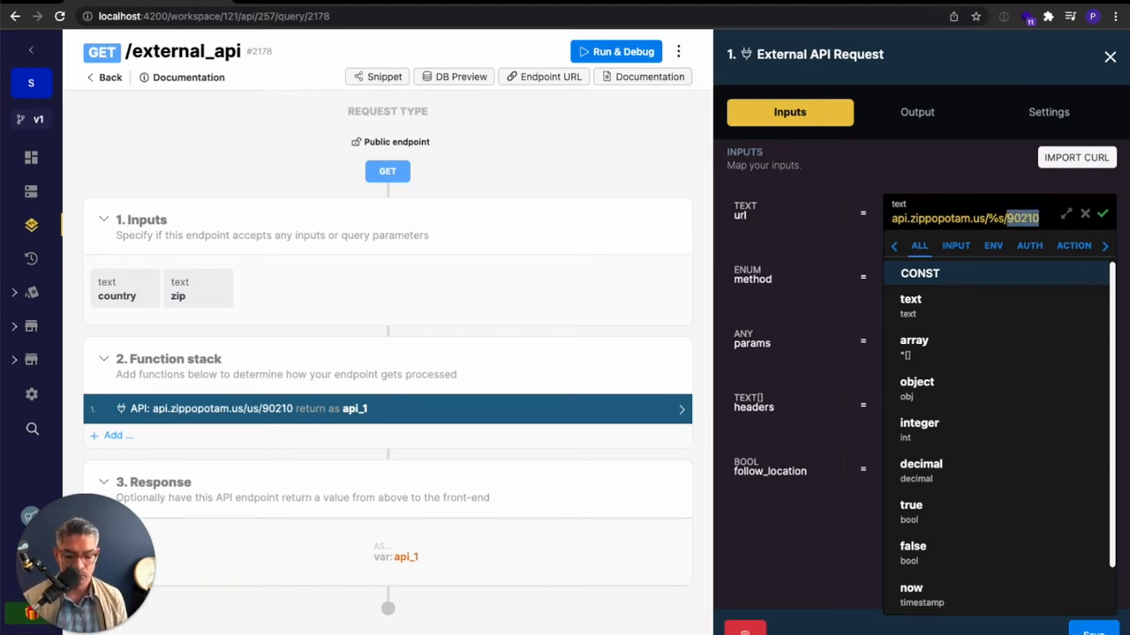
Add a sprintf filter to the request url api.zippopotam.us/%s/%s.
left_click(1101, 214)
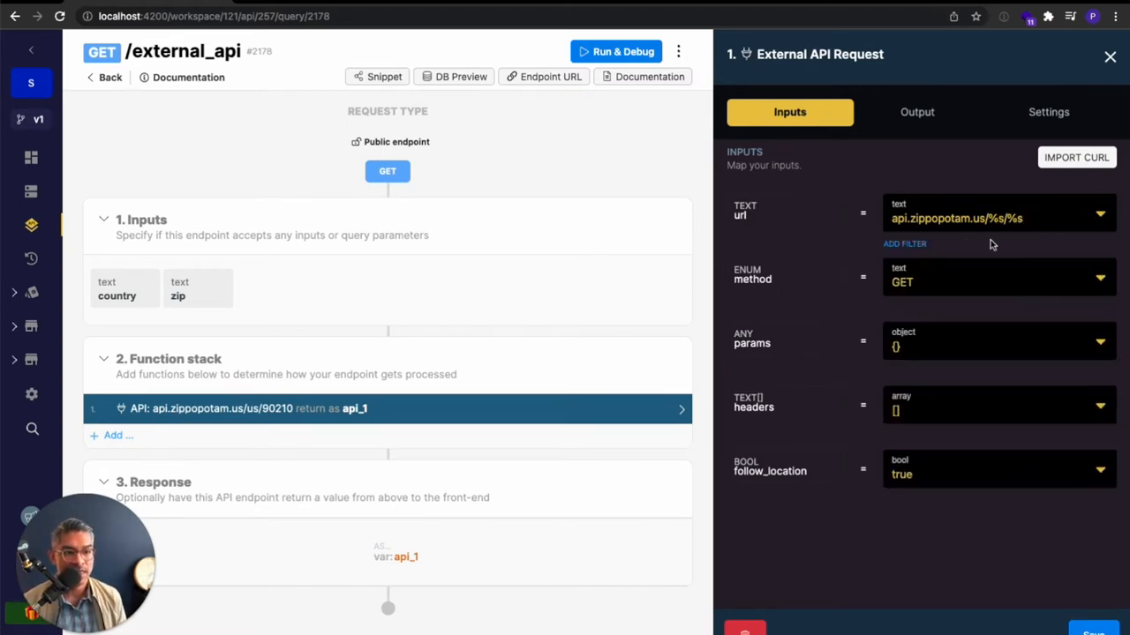
left_click(904, 244)
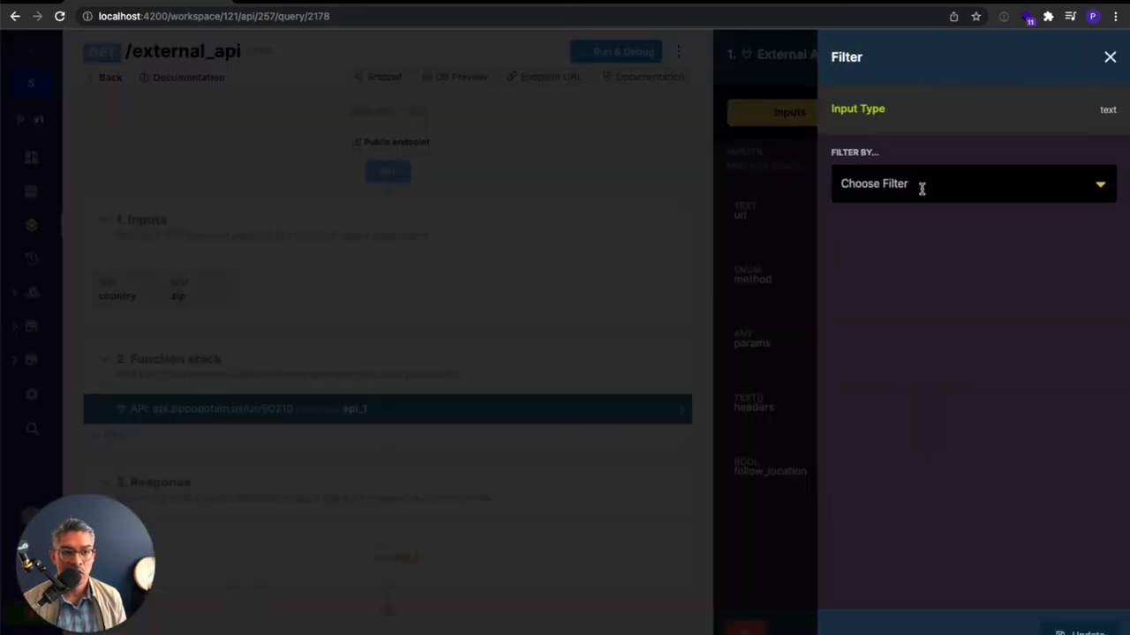
type("sprintf")
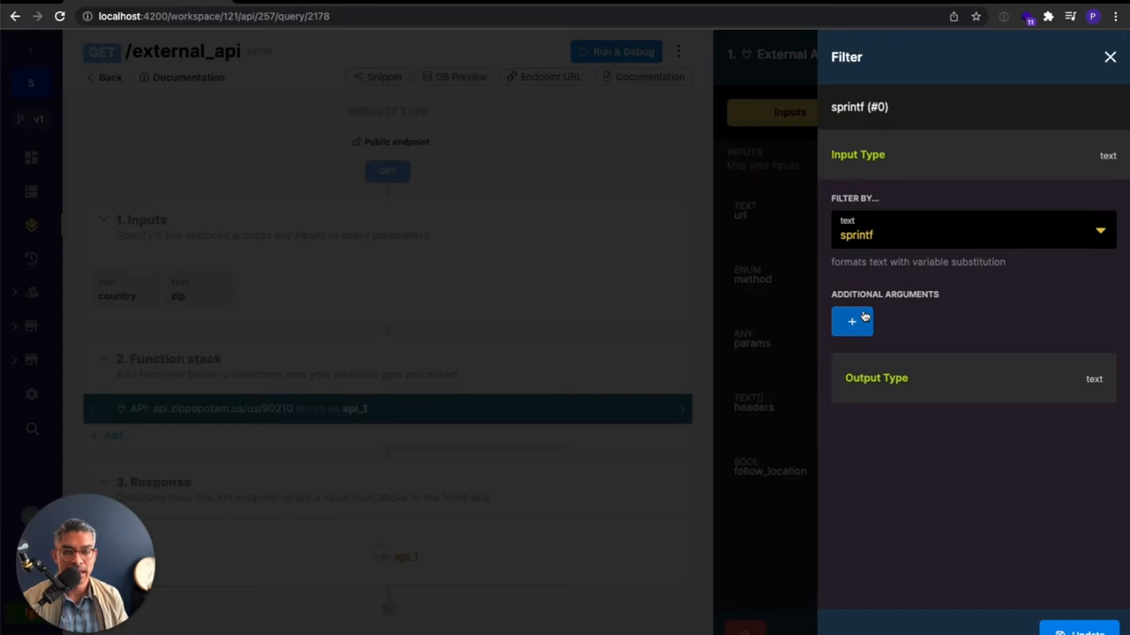
mouse_move(869, 316)
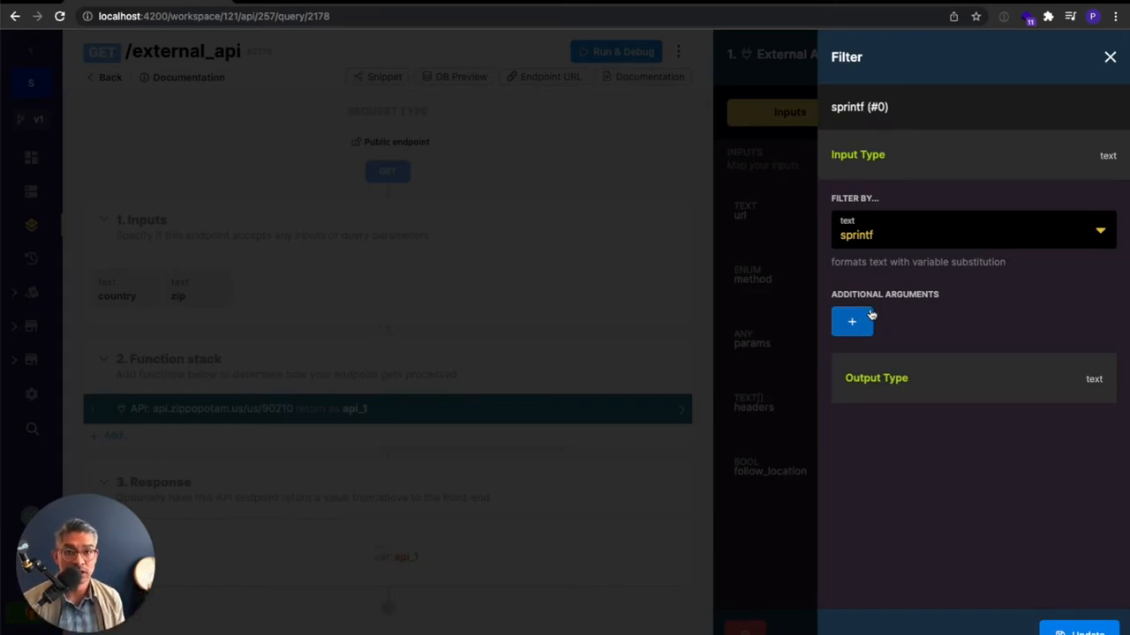
Fill the sprintf arguments from the country and zip endpoint inputs.
left_click(851, 321)
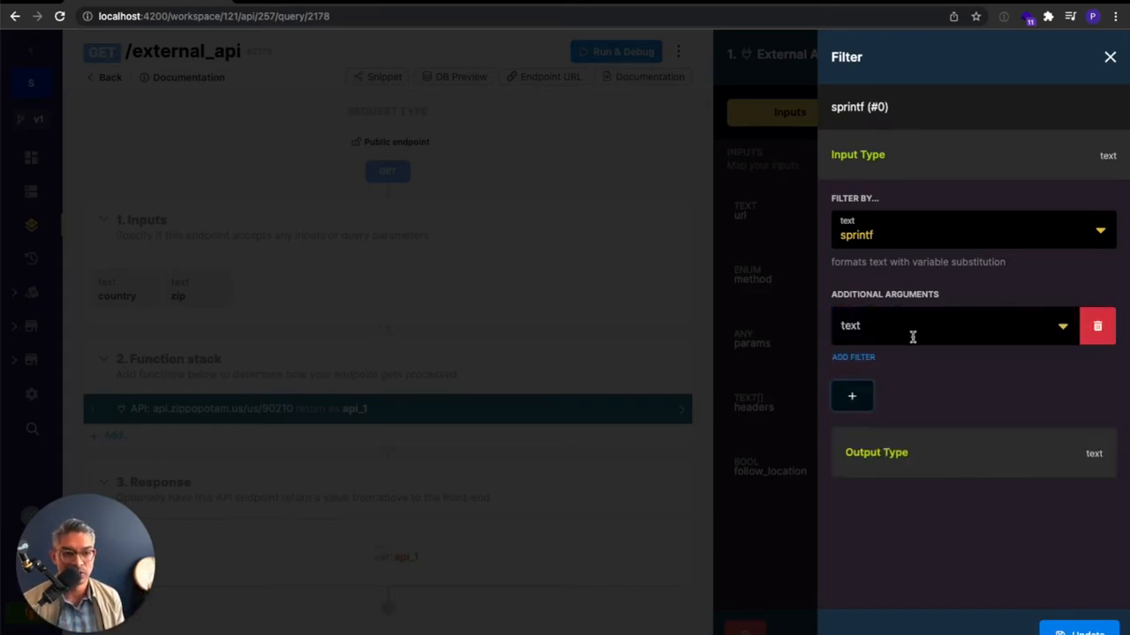
type("dfdfd")
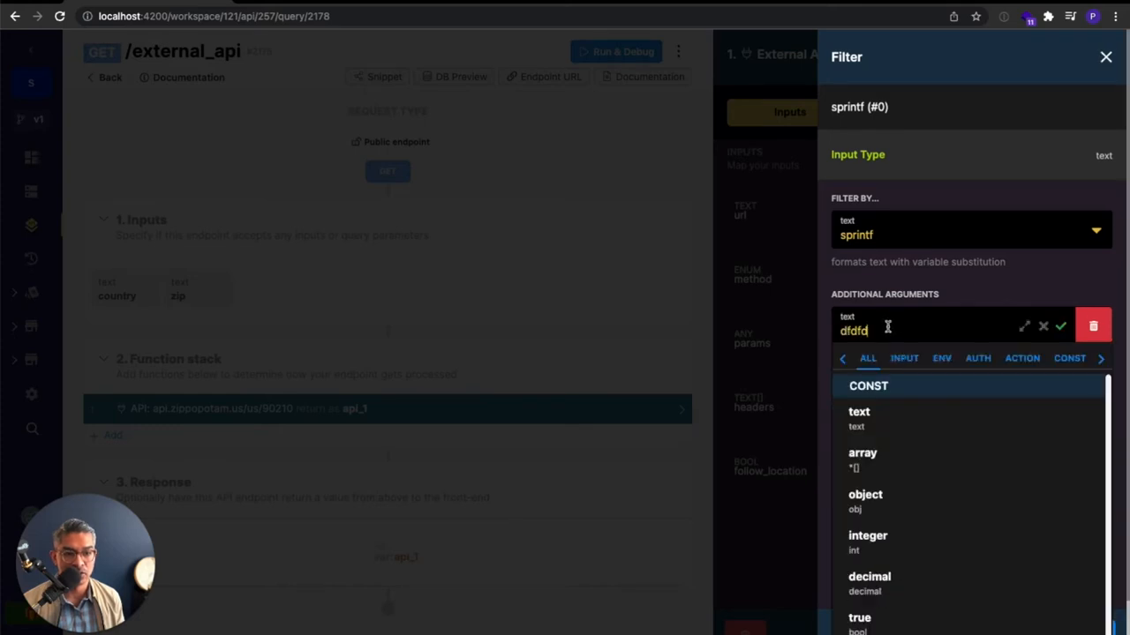
left_click(904, 358)
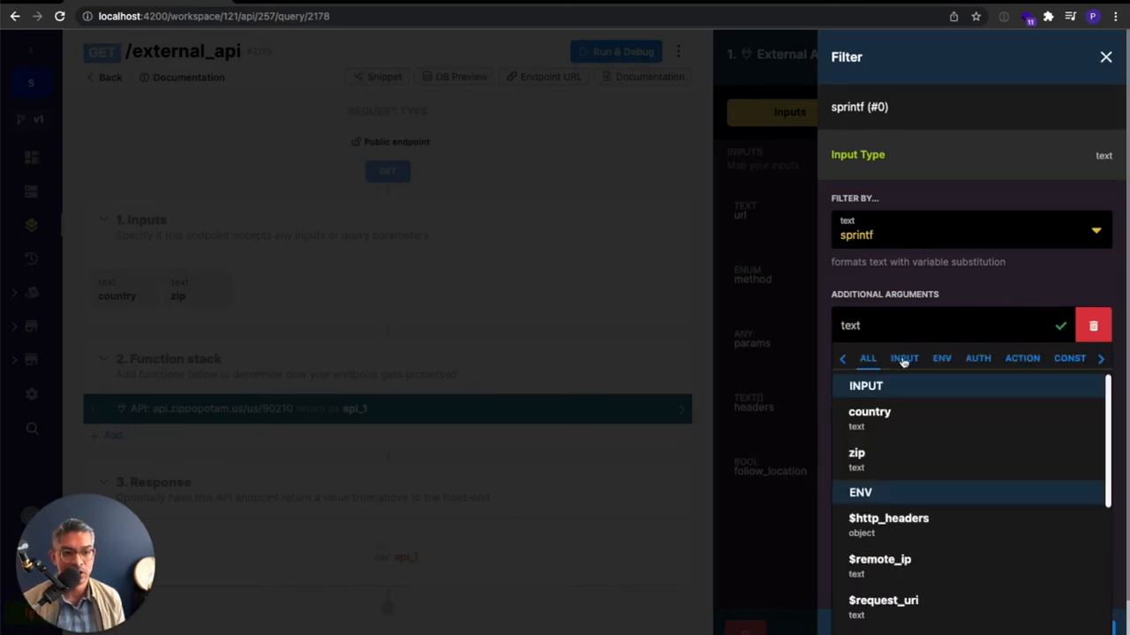
left_click(868, 412)
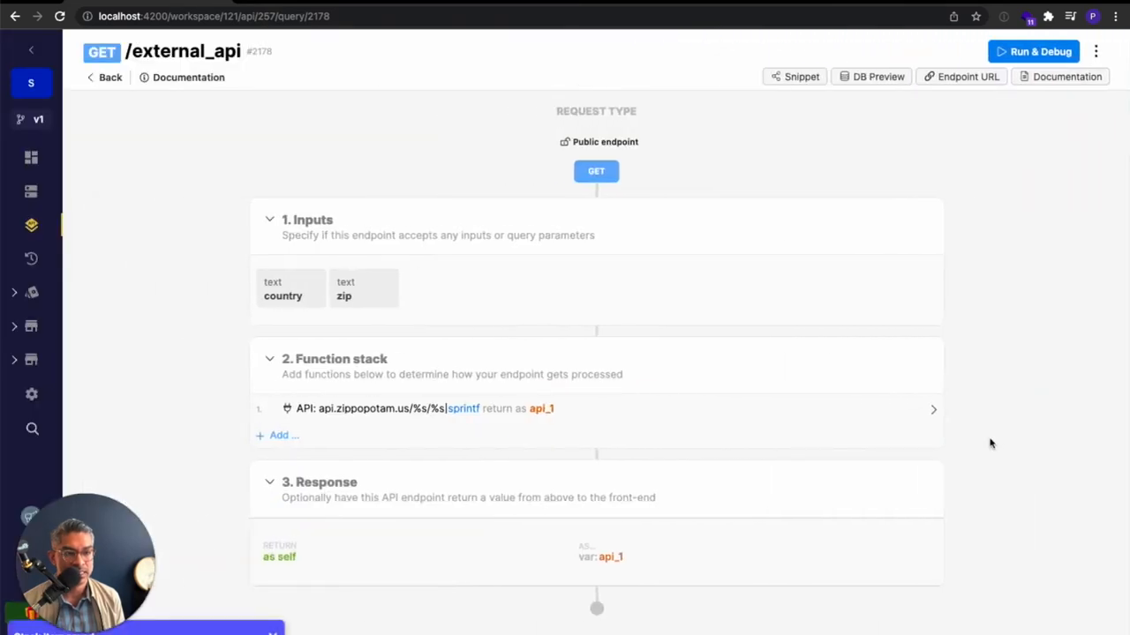
Run the endpoint with country us and zip 92352, returning Lake Arrowhead, California.
left_click(1033, 51)
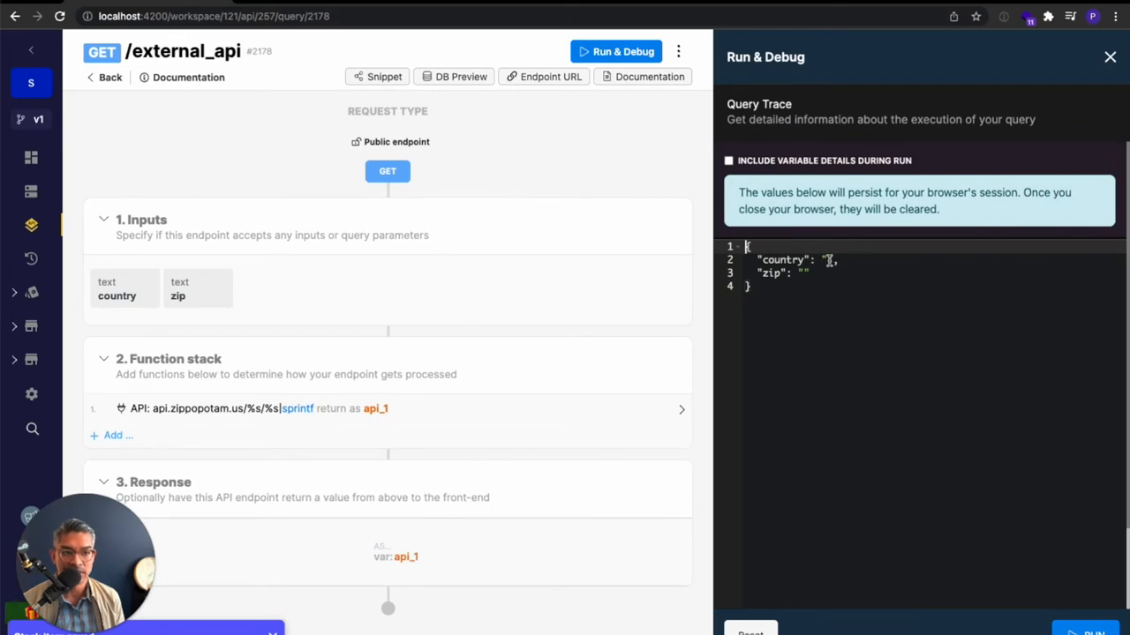
type("us")
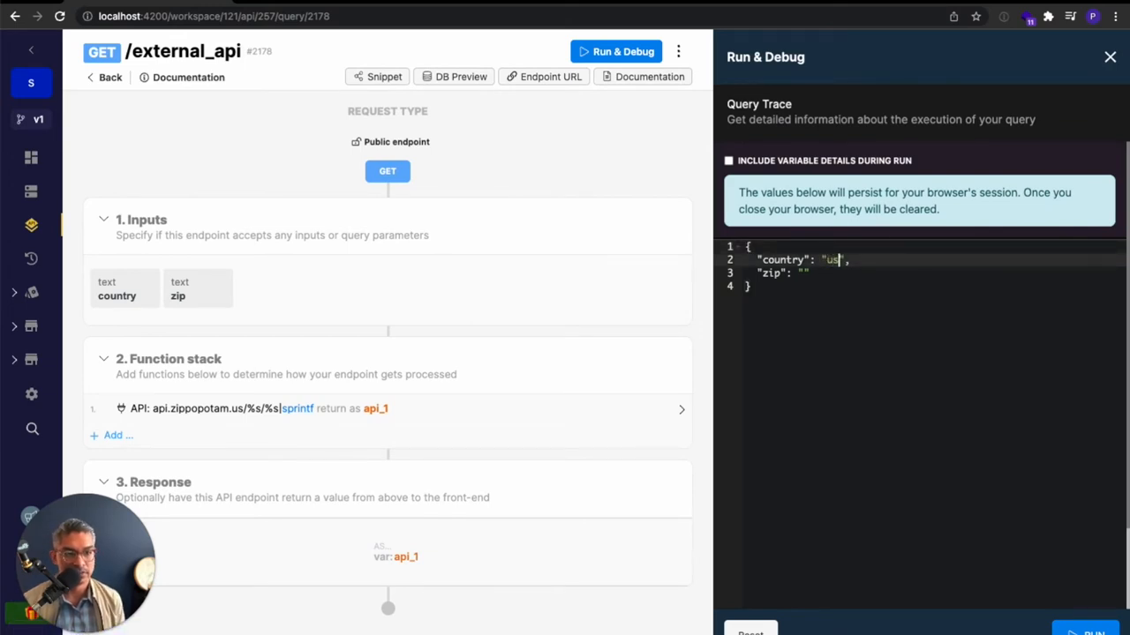
type("92352")
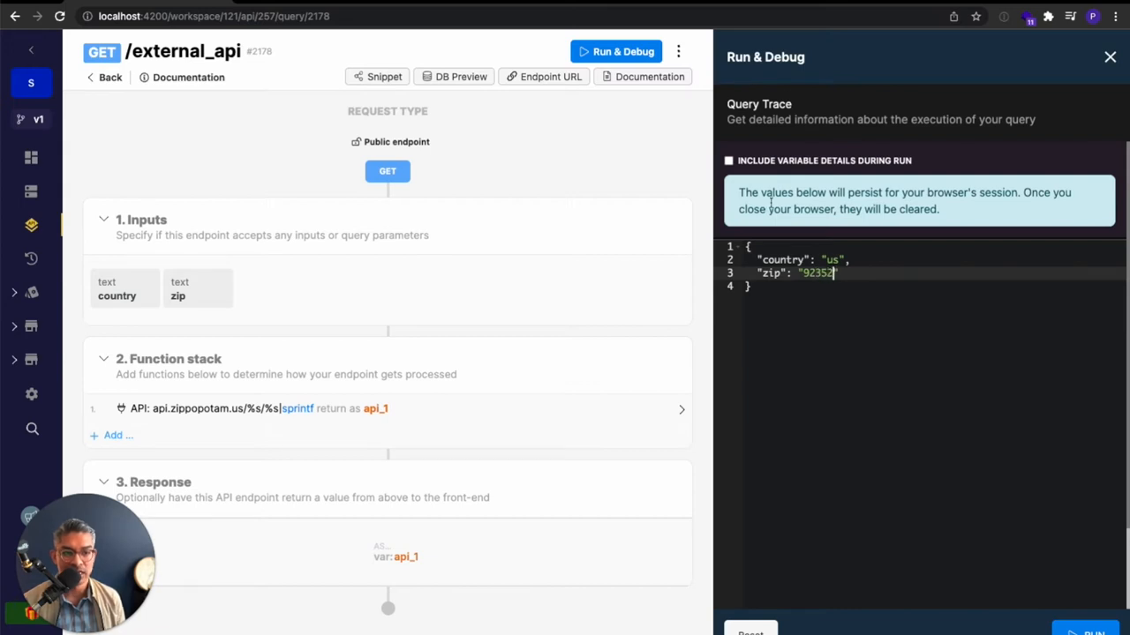
left_click(622, 51)
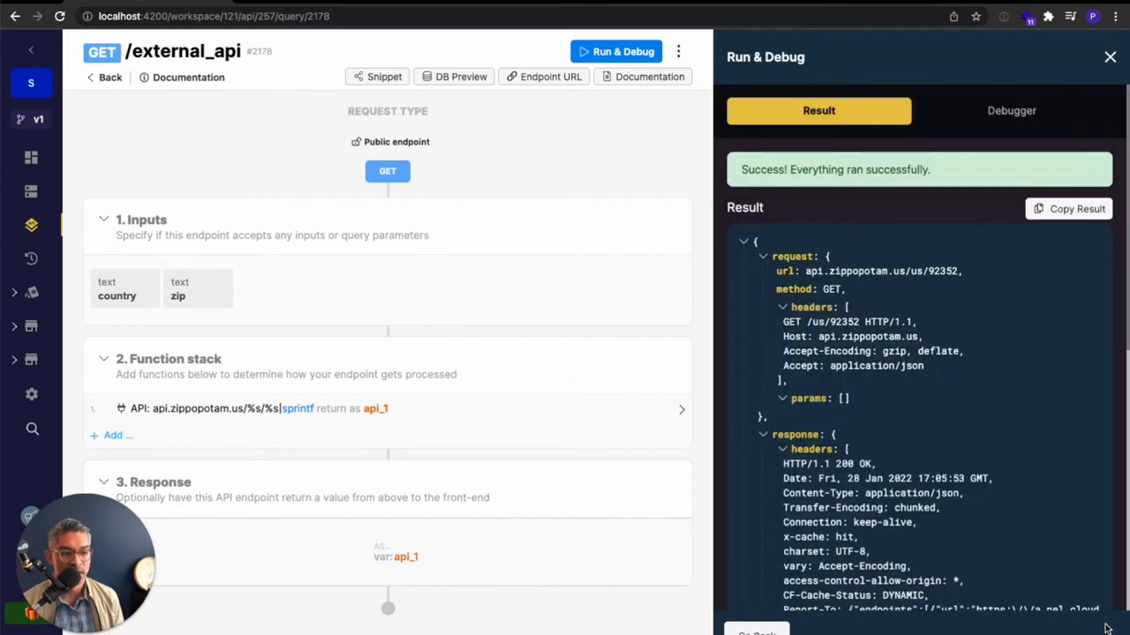
scroll("down", 3)
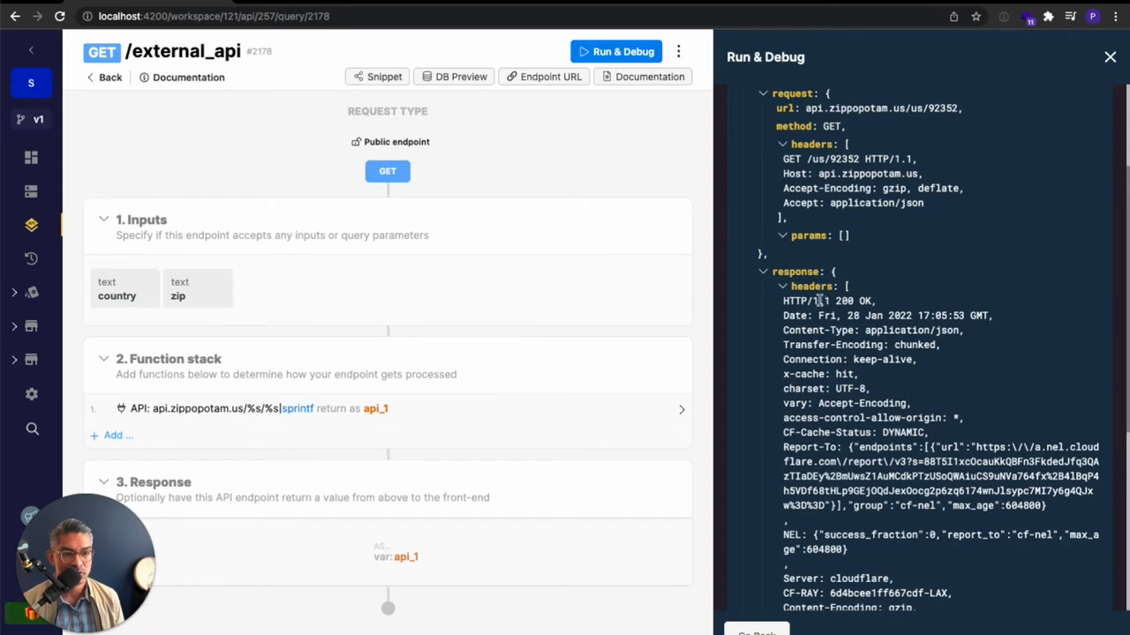
scroll("down", 3)
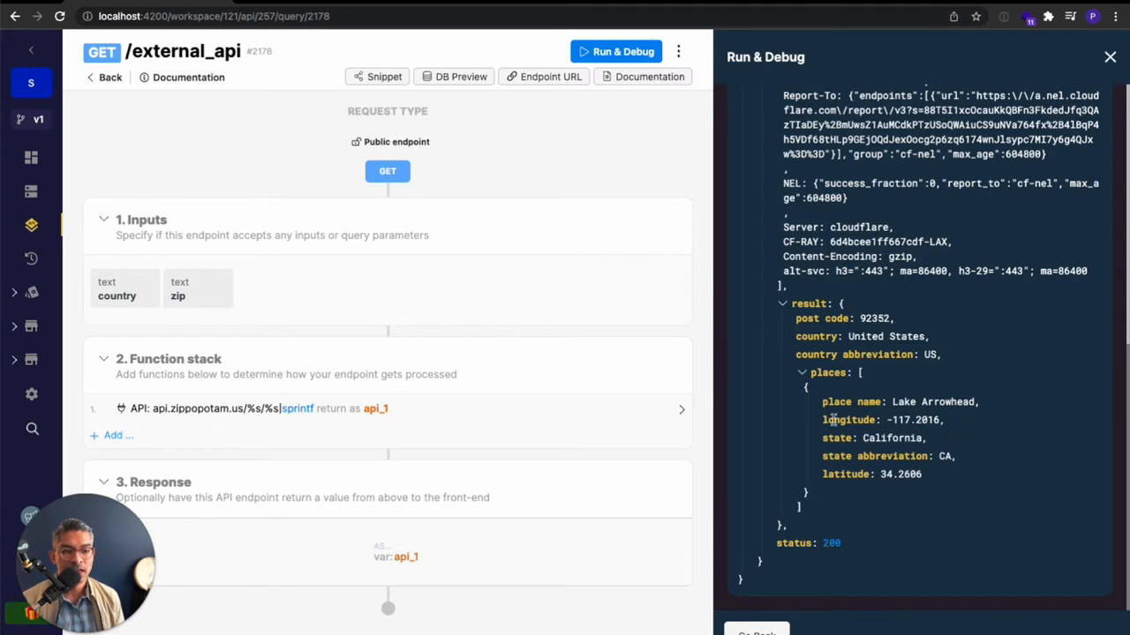
mouse_move(847, 415)
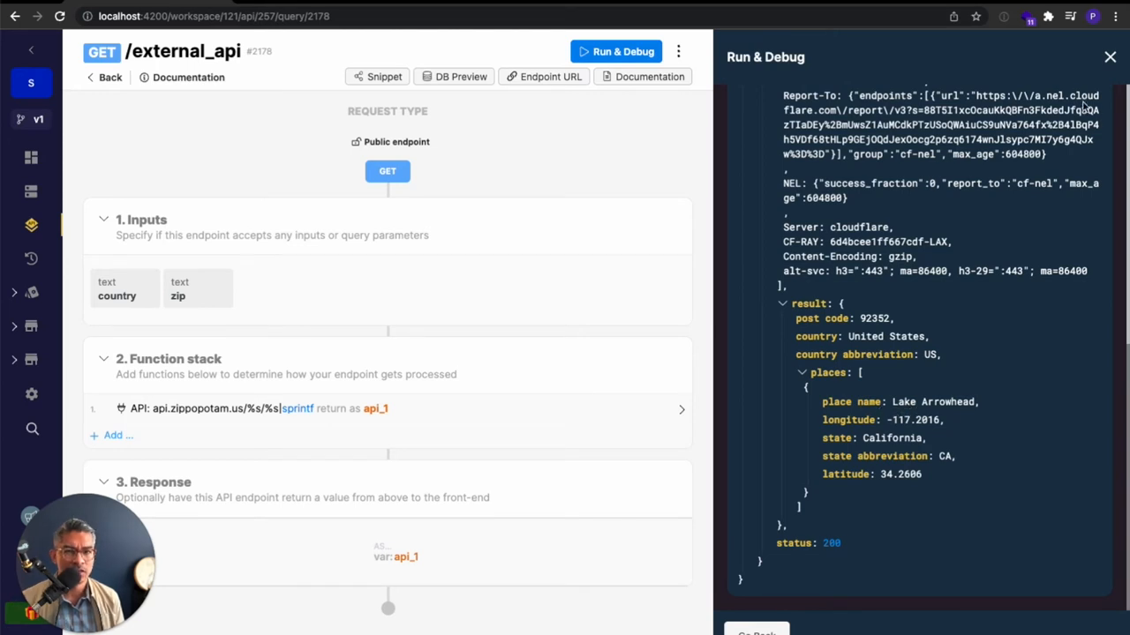
left_click(1108, 56)
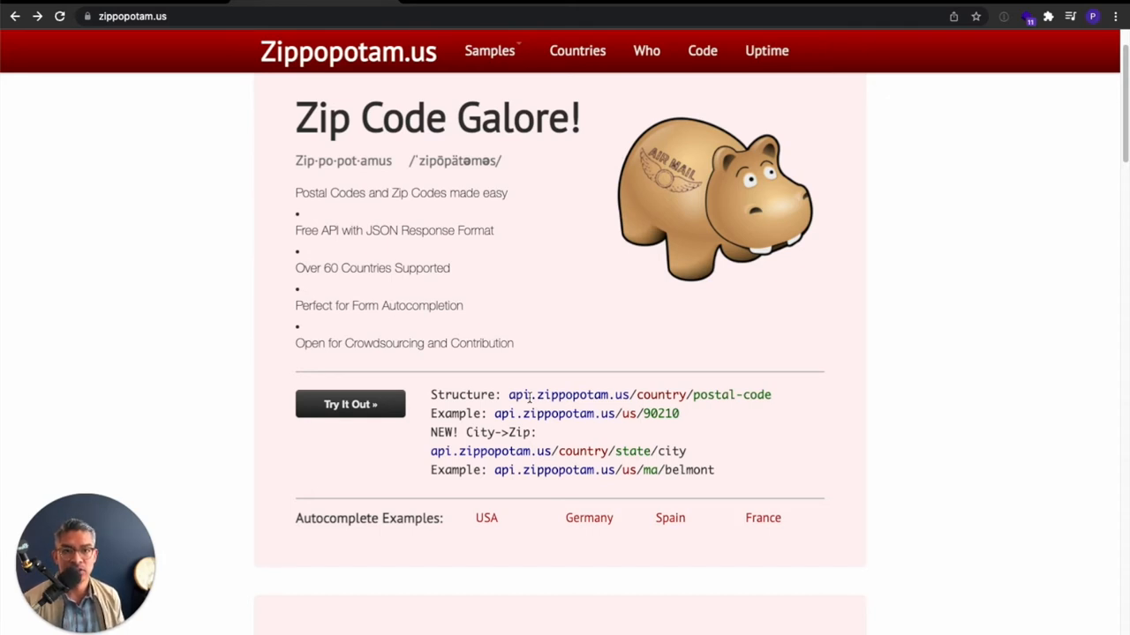
mouse_move(478, 70)
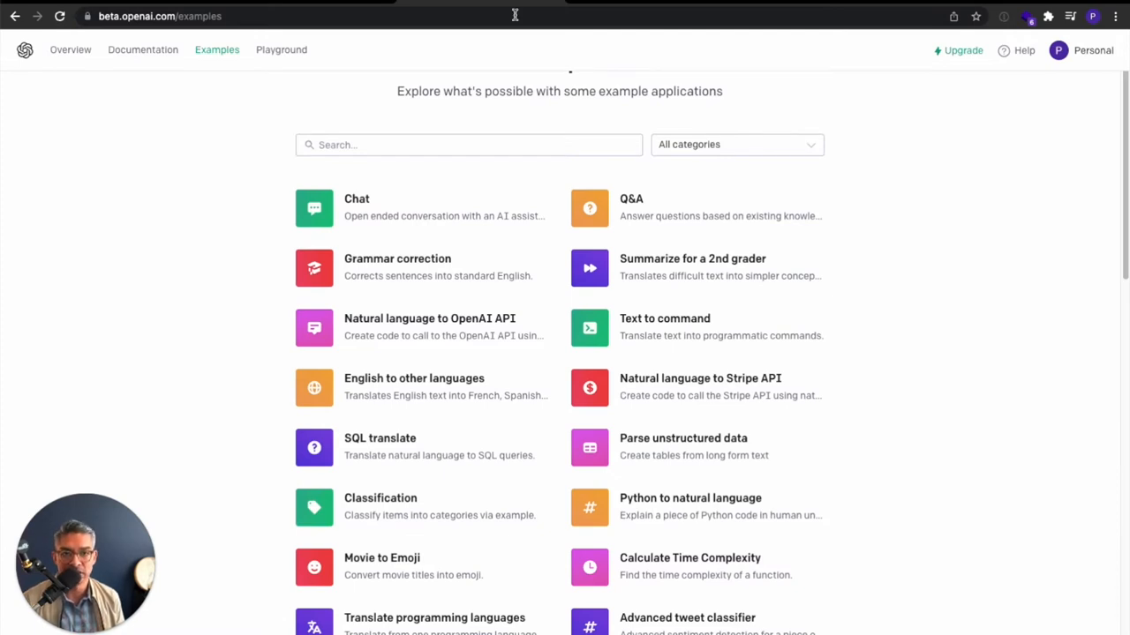
mouse_move(1013, 325)
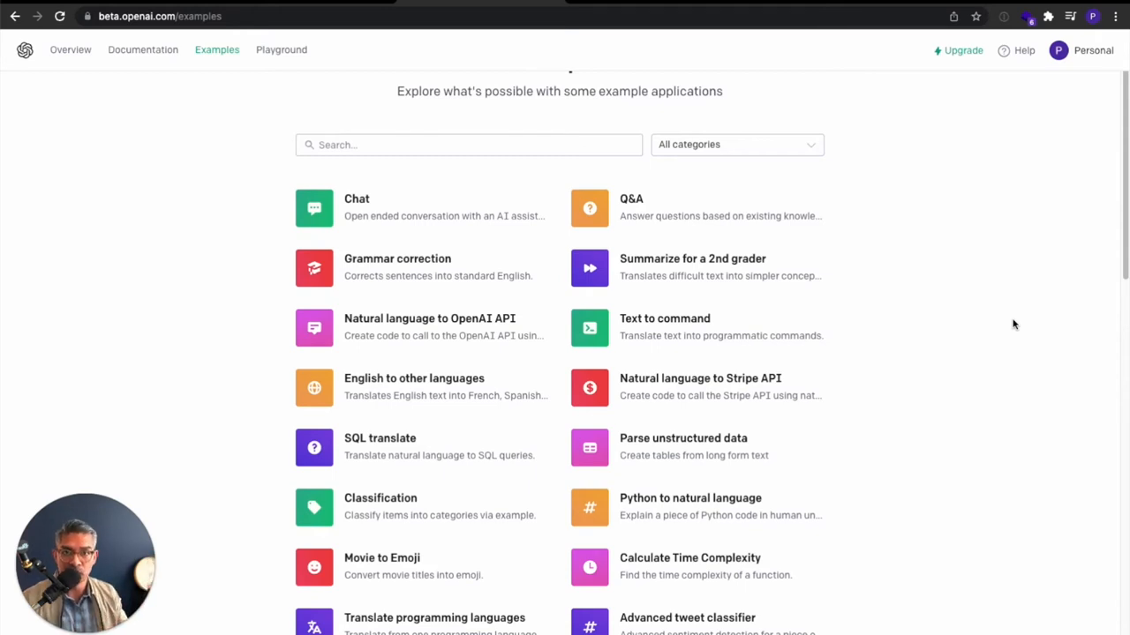
mouse_move(1002, 314)
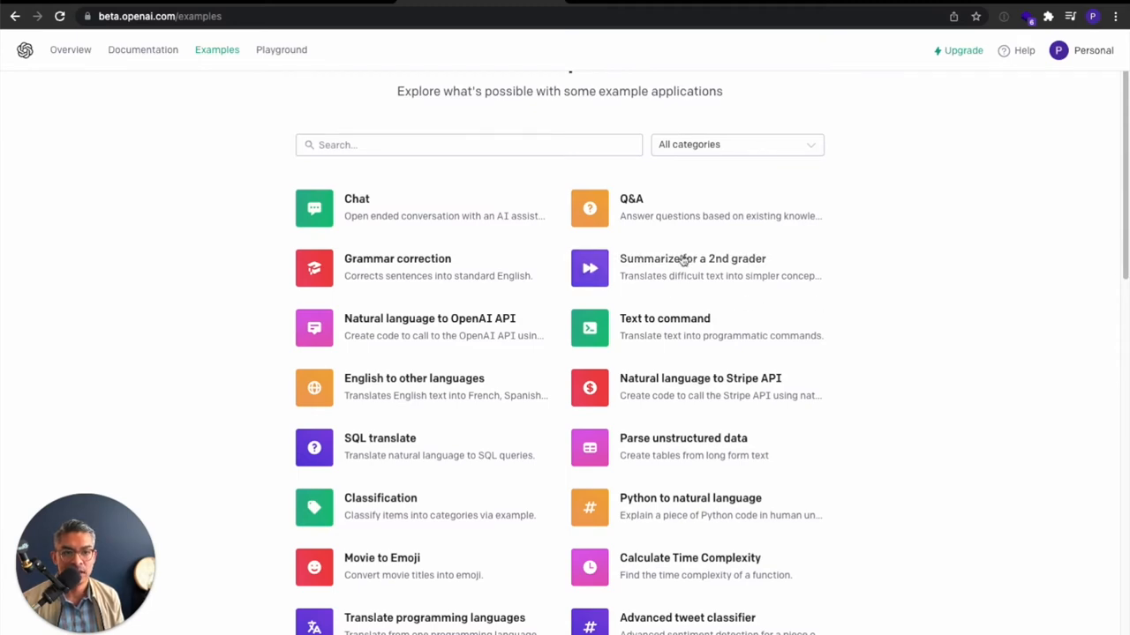
Open the OpenAI 'Summarize for a 2nd grader' example.
left_click(691, 257)
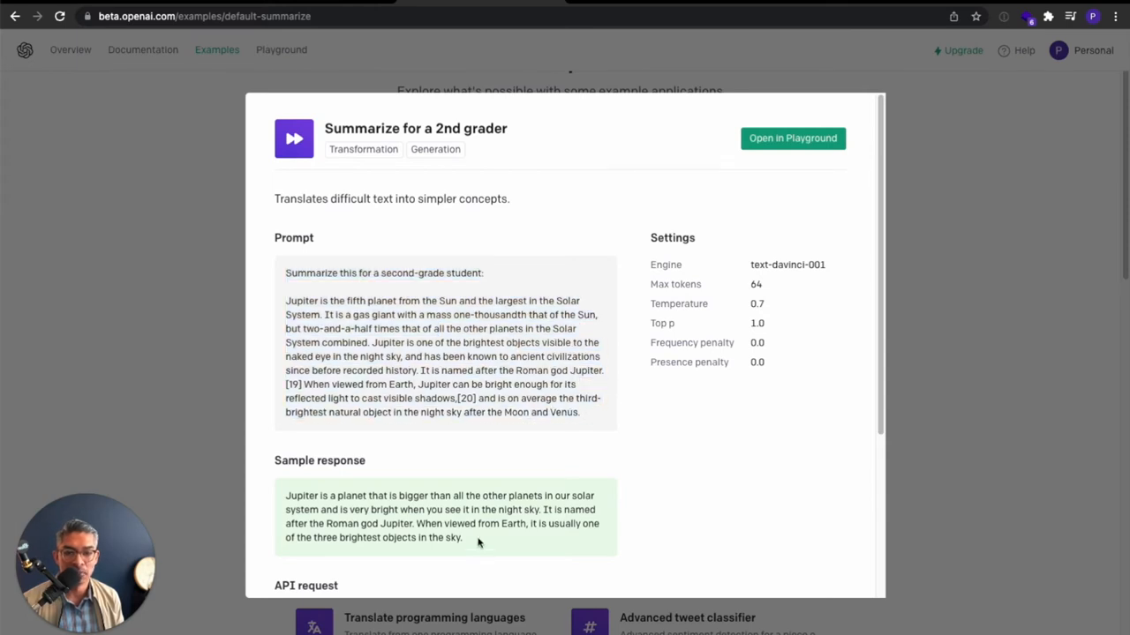
Read the sample summary response and reveal the example's curl API request.
left_click_drag(286, 494, 462, 536)
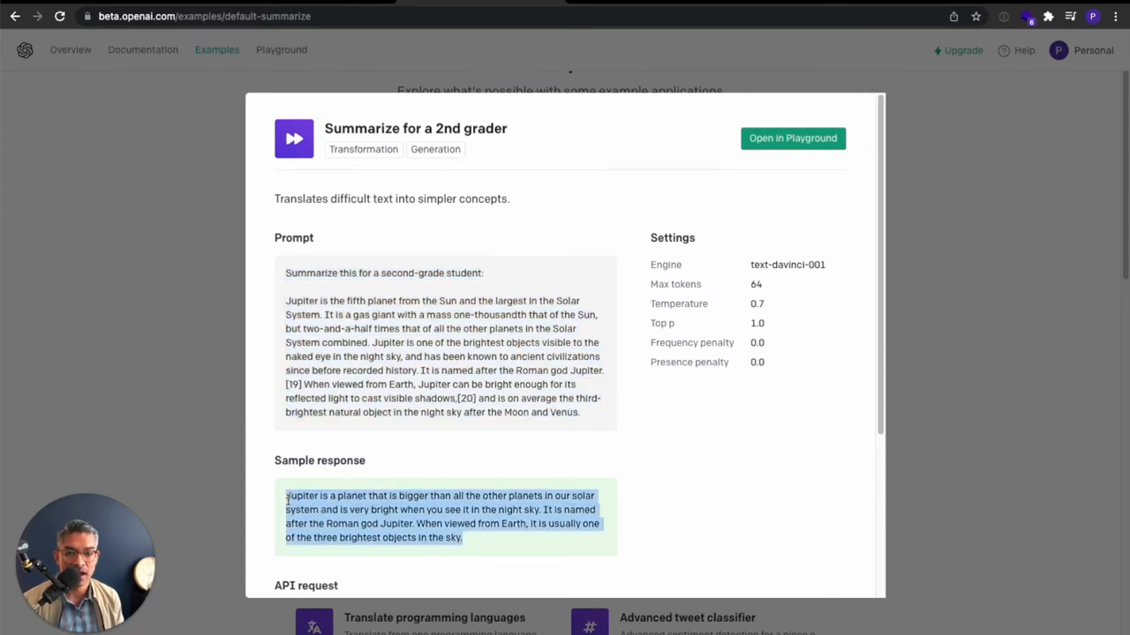
left_click(431, 508)
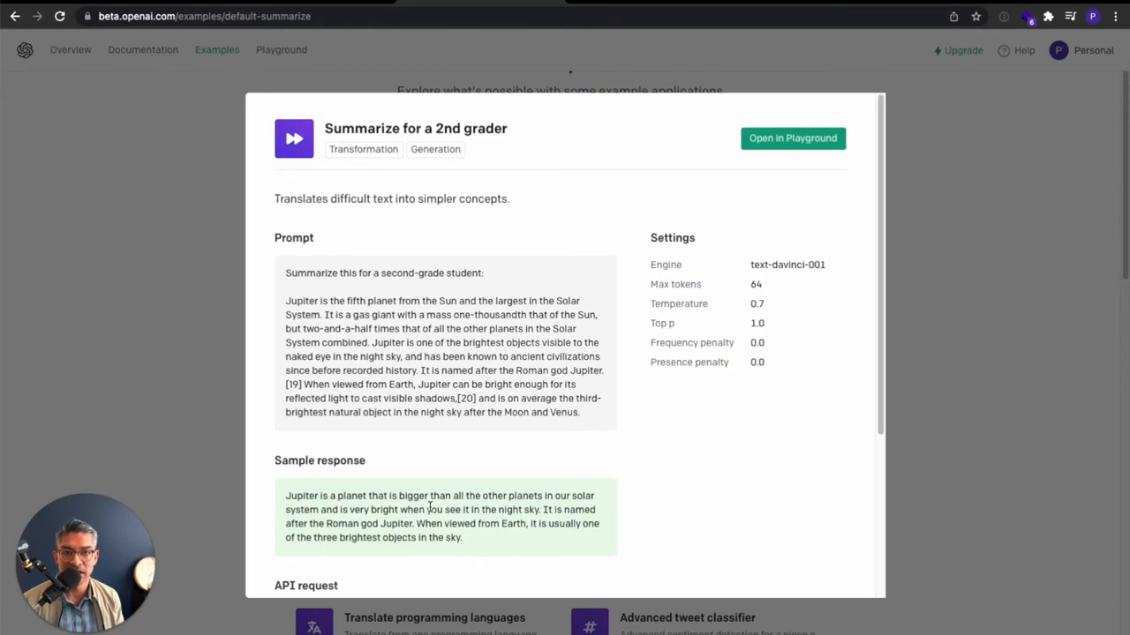
mouse_move(540, 353)
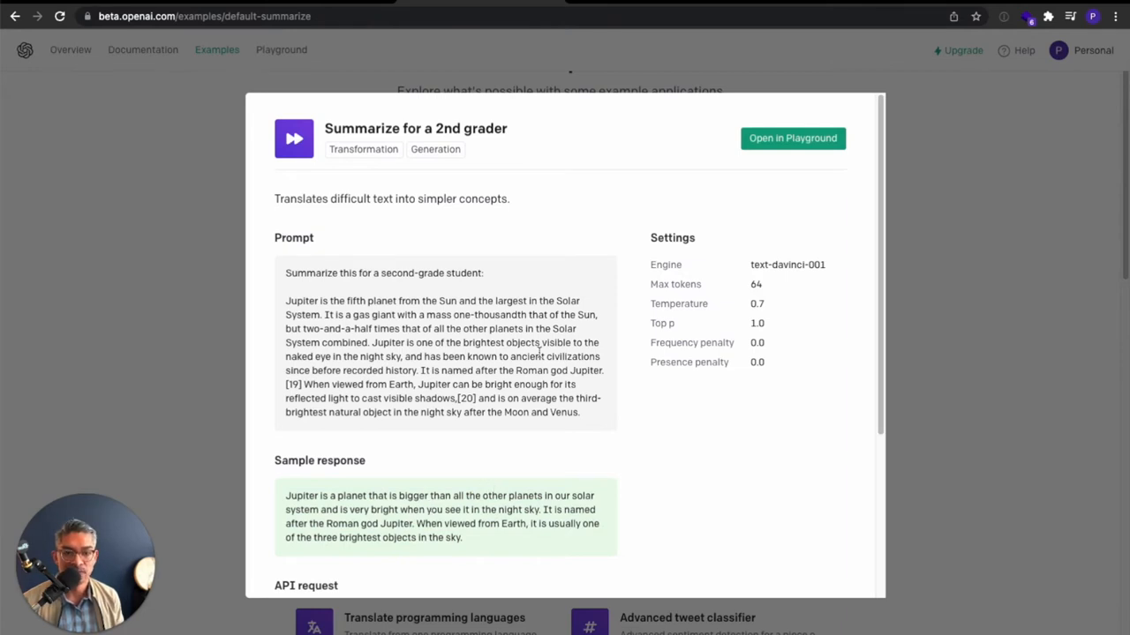
mouse_move(529, 275)
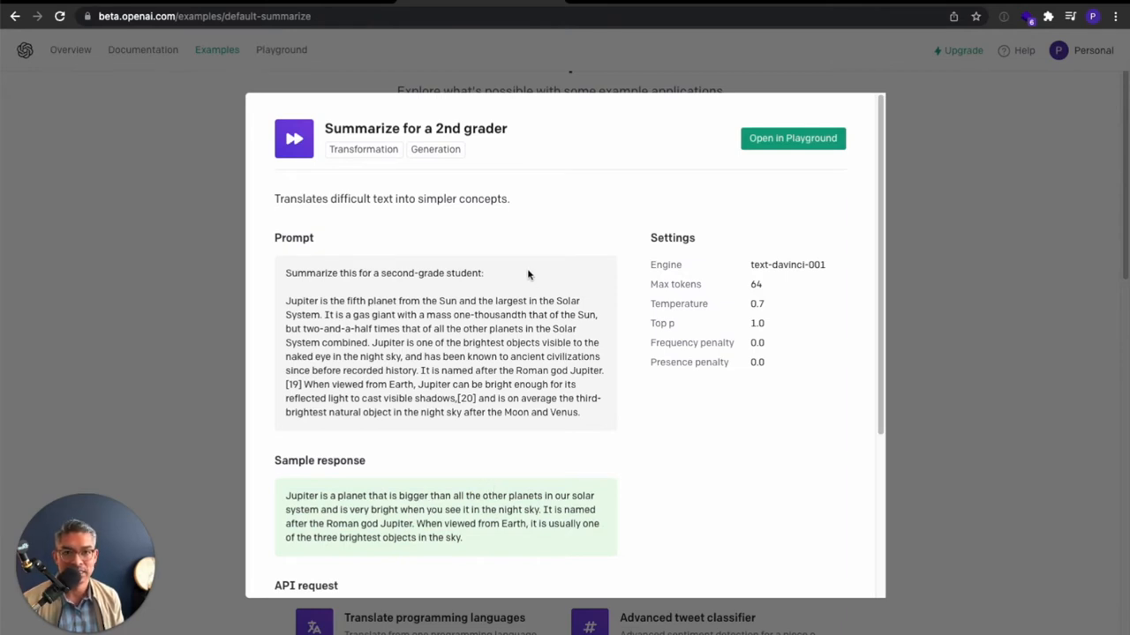
scroll("down", 3)
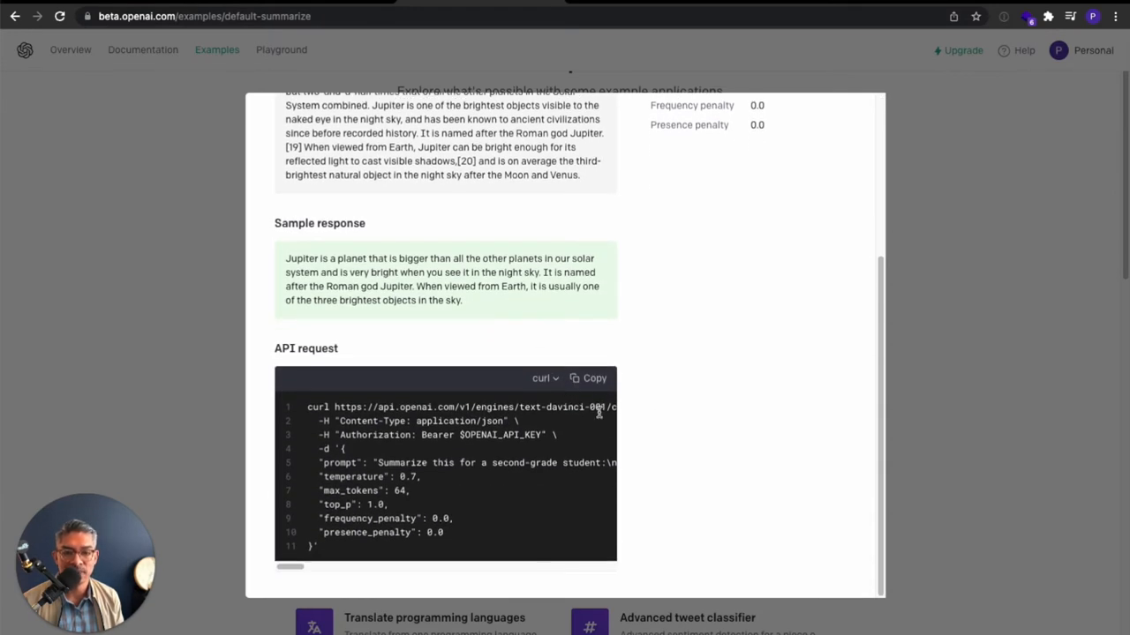
mouse_move(551, 456)
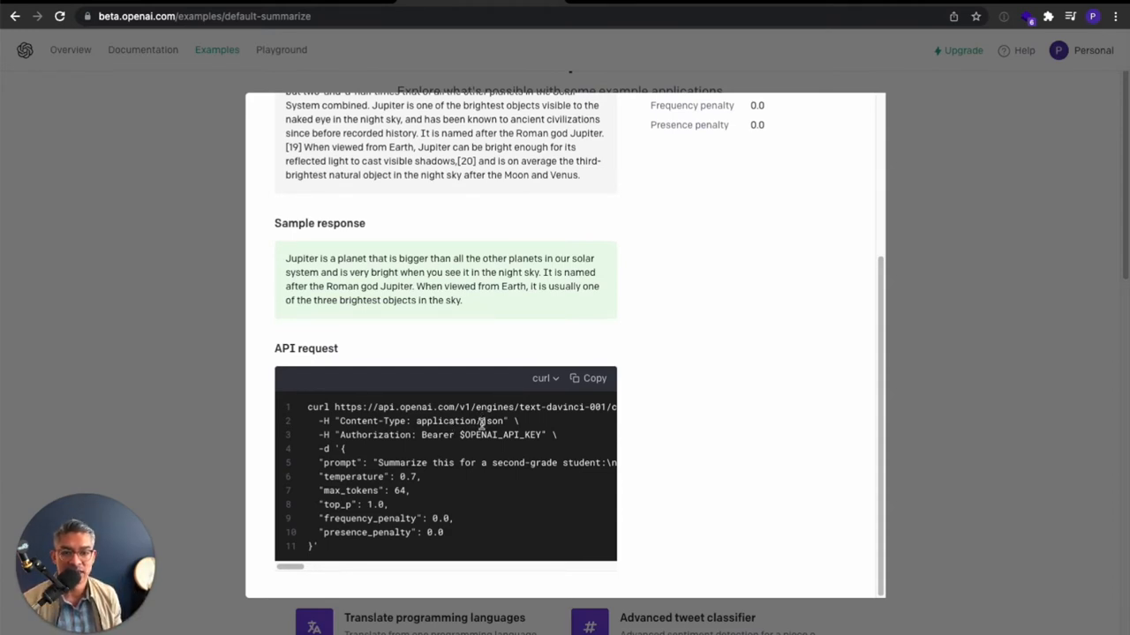
Return from the OpenAI example to the Xano /external_api endpoint.
left_click(589, 377)
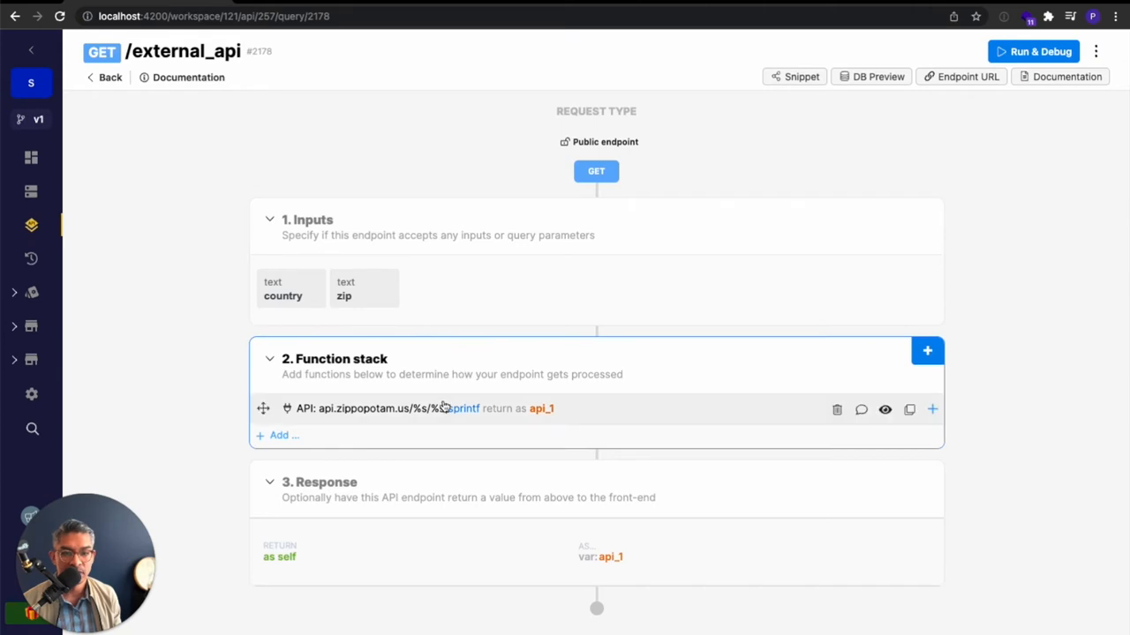
Remove the country input and clear the Zippopotam URL with its sprintf filter from the request step.
left_click(282, 290)
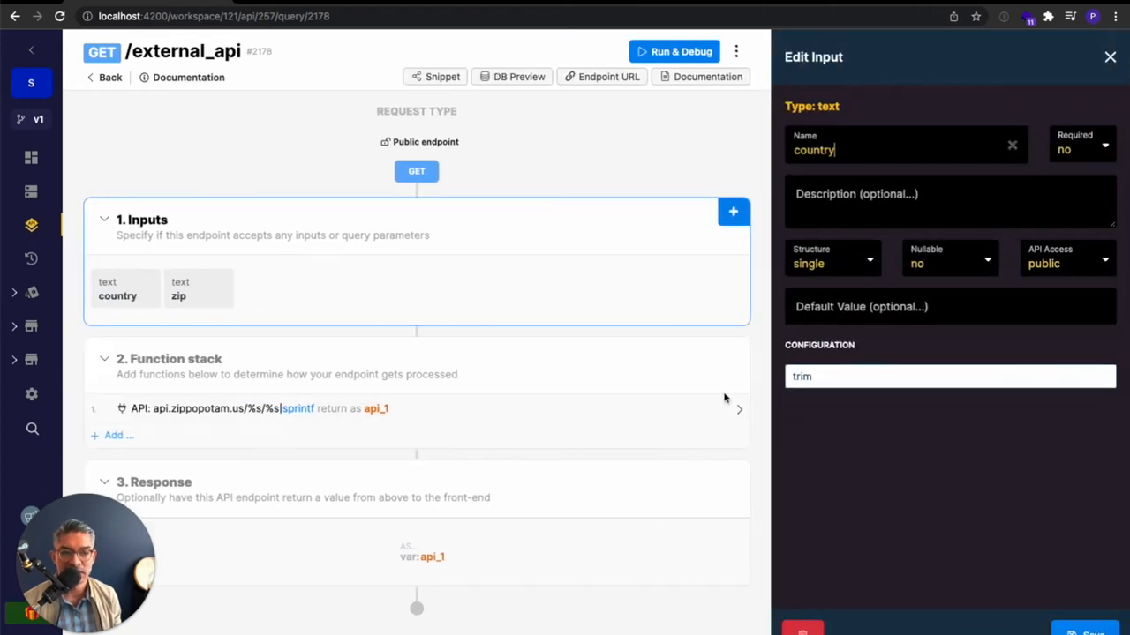
left_click(1110, 56)
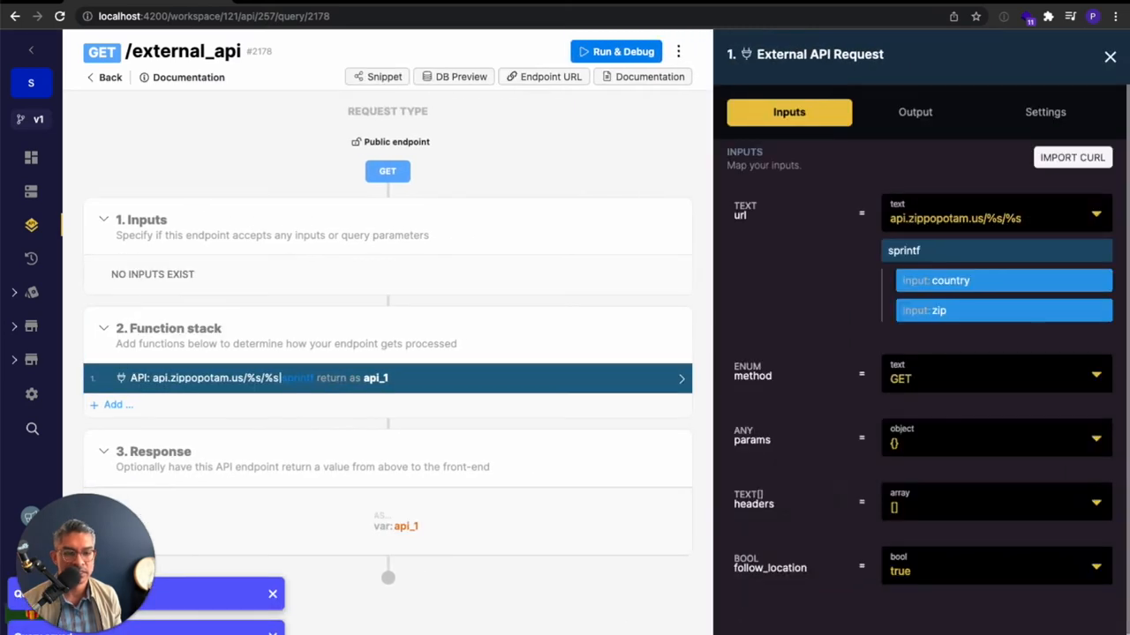
left_click(1109, 56)
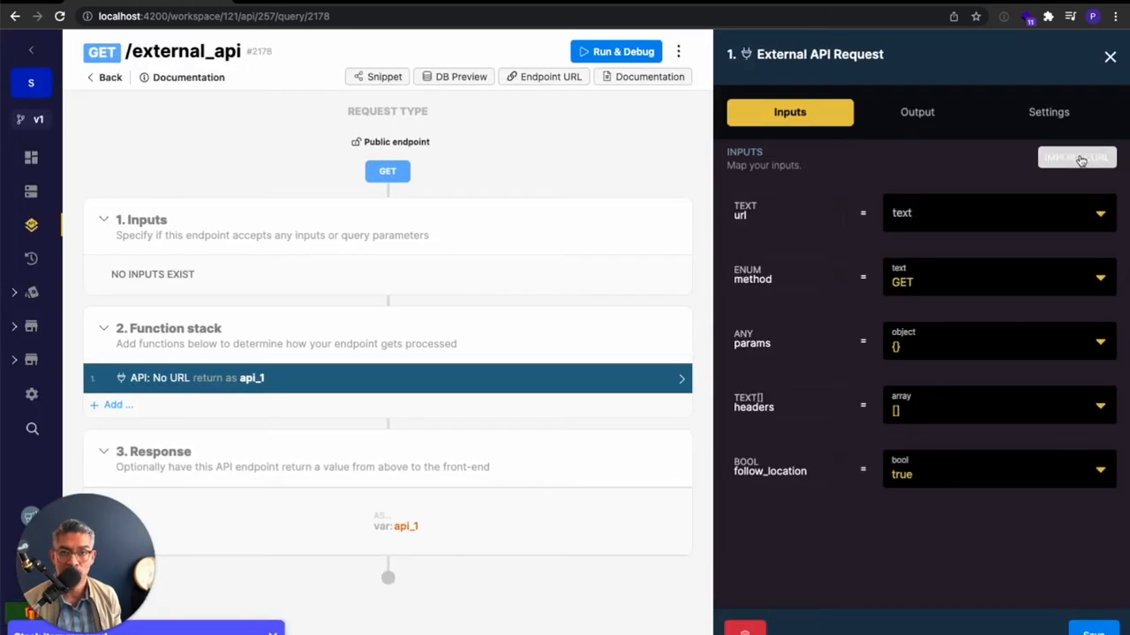
Import the OpenAI completions cURL so the request becomes a POST with prompt, temperature and max_tokens.
left_click(1077, 157)
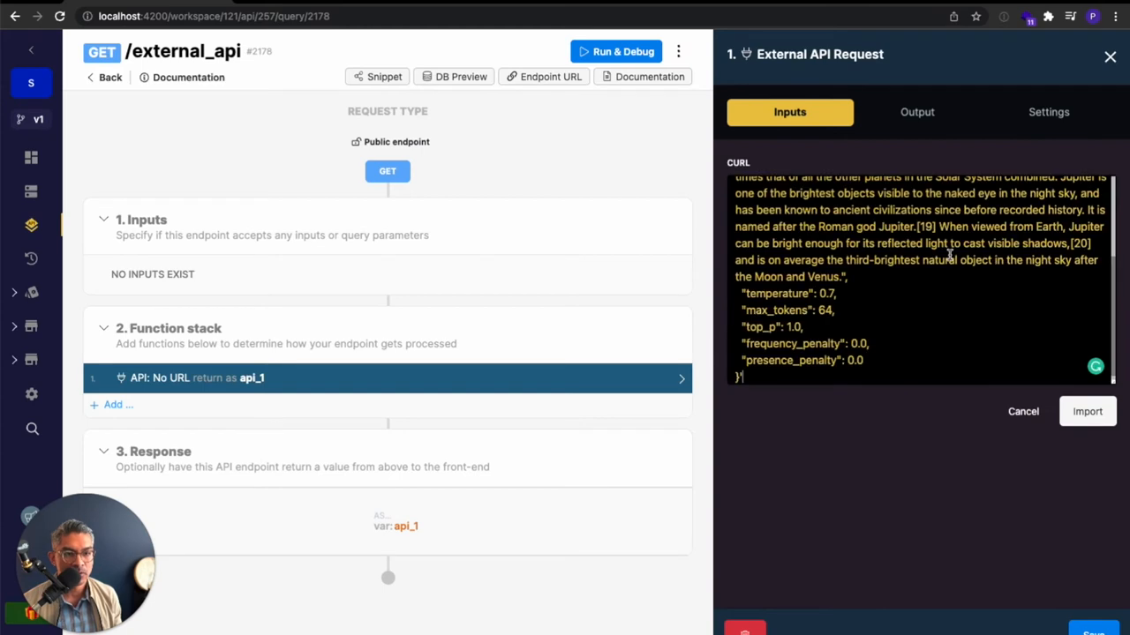
left_click(1087, 411)
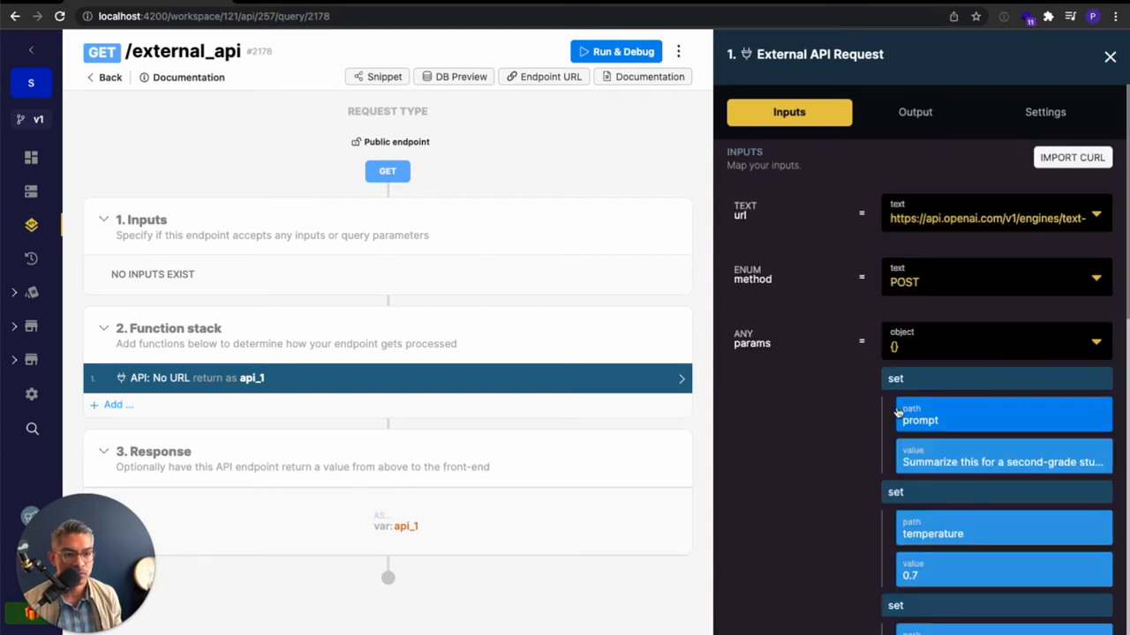
scroll("down", 3)
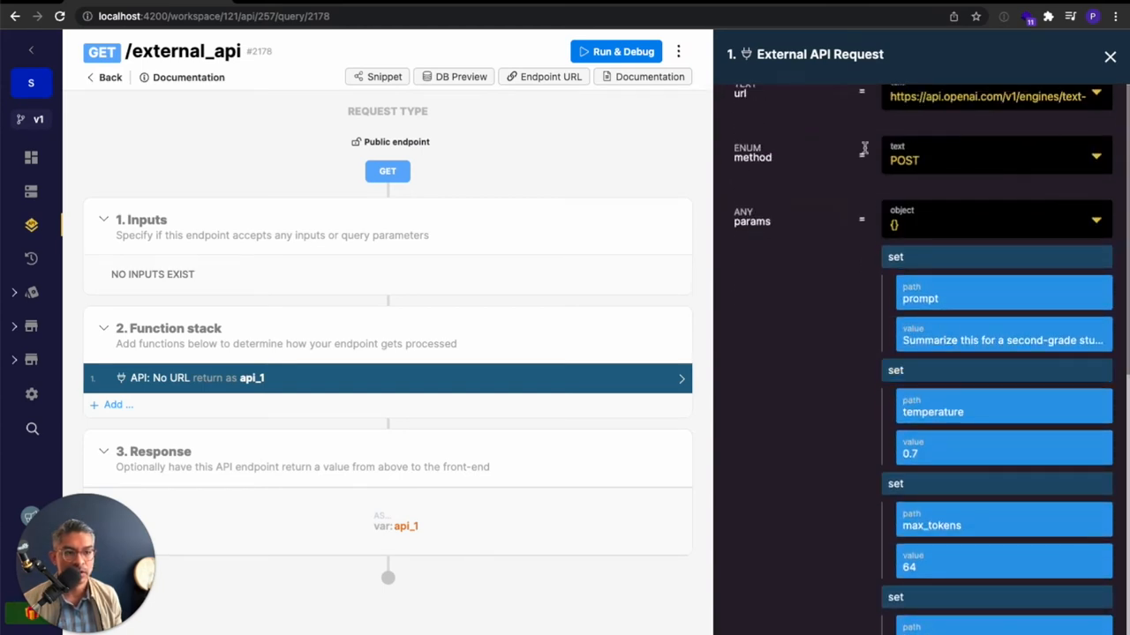
mouse_move(844, 434)
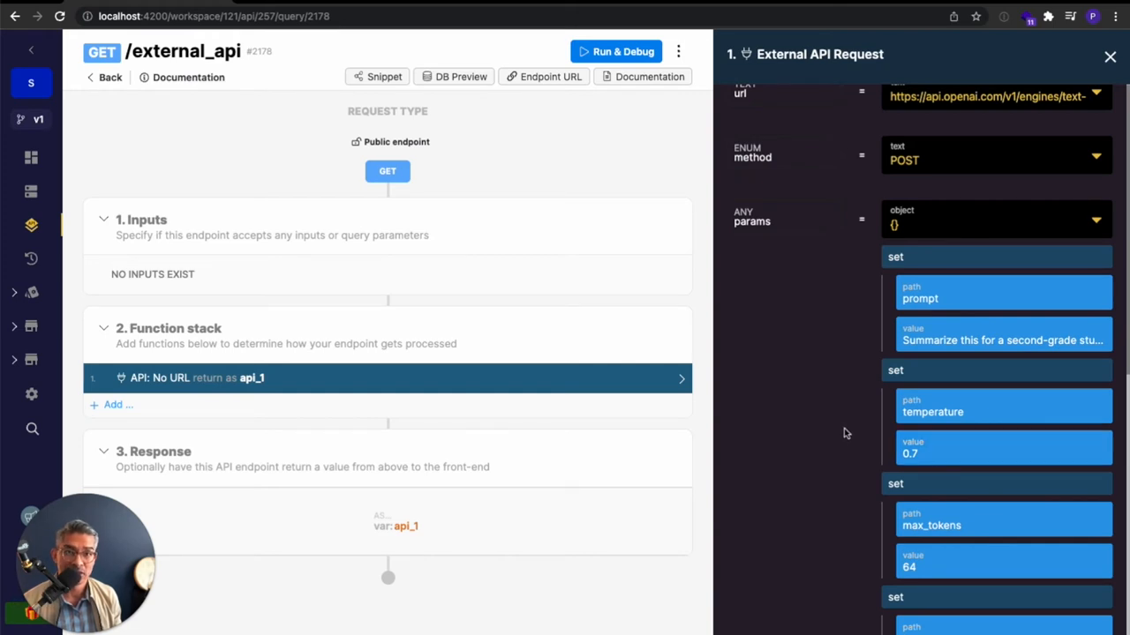
scroll("down", 3)
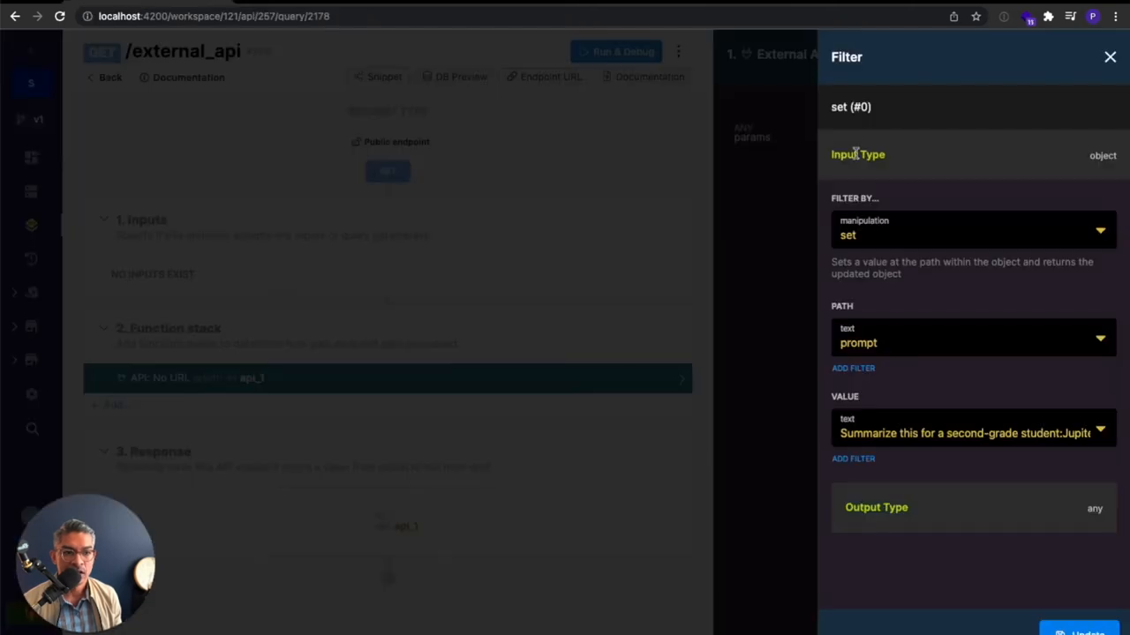
Replace the $OPENAI_API_KEY placeholder in the Authorization header with the real secret key and save the step.
left_click(1109, 57)
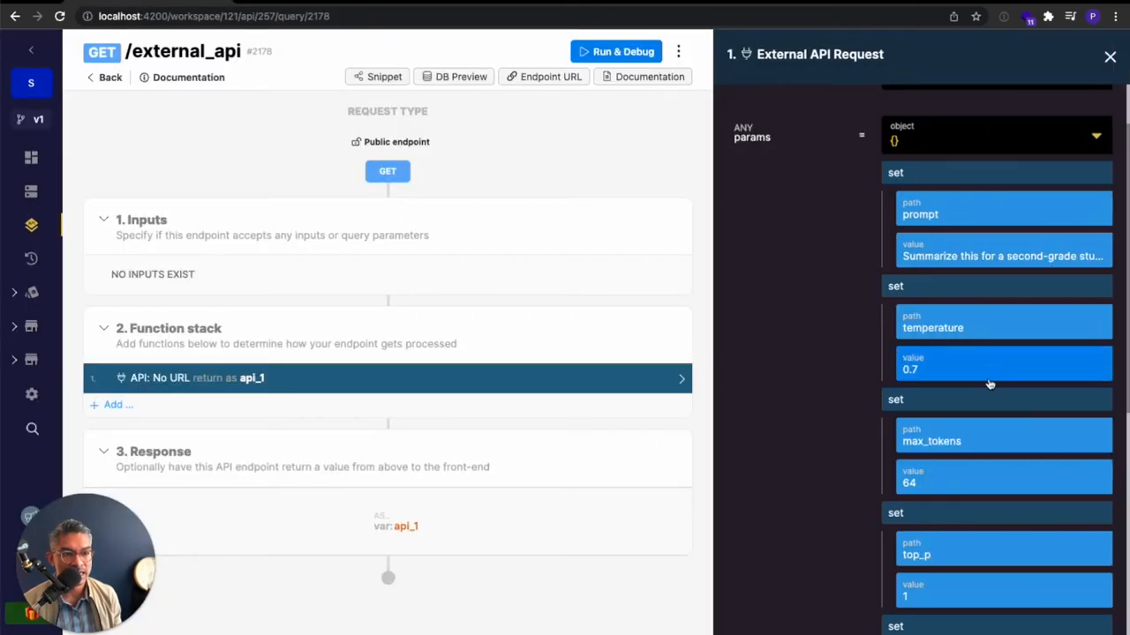
scroll("down", 3)
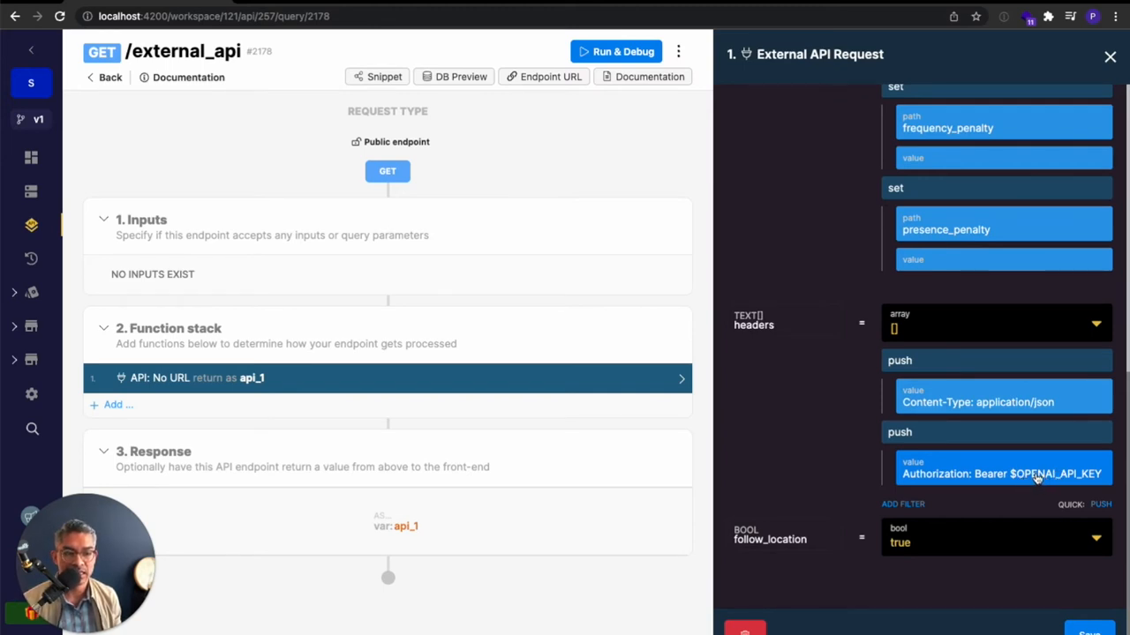
left_click(1002, 473)
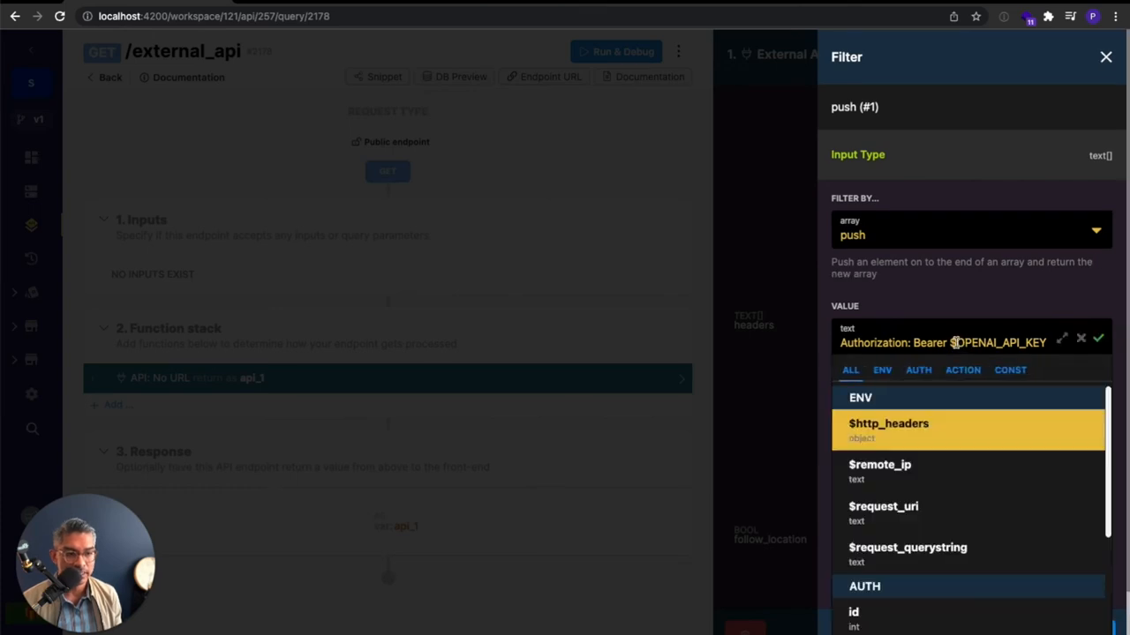
double_click(998, 342)
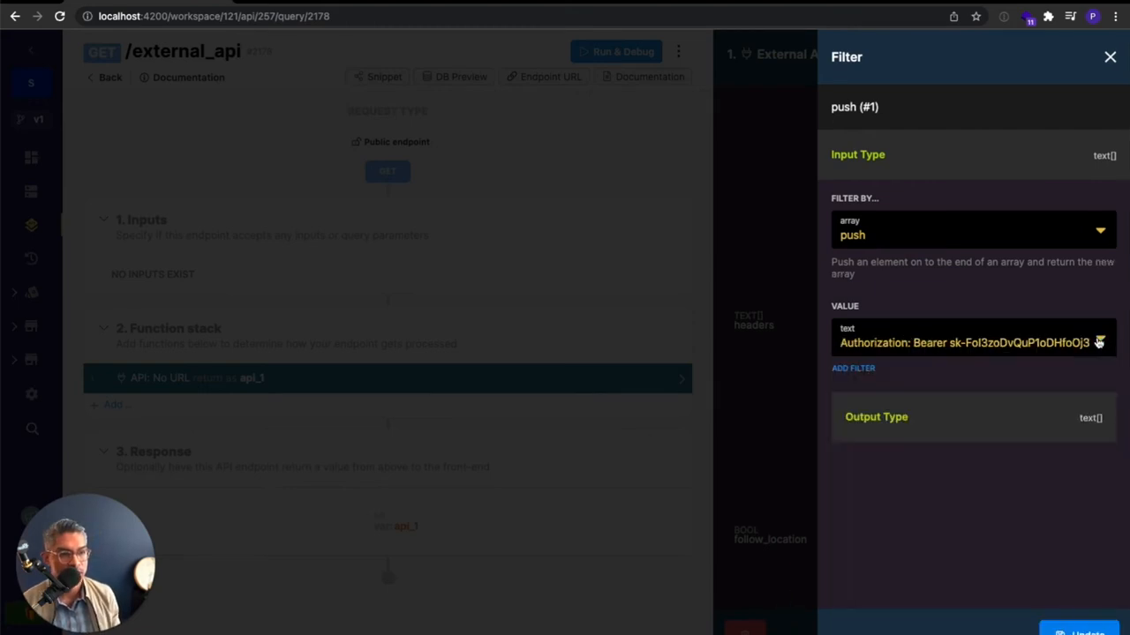
left_click(1108, 57)
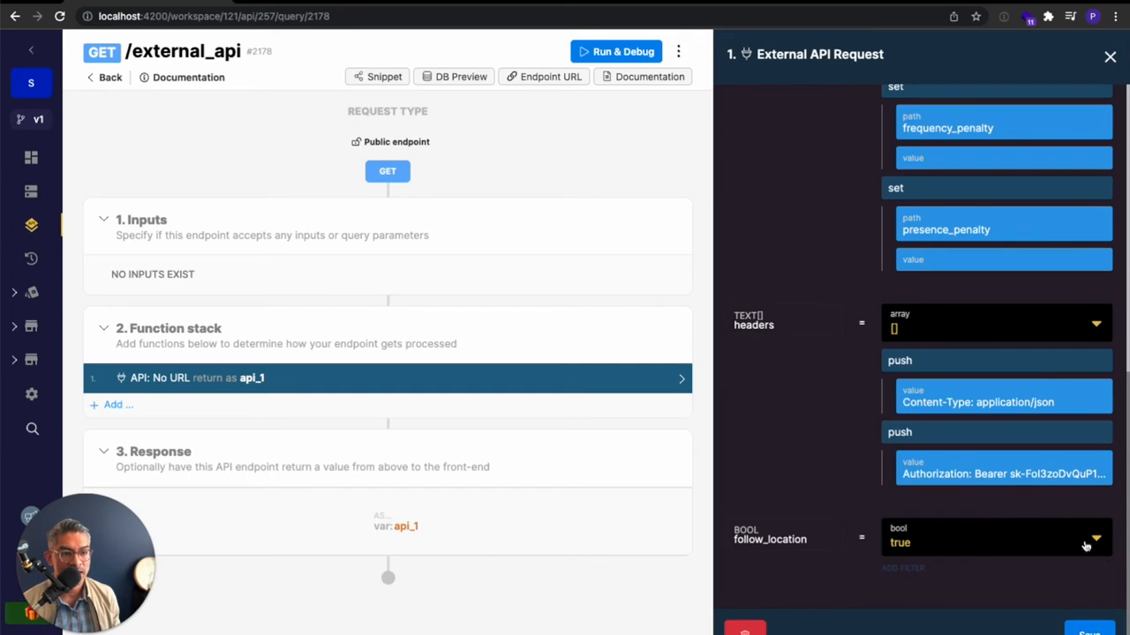
left_click(1003, 473)
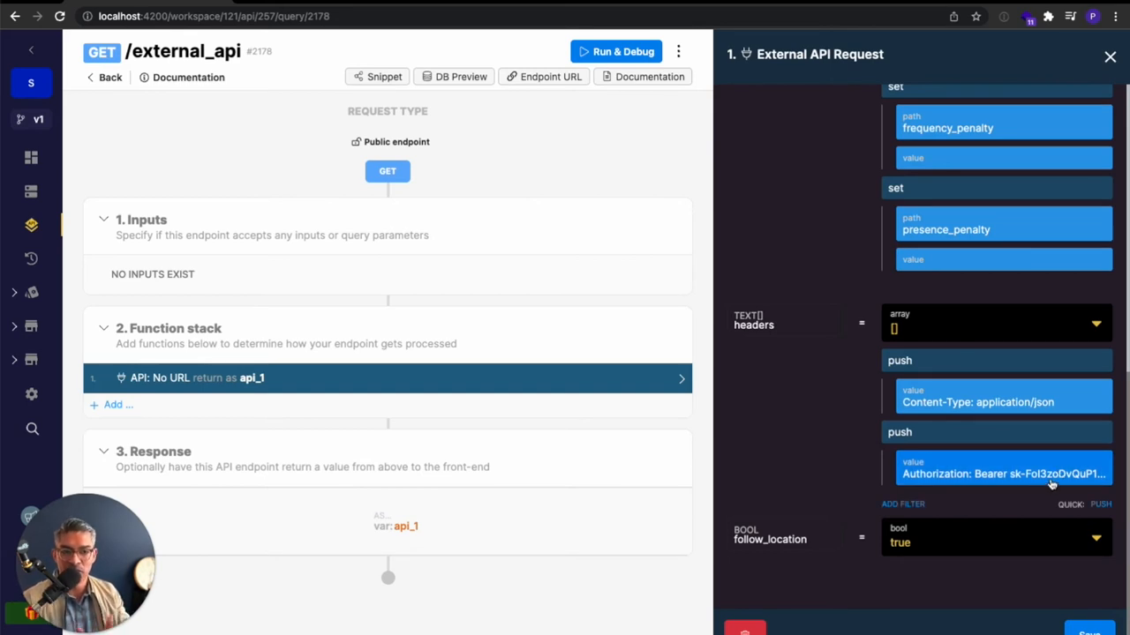
mouse_move(1059, 473)
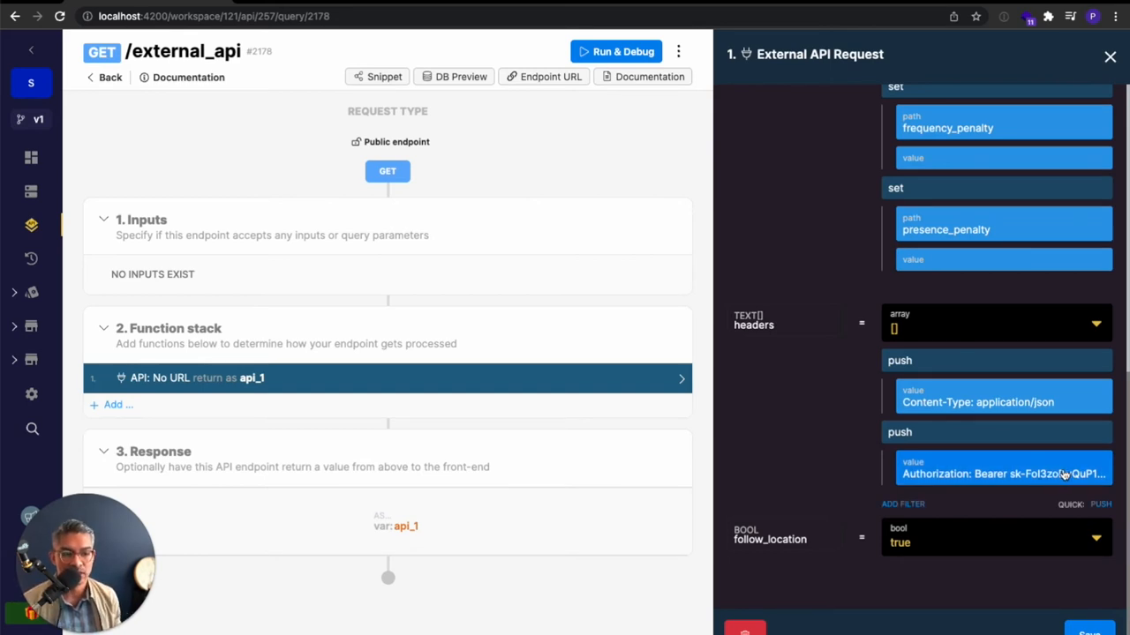
left_click(1109, 57)
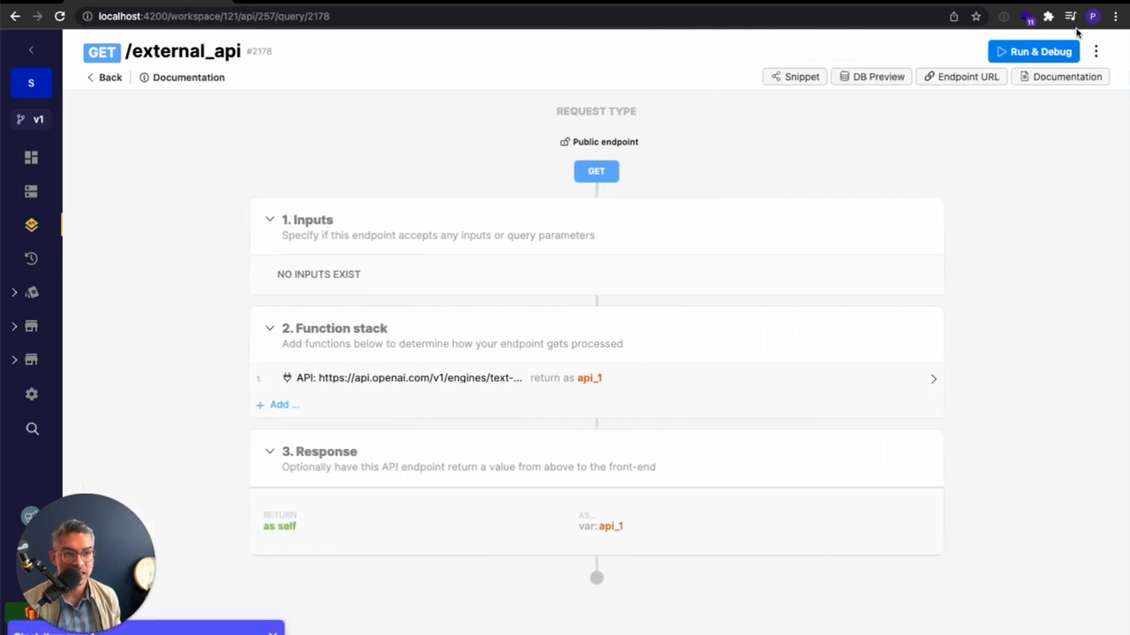
Run & Debug the endpoint and review the successful OpenAI request and 200 response.
left_click(1030, 49)
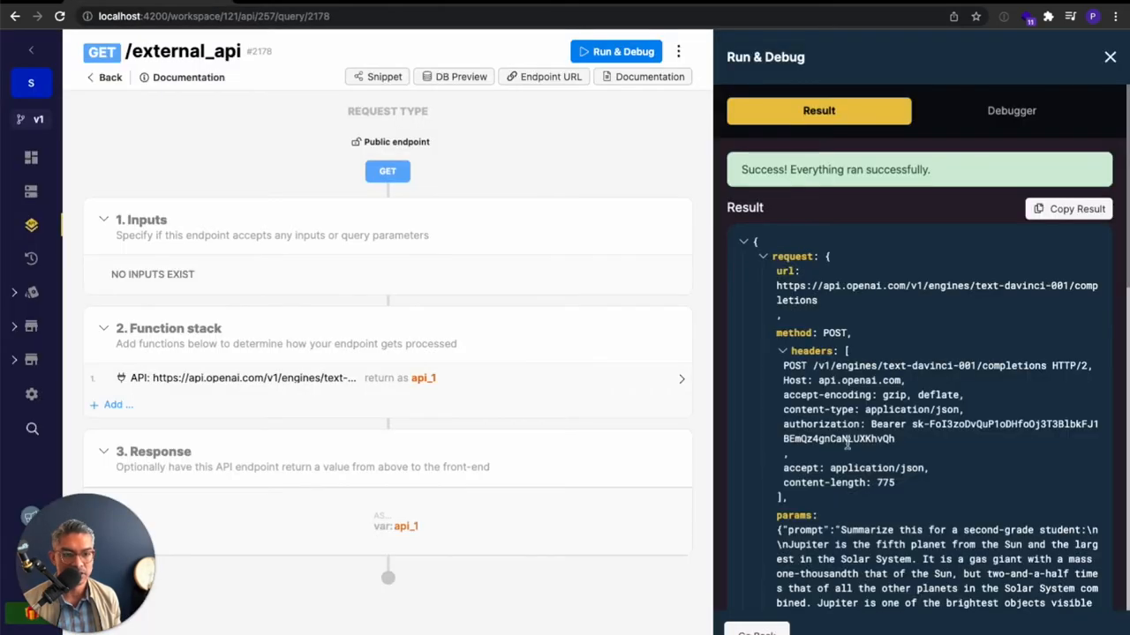
scroll("down", 3)
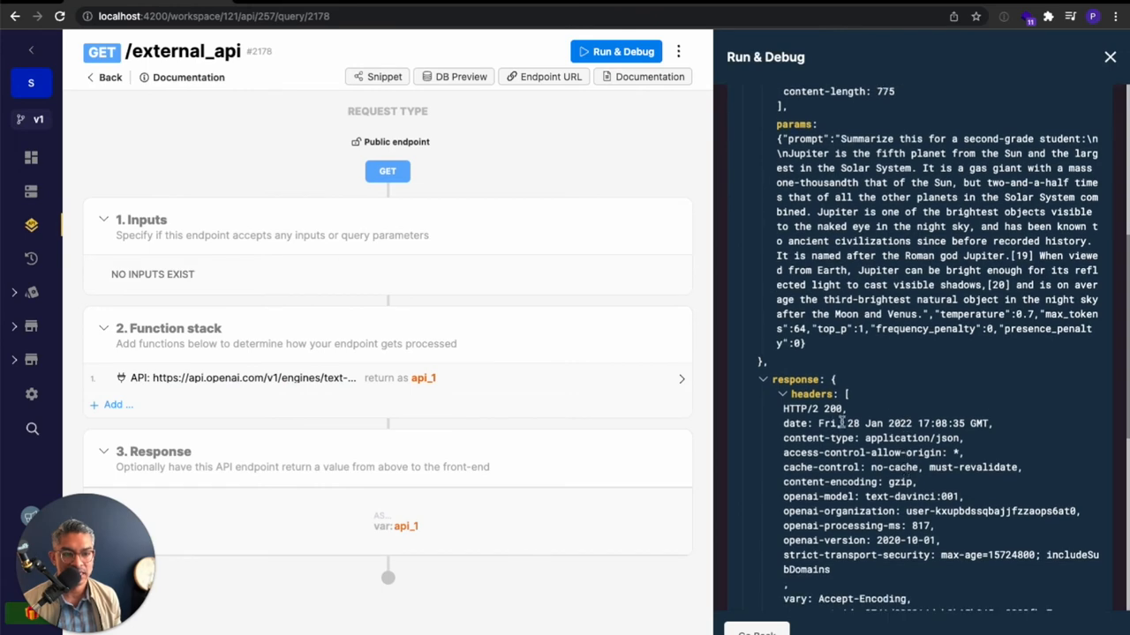
scroll("down", 3)
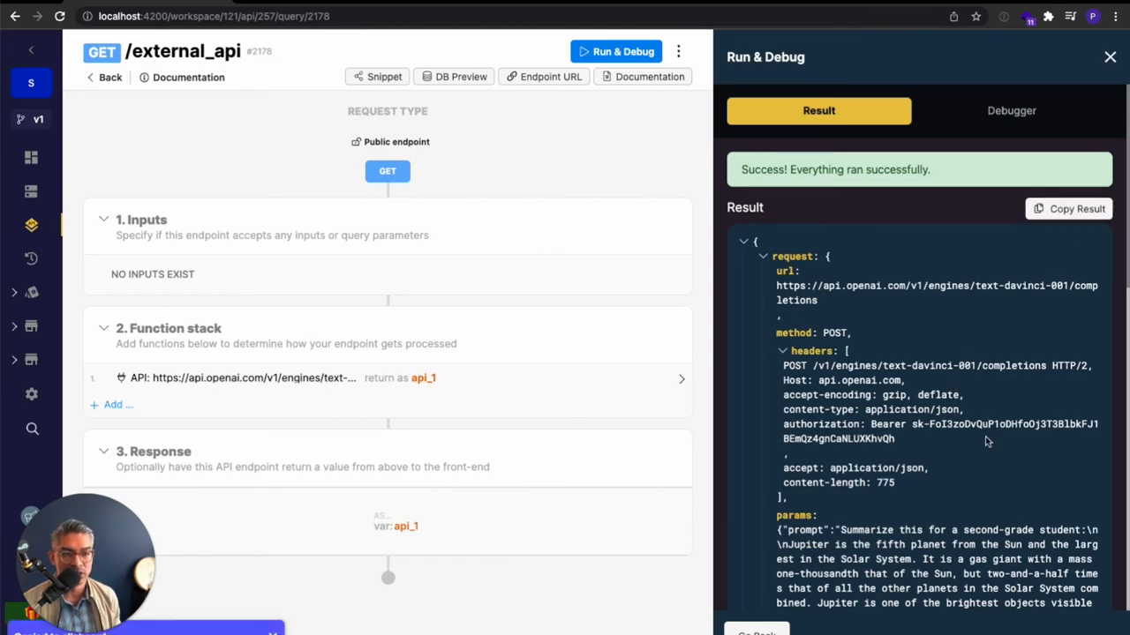
Add a Data Manipulation > Create Variable step after the API step and name it summary.
scroll("down", 3)
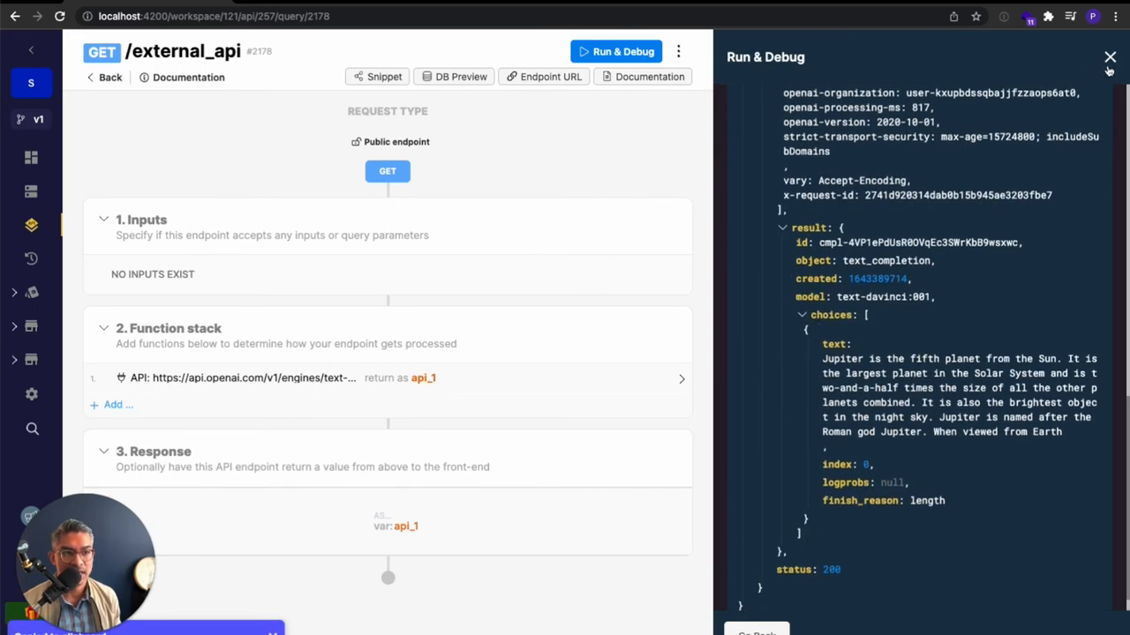
left_click(1108, 56)
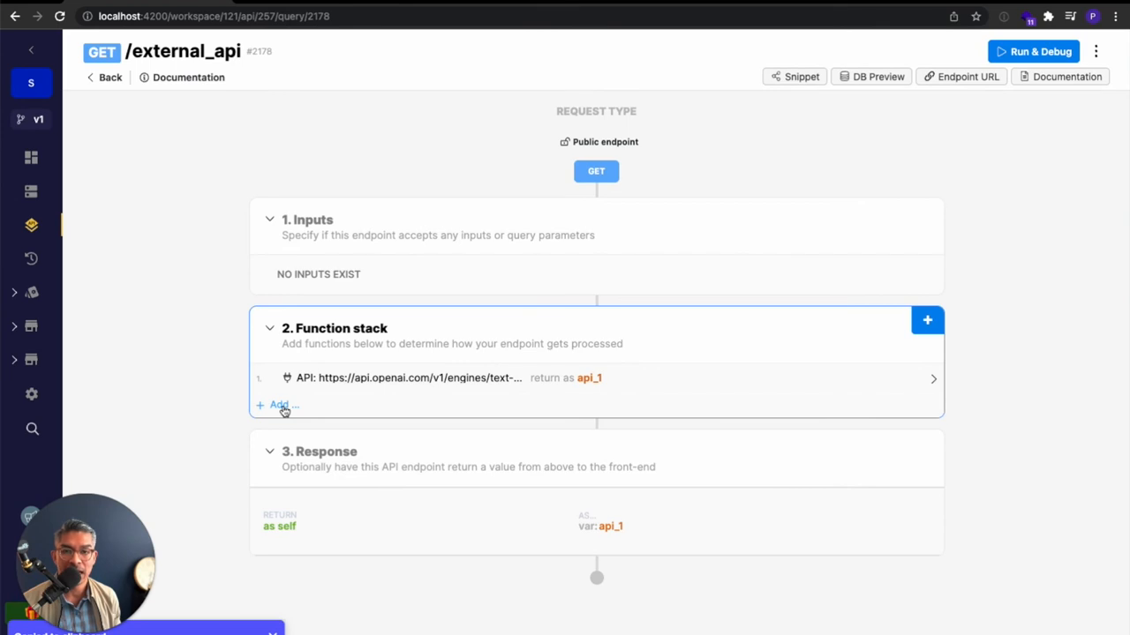
left_click(279, 405)
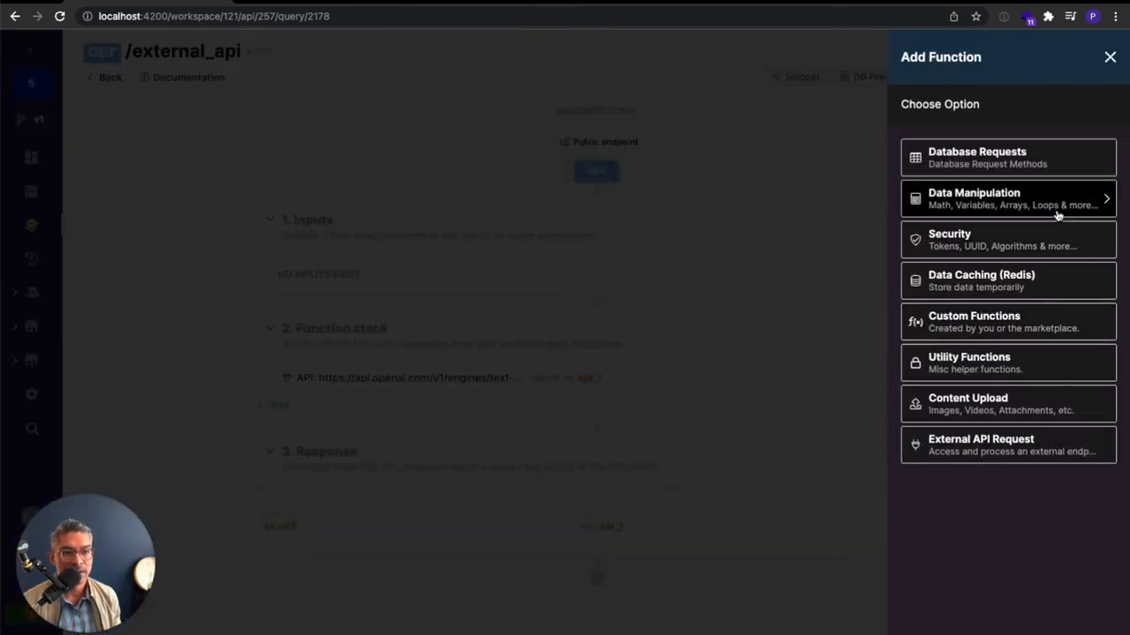
left_click(1006, 197)
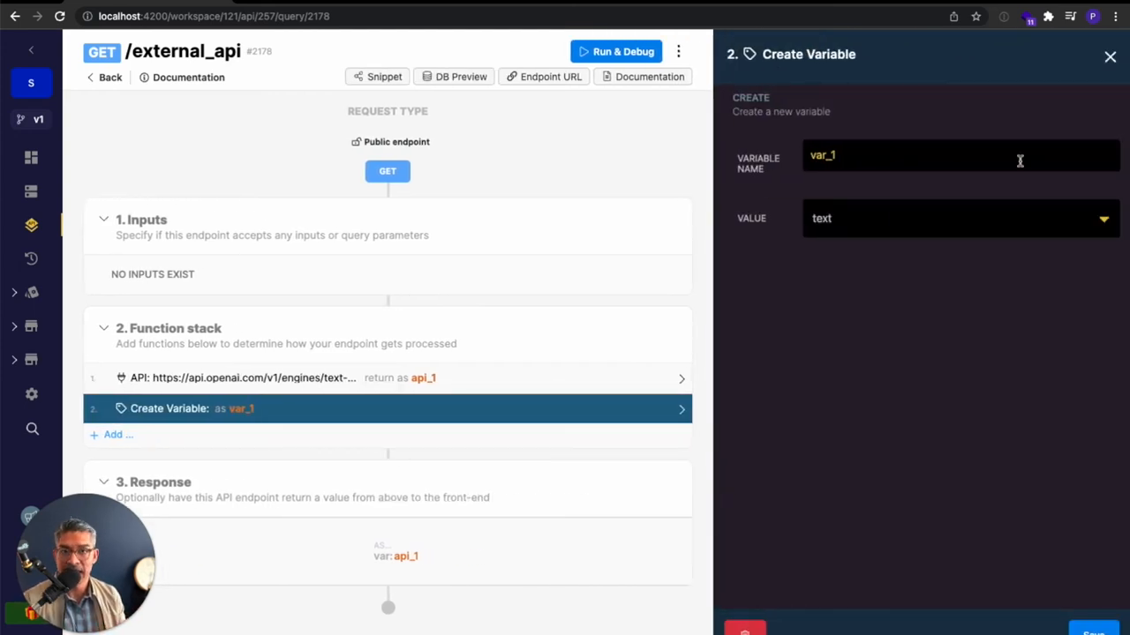
double_click(822, 155)
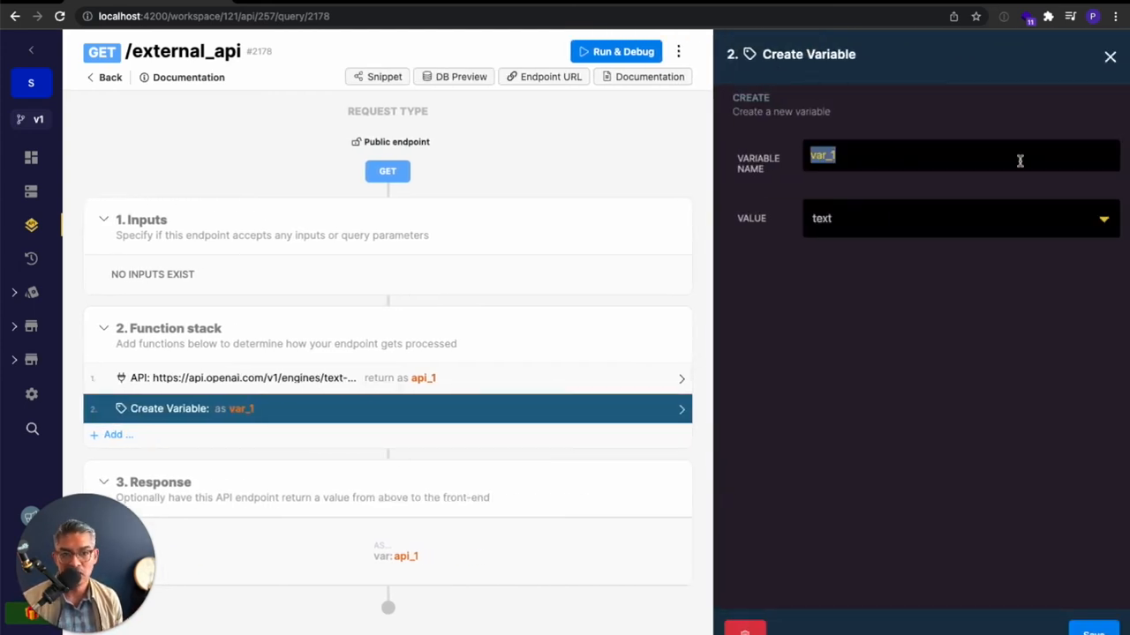
type("summary")
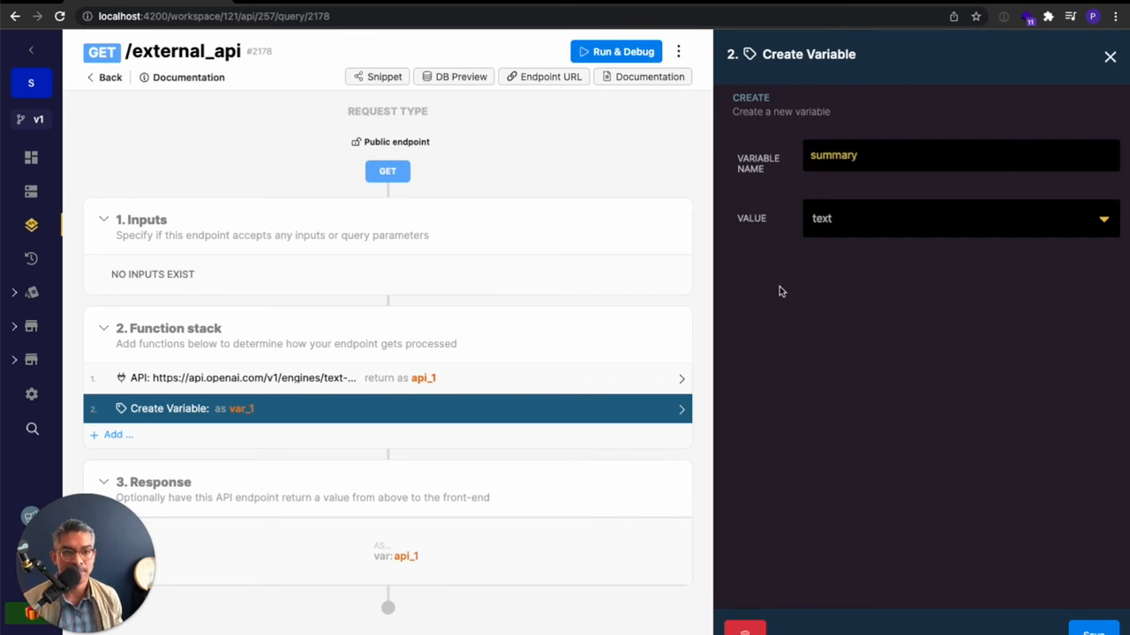
left_click(956, 219)
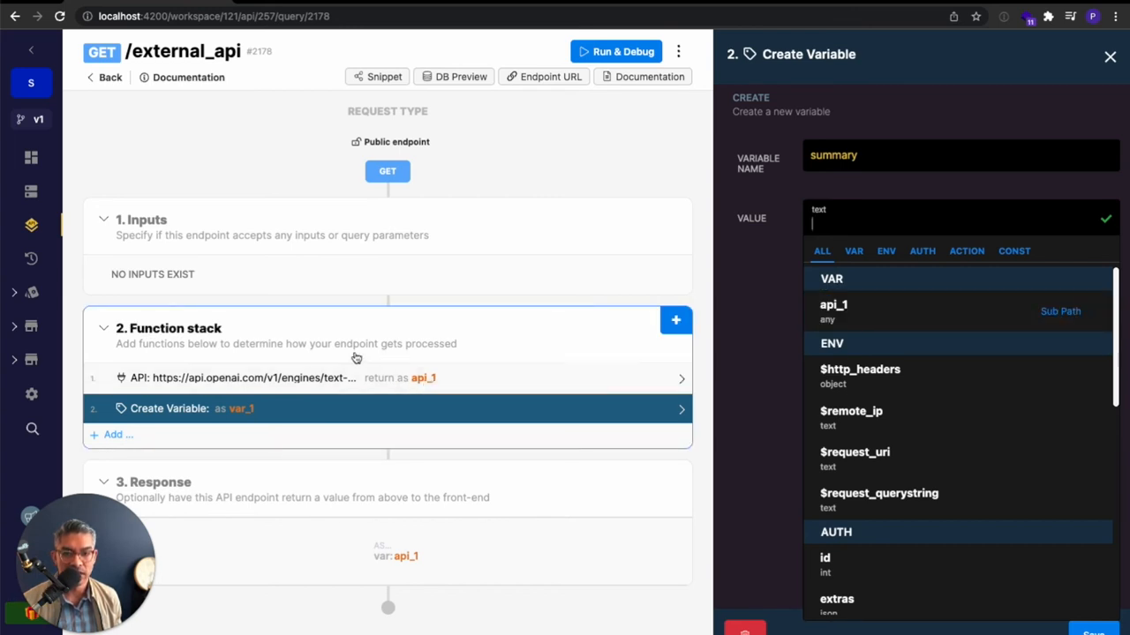
mouse_move(274, 378)
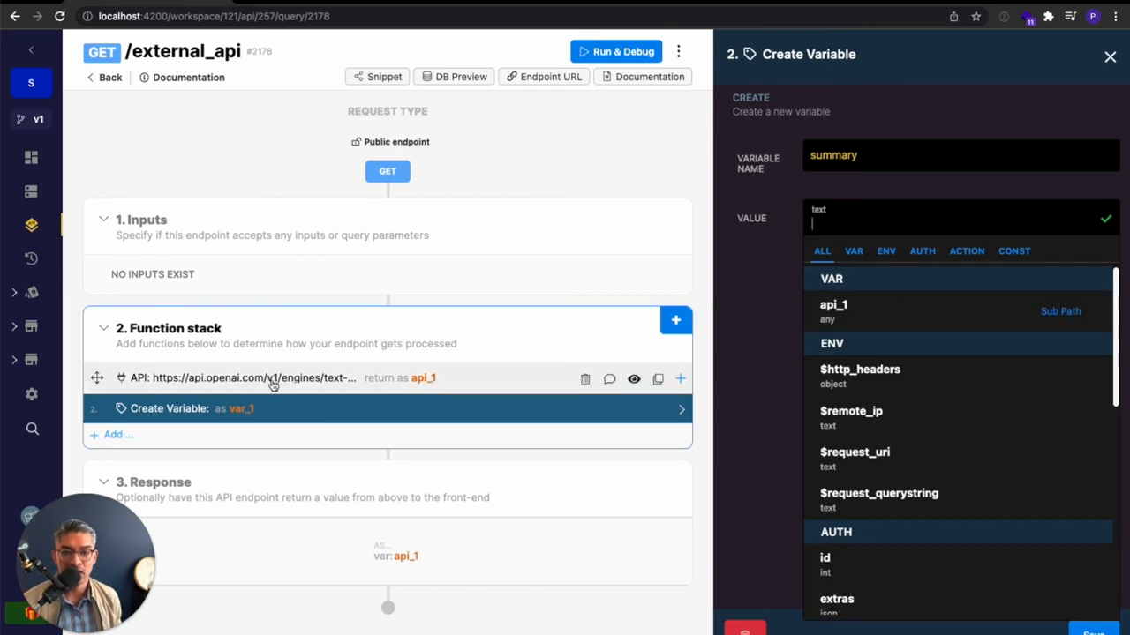
mouse_move(484, 394)
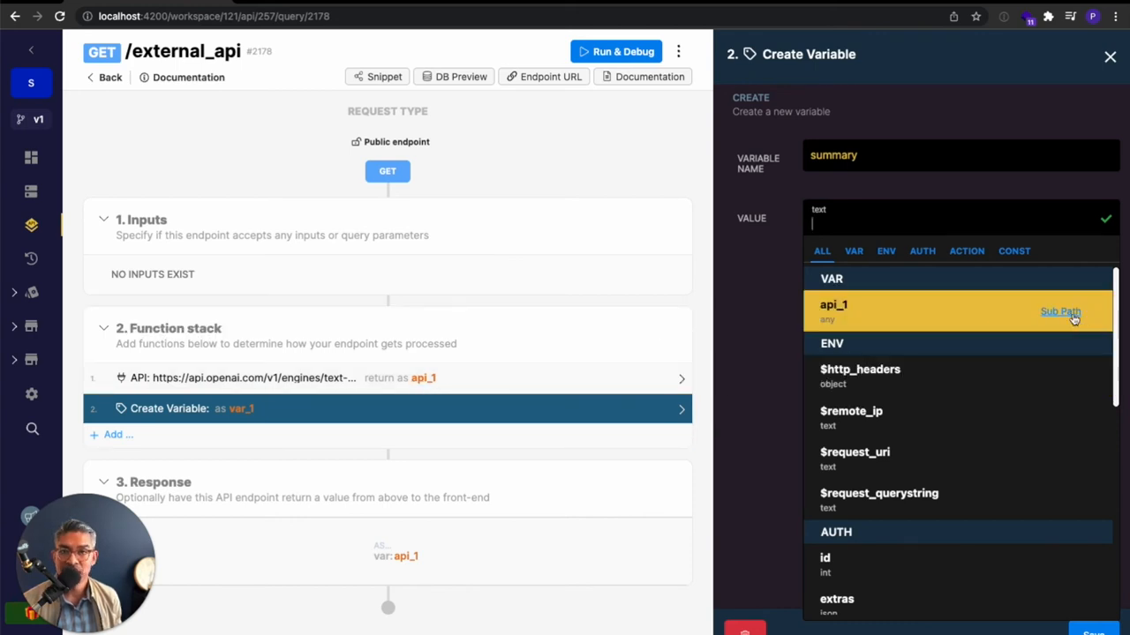
Paste the sample OpenAI response as api_1's sub path, define it as a tree and expand response > result.
left_click(1059, 310)
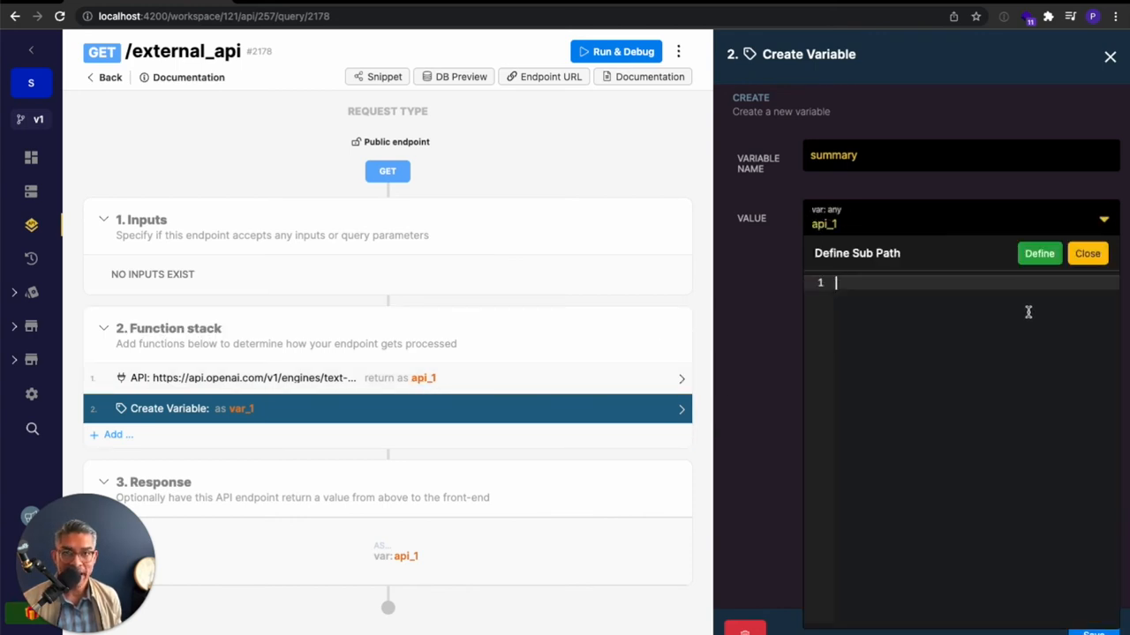
type(":null,\"finish_reason\":\"length\"}]},\"status\":200}}")
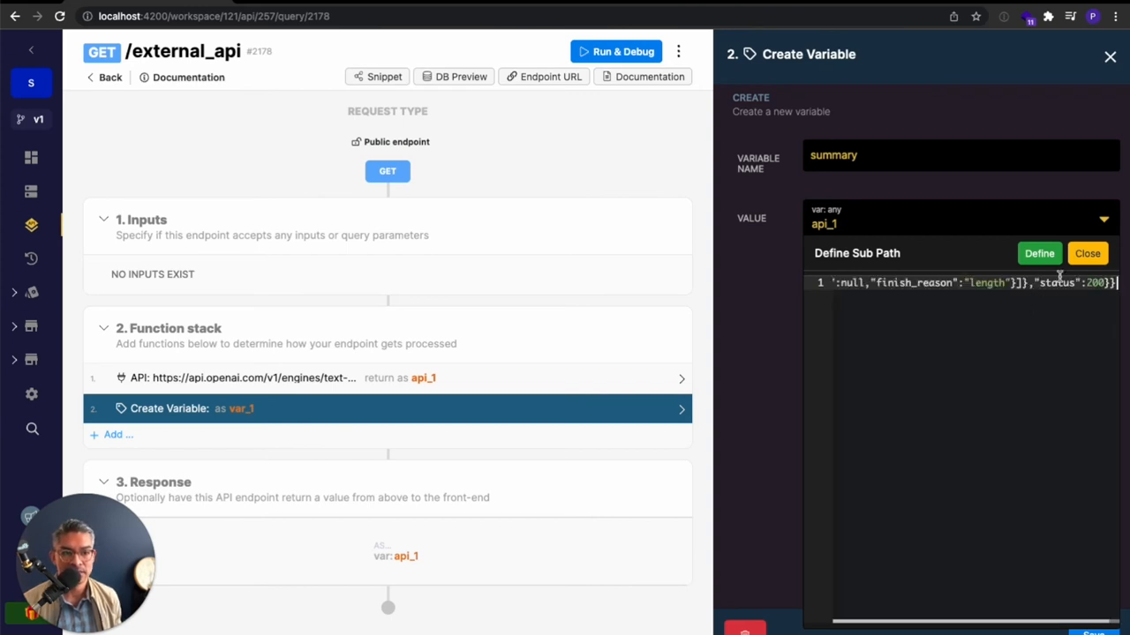
left_click(1038, 254)
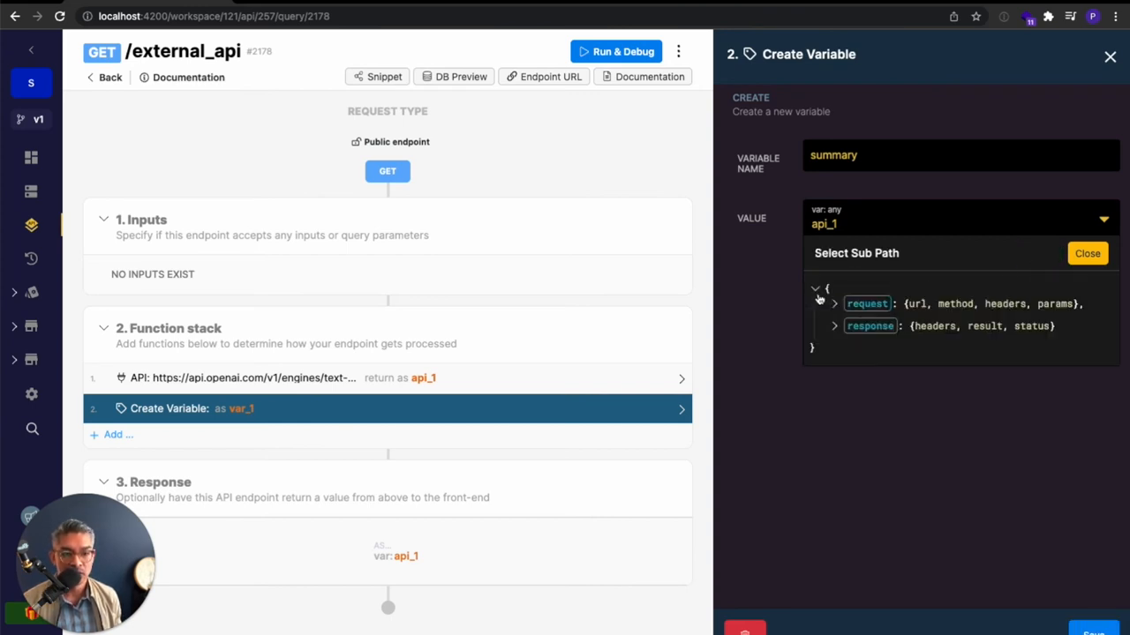
left_click(833, 325)
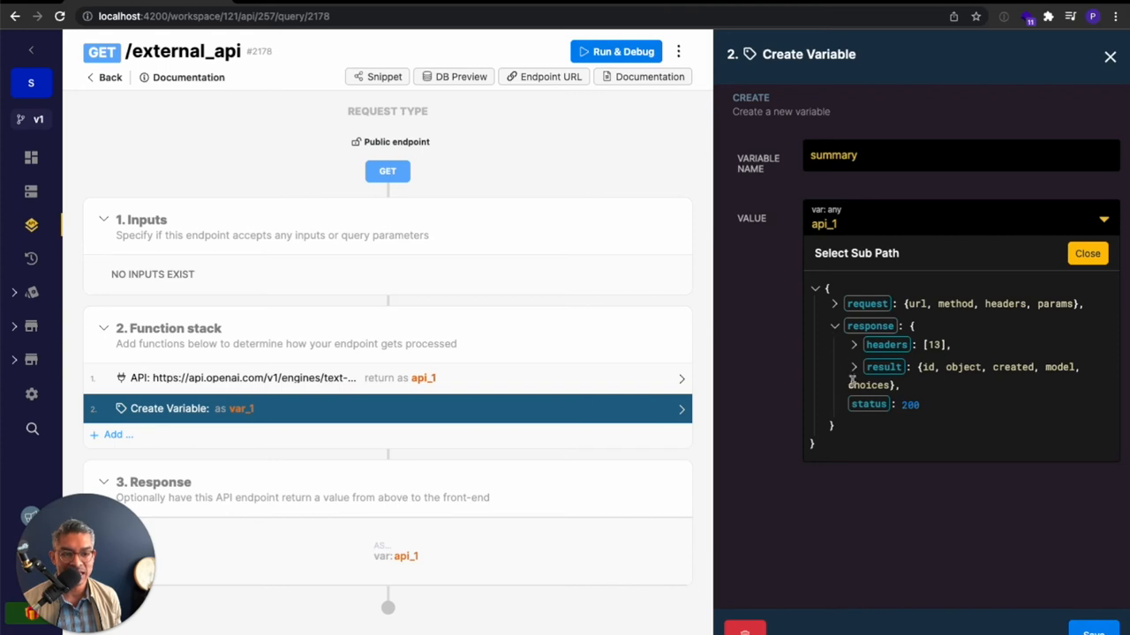
left_click(853, 367)
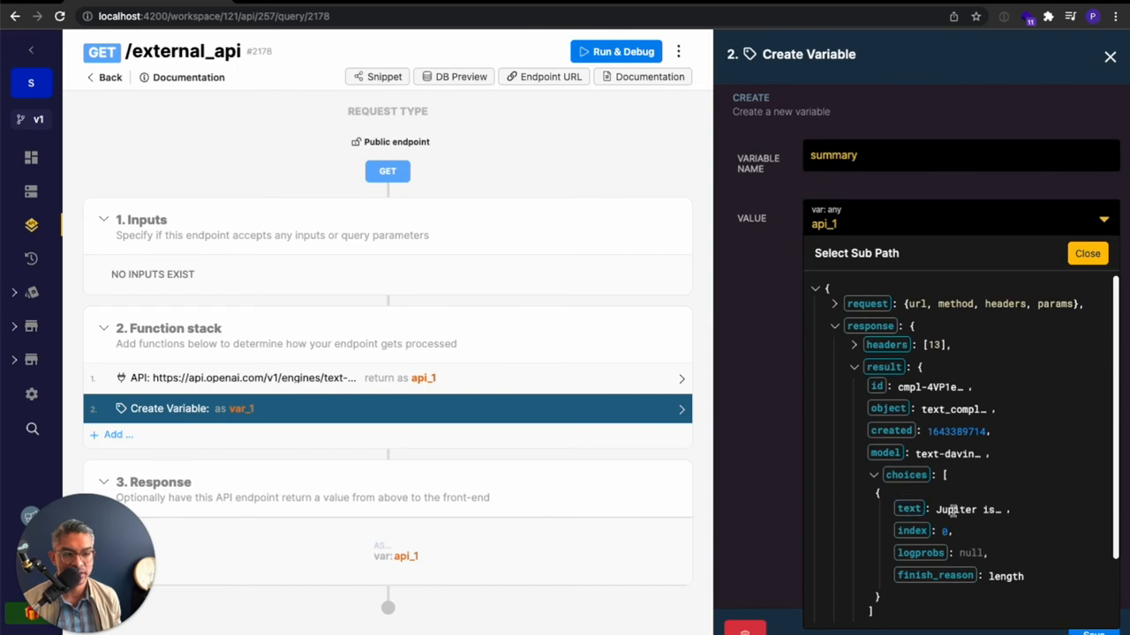
Set summary's value to api_1.response.result.choices.0.text and save the variable.
left_click(907, 508)
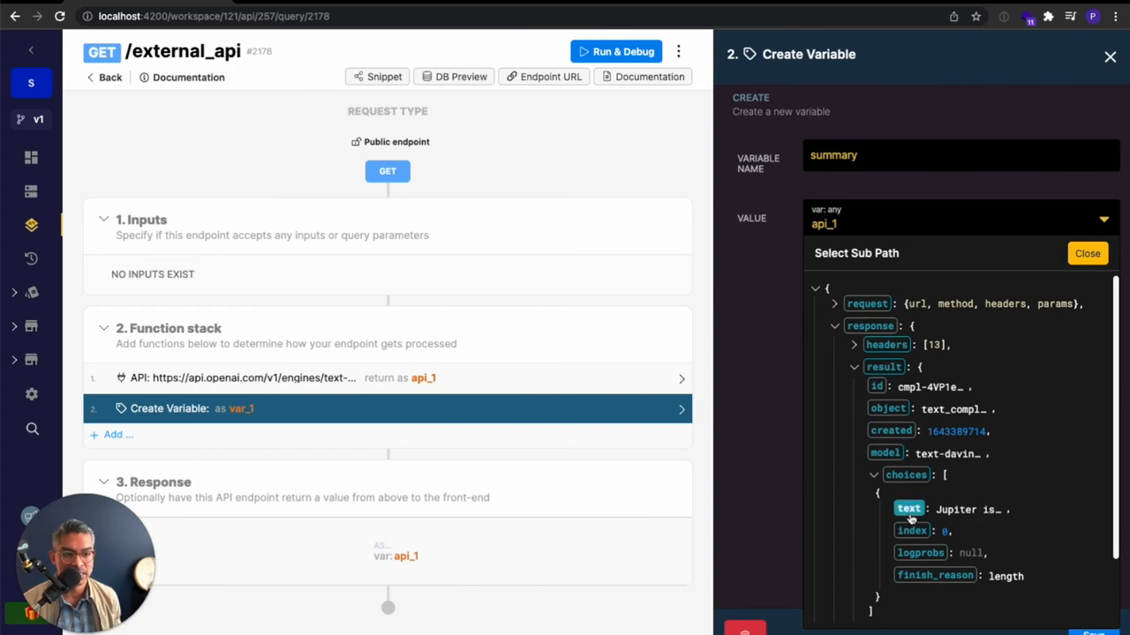
left_click(907, 508)
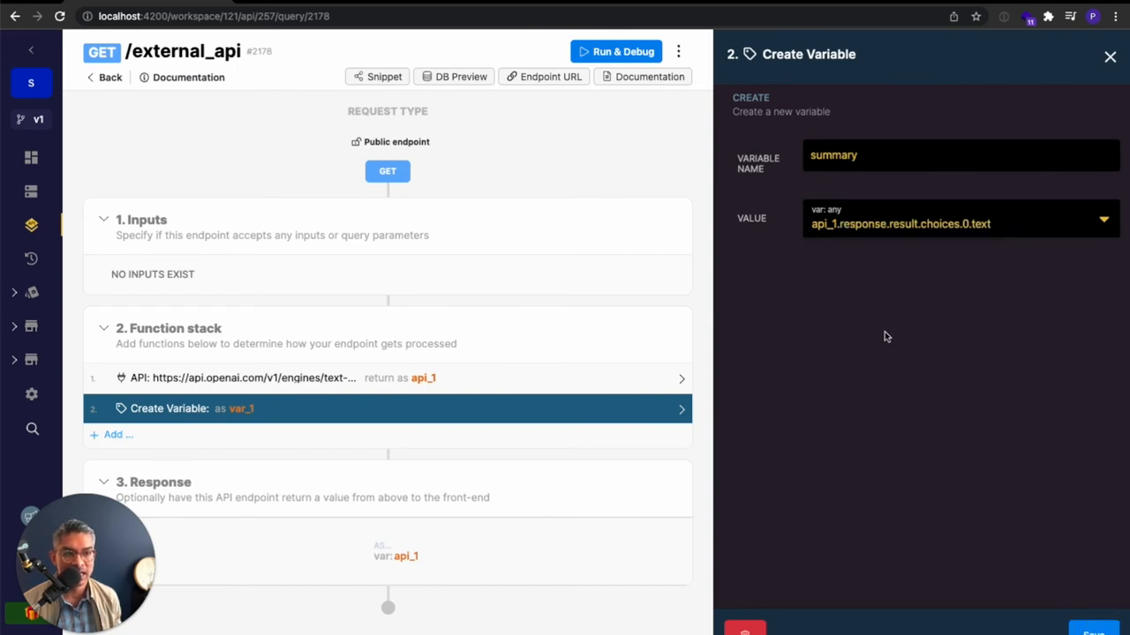
left_click(960, 223)
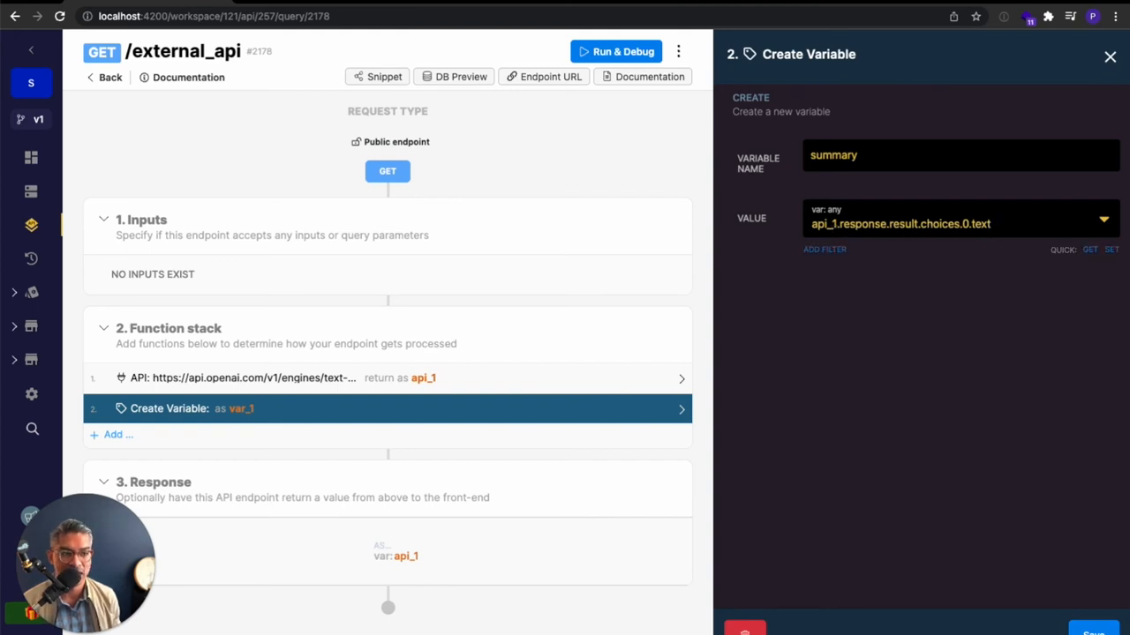
left_click(1110, 57)
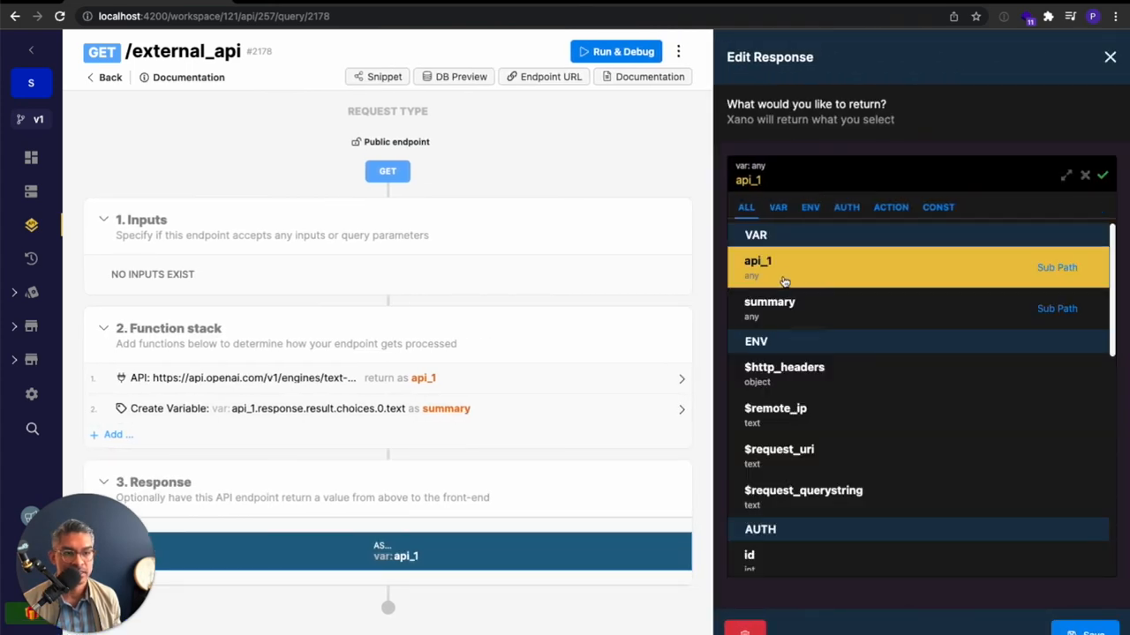
Return the summary variable as the endpoint response and test-run it to get only the Jupiter summary text.
left_click(769, 307)
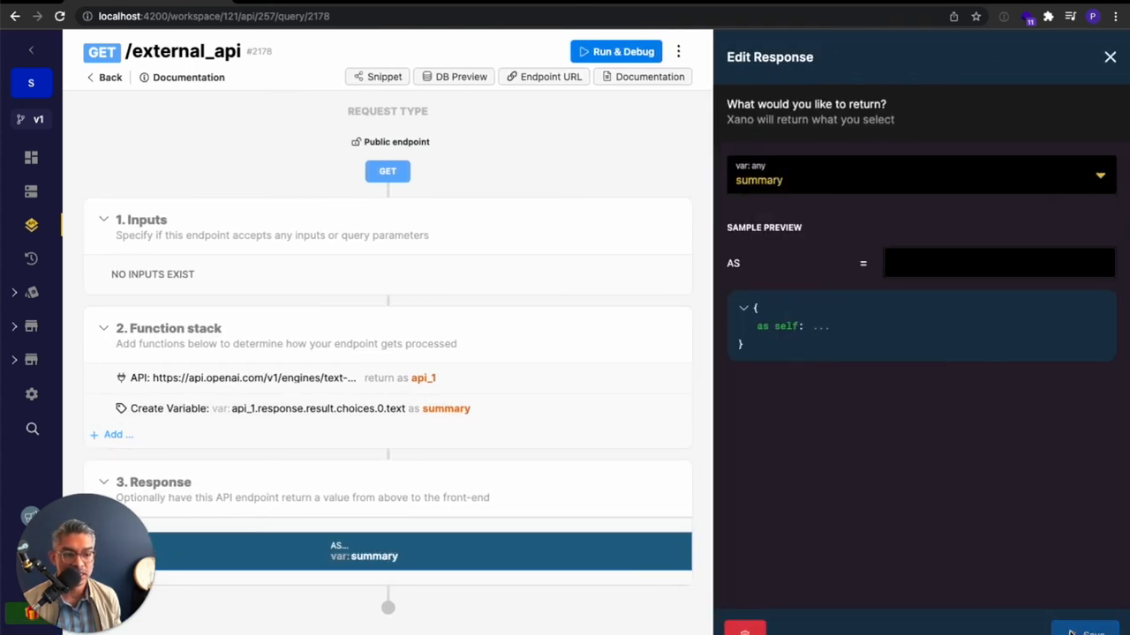
left_click(616, 51)
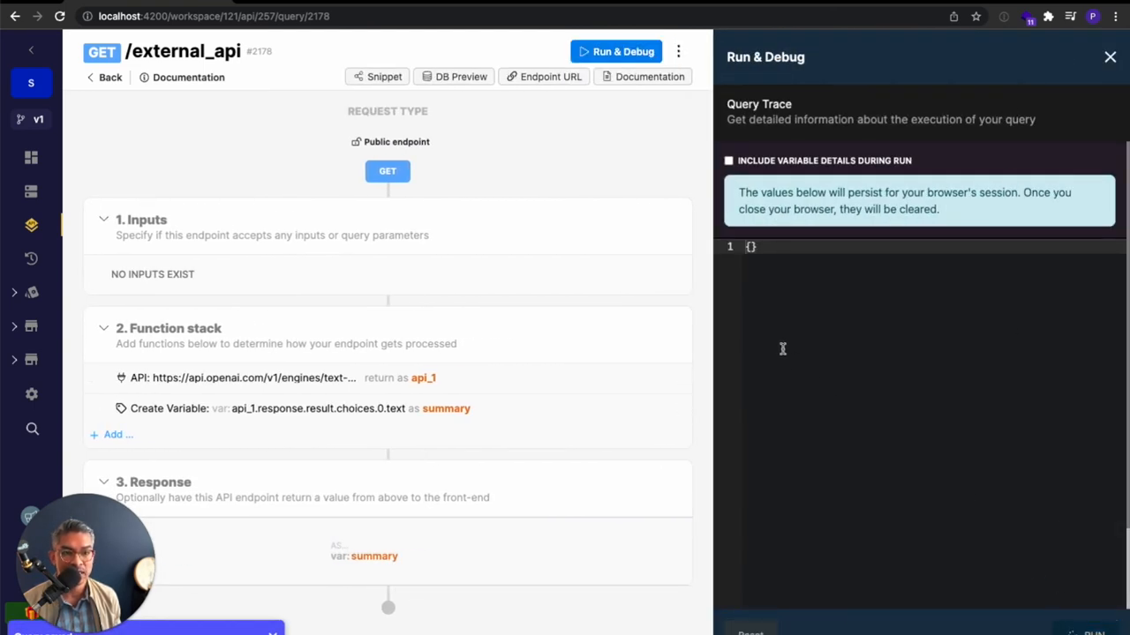
left_click(617, 51)
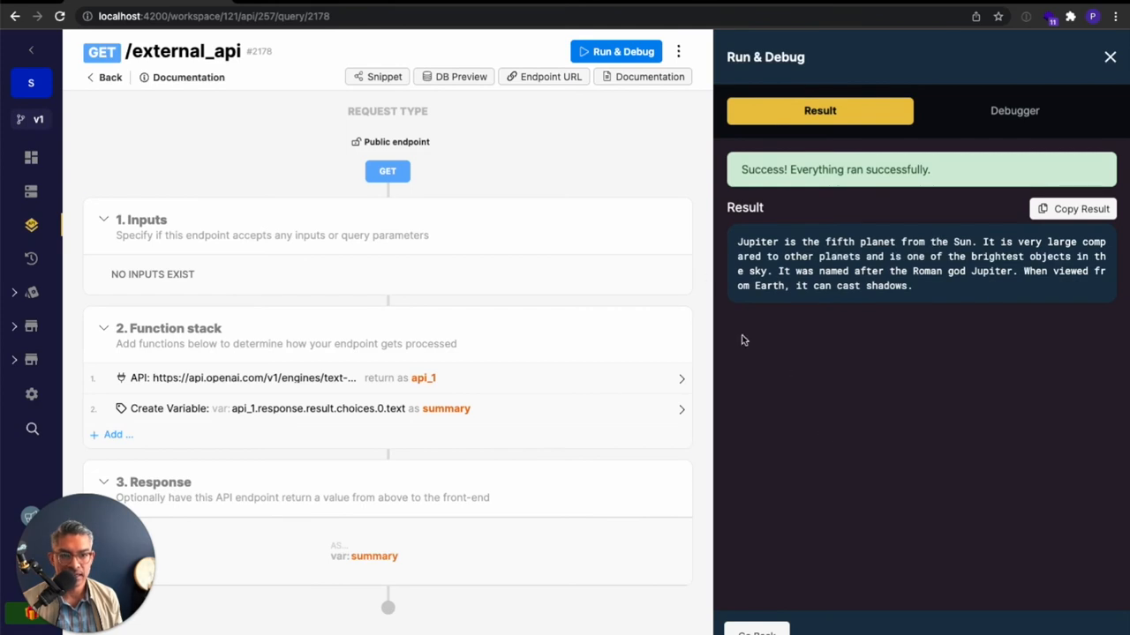
left_click(1109, 56)
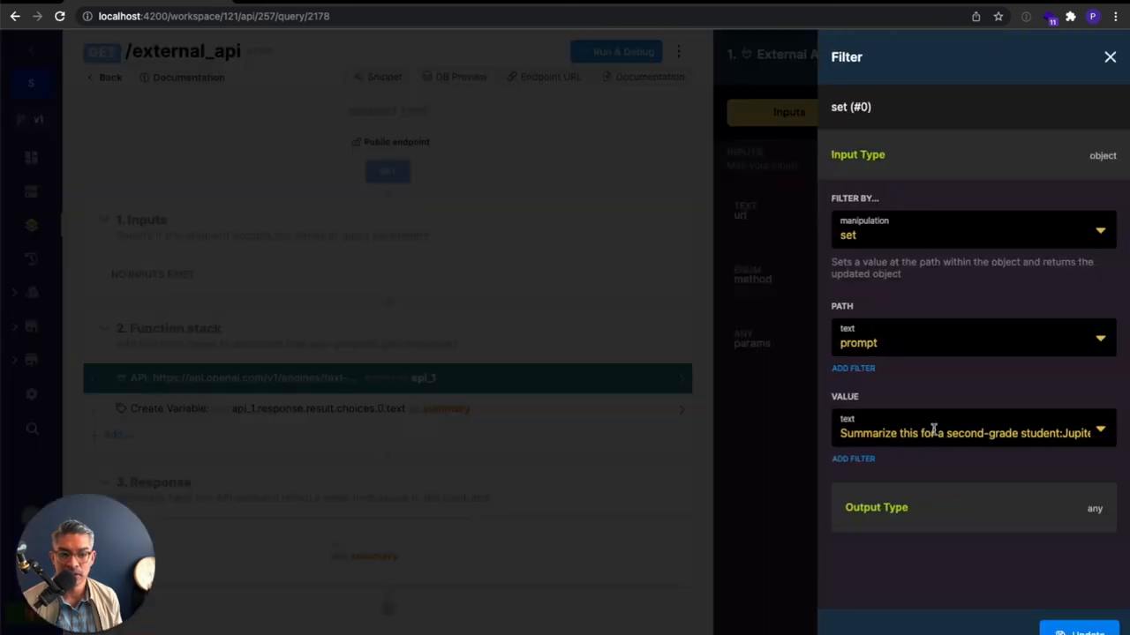
Add a text input named user_text to the endpoint.
left_click(1110, 56)
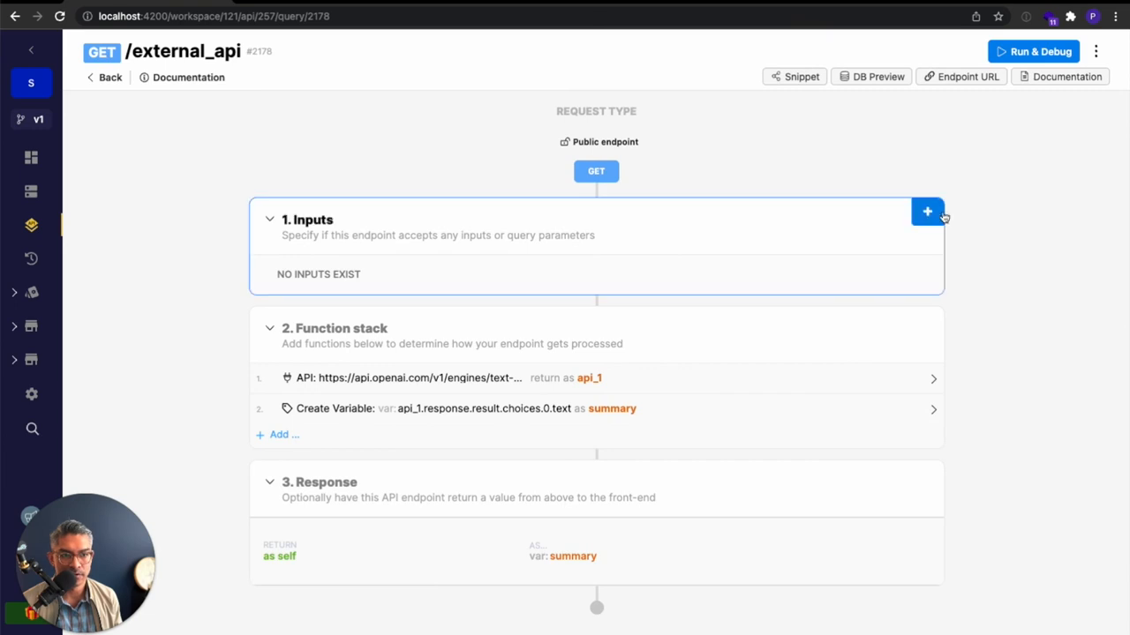
left_click(926, 212)
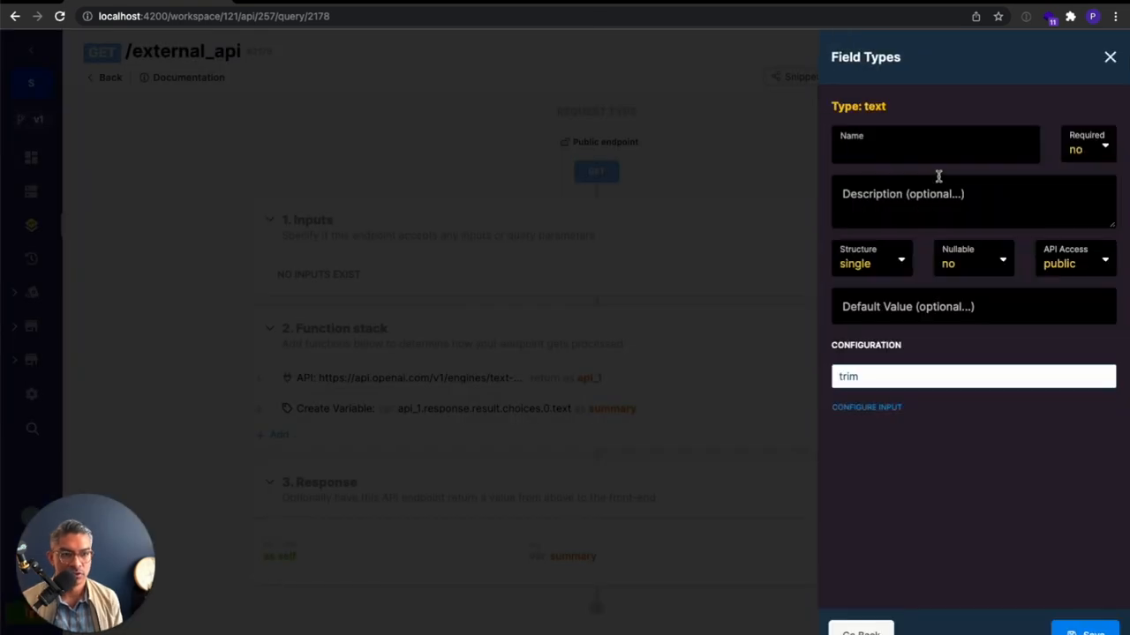
type("user_text")
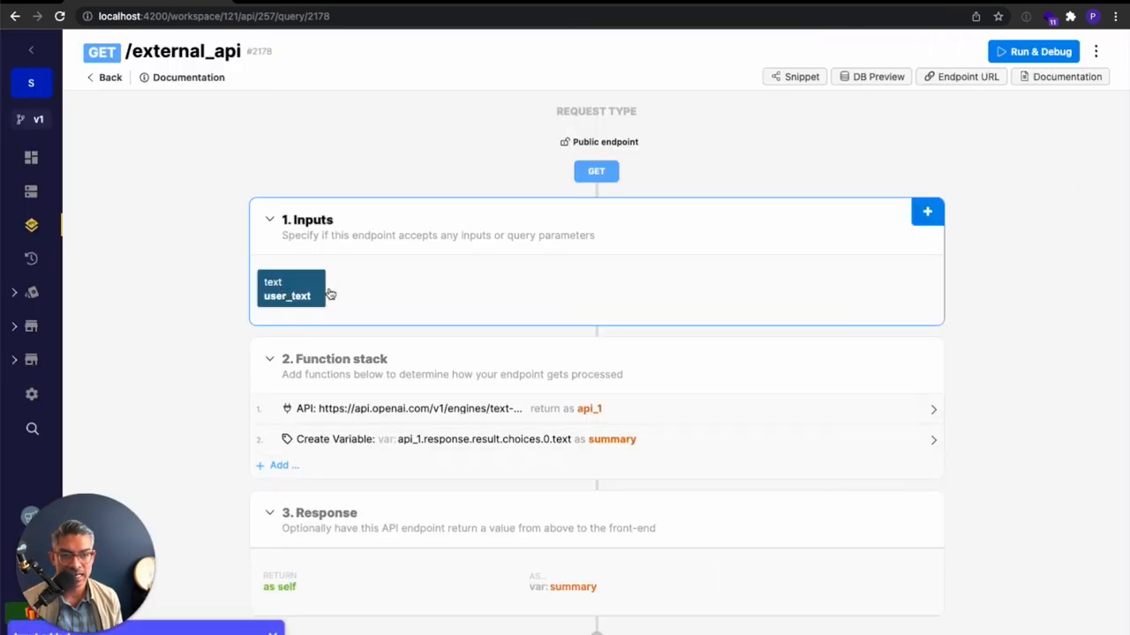
Feed the user_text input into the OpenAI request's prompt parameter and save the step.
left_click(414, 407)
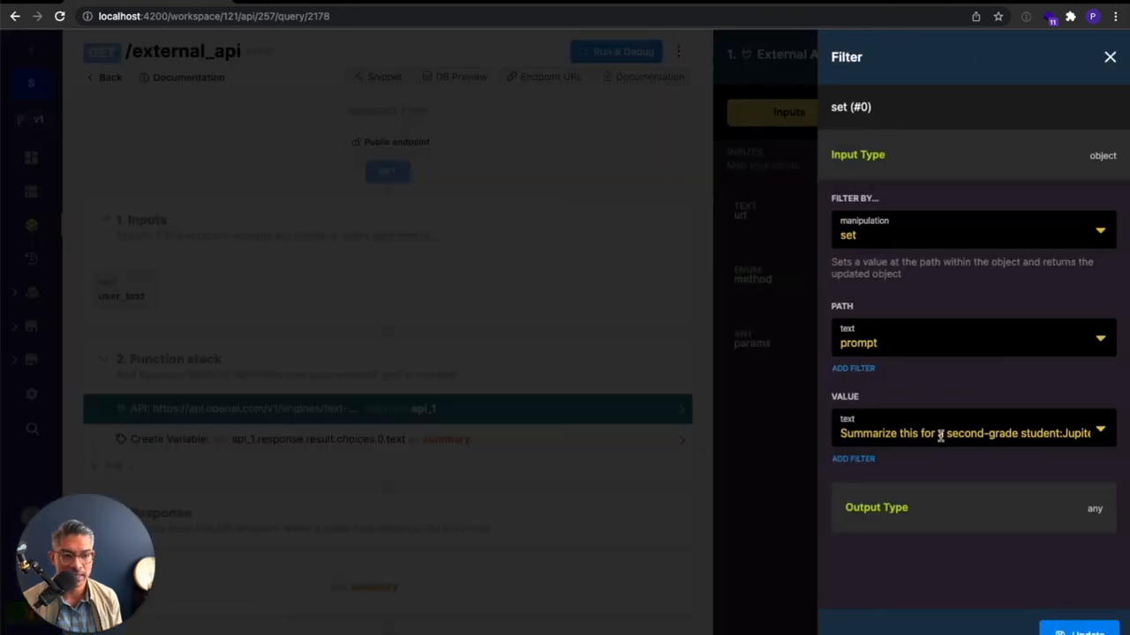
left_click(962, 434)
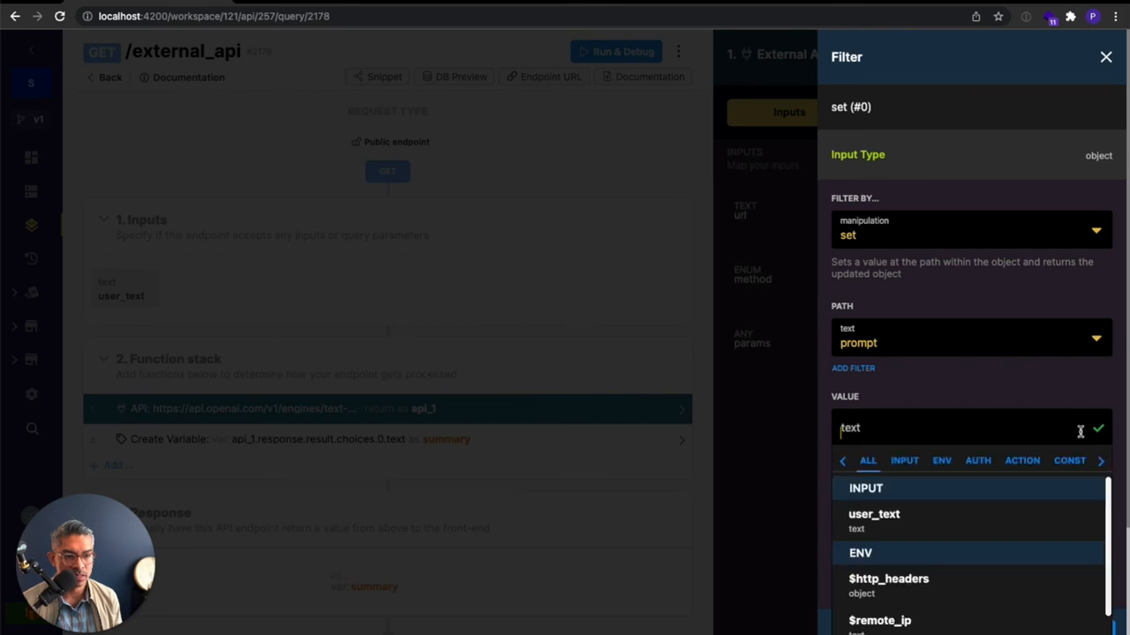
left_click(904, 459)
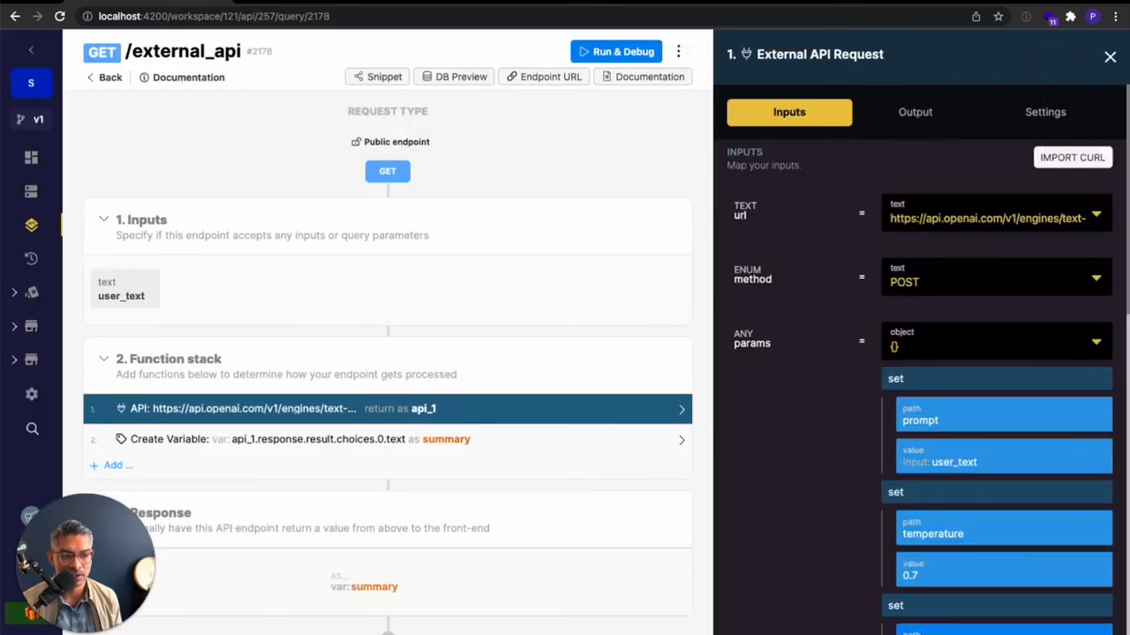
left_click(1108, 56)
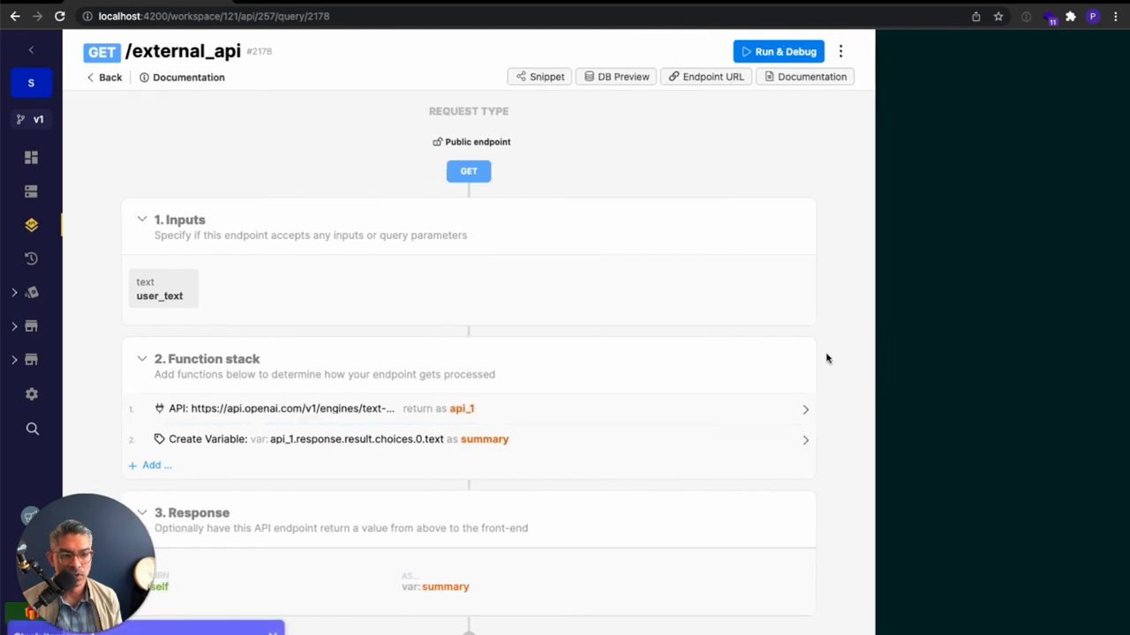
In a new tab on cnn.com, open the nor'easter article and select its blizzard-warnings paragraph.
left_click(779, 50)
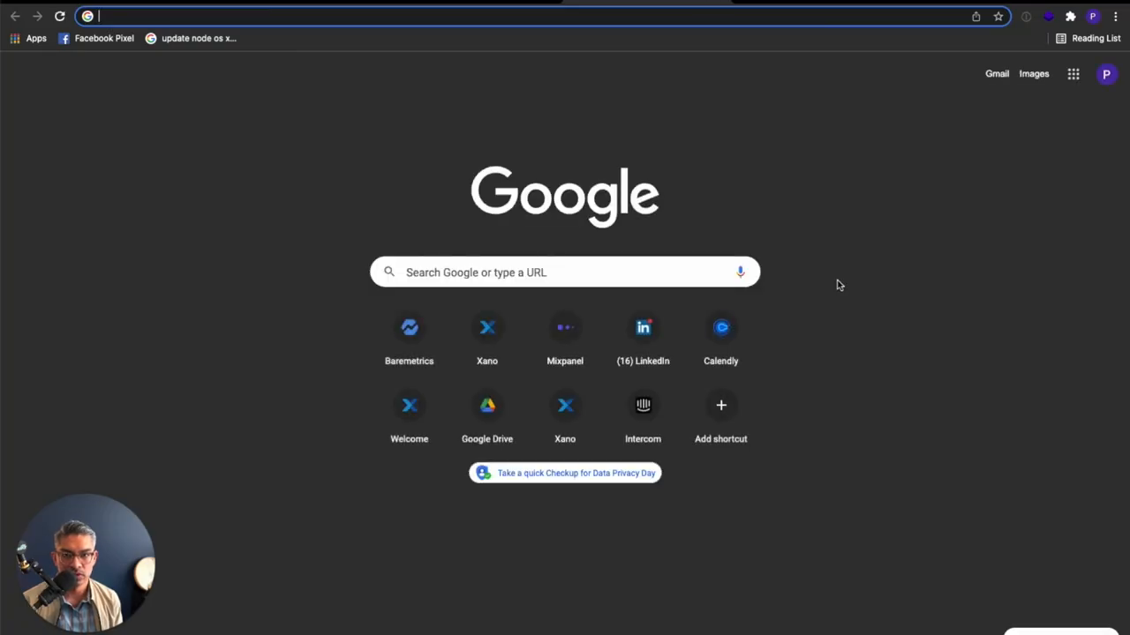
type("cnn.com")
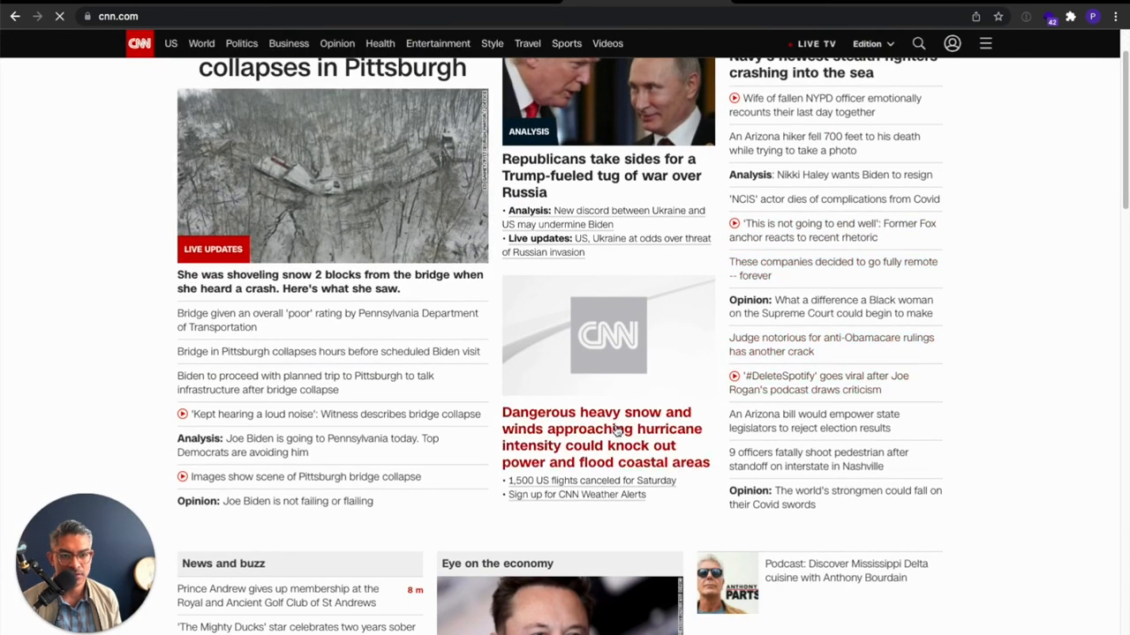
left_click(600, 438)
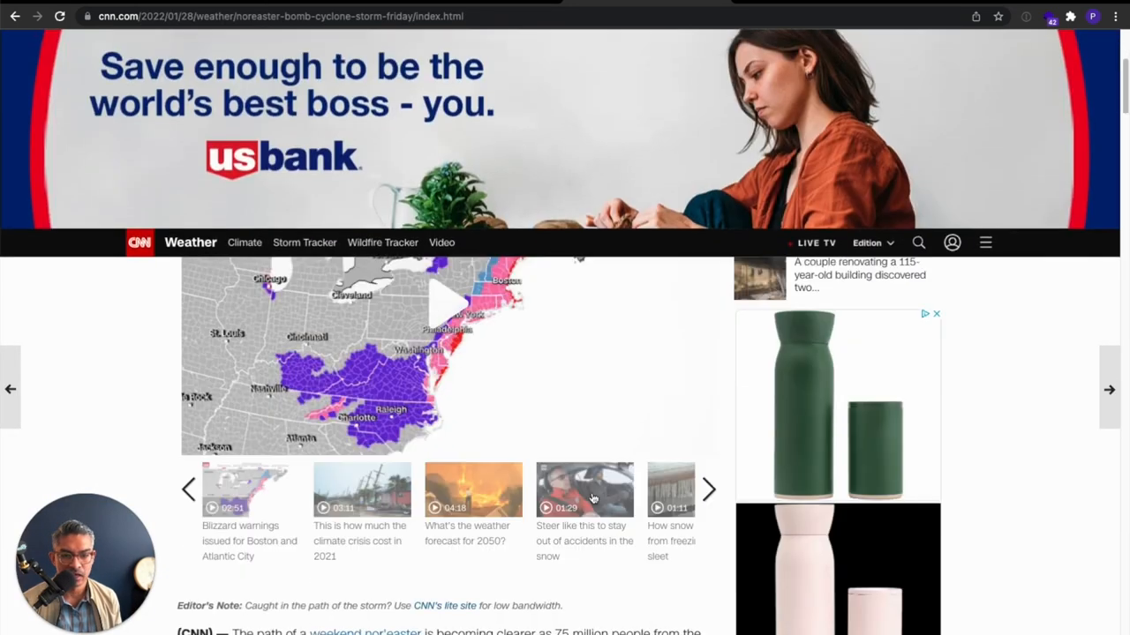
scroll("down", 3)
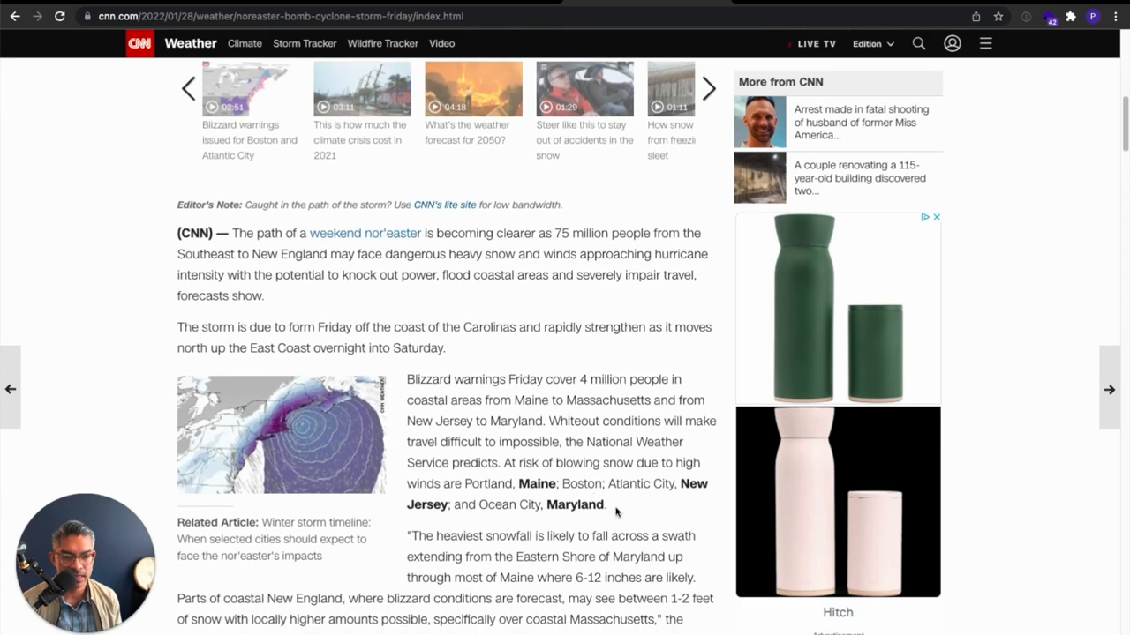
left_click_drag(406, 379, 606, 505)
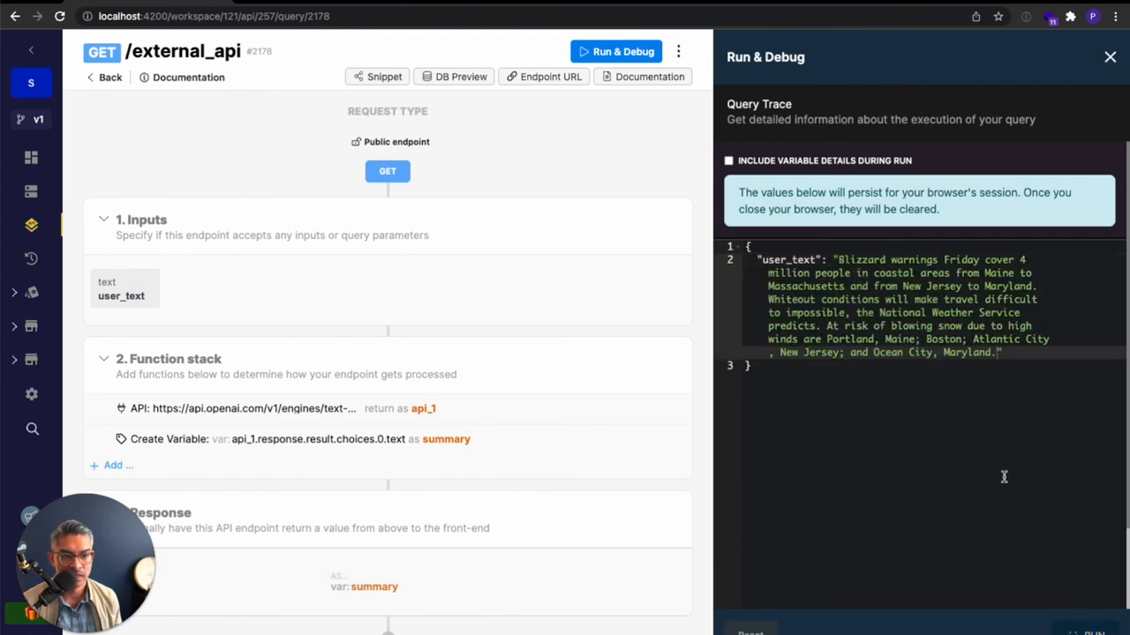
Run the endpoint with the blizzard-warnings paragraph as user_text to get a short summary.
left_click(616, 52)
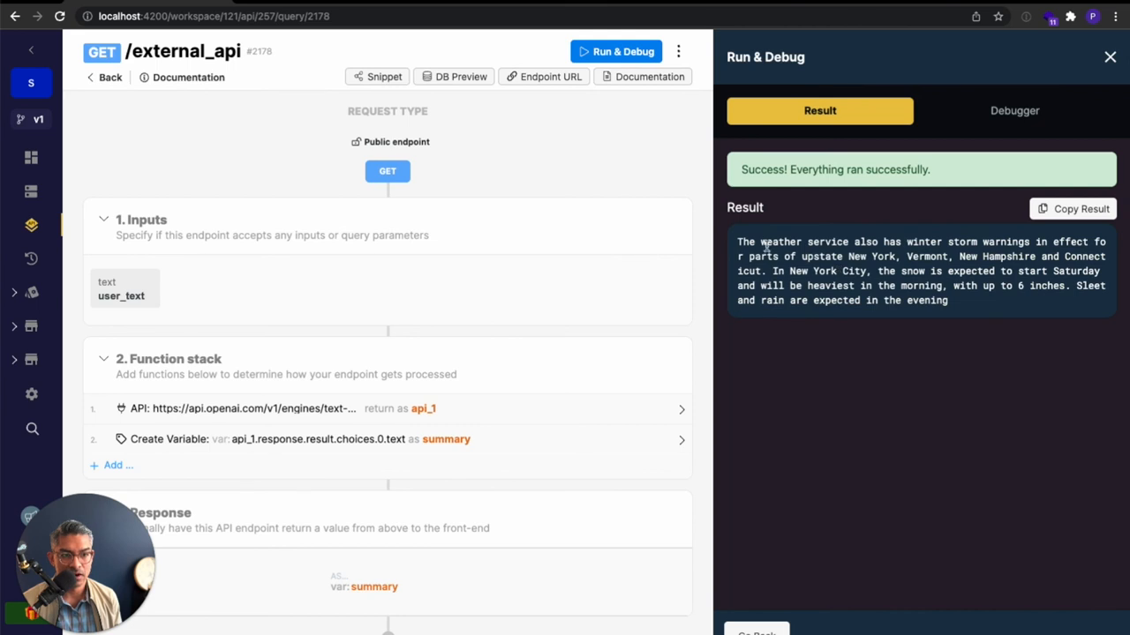